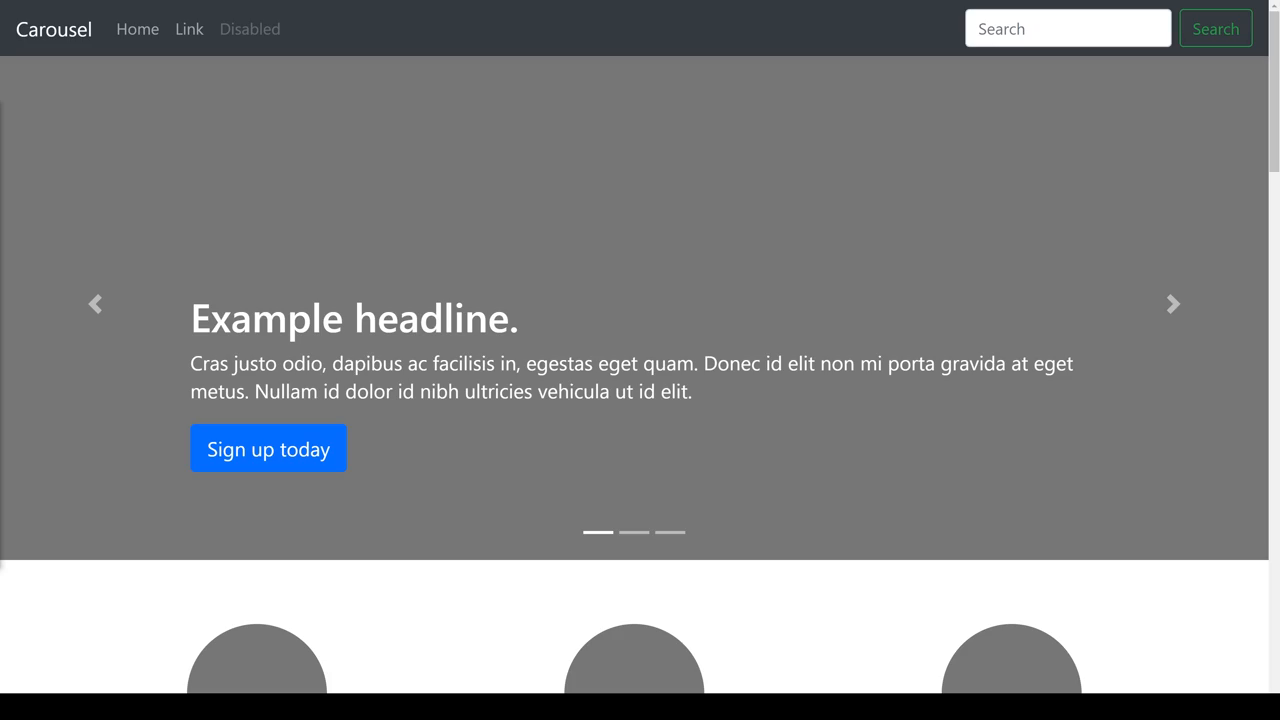
# Browse the sales page, then start a new index.html file in the empty example project
pyautogui.click(1172, 304)
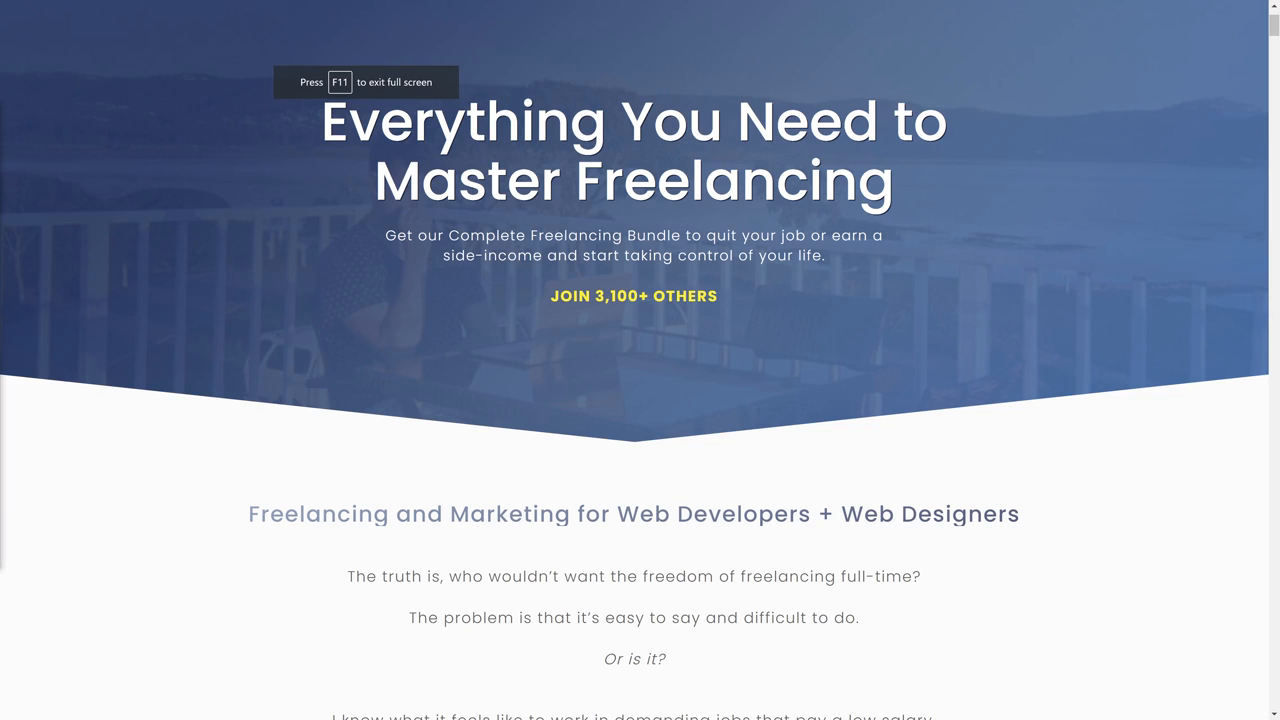
pyautogui.scroll(-3)
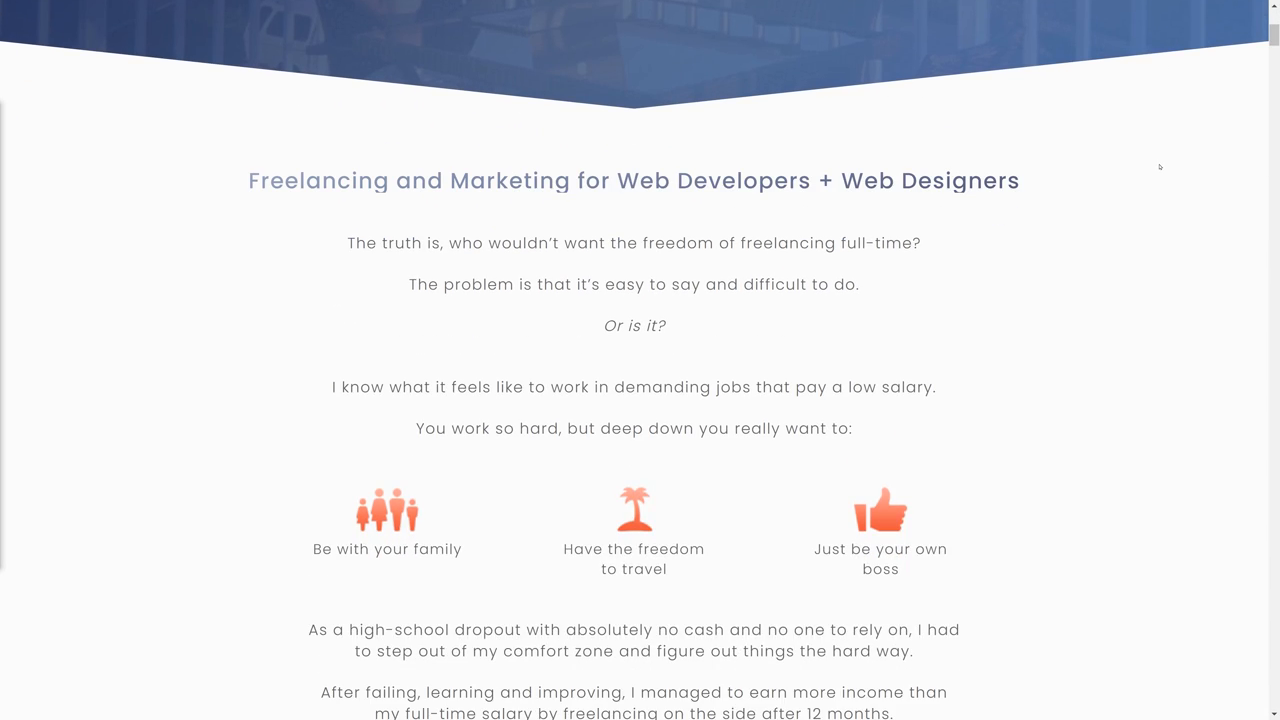
pyautogui.scroll(-3)
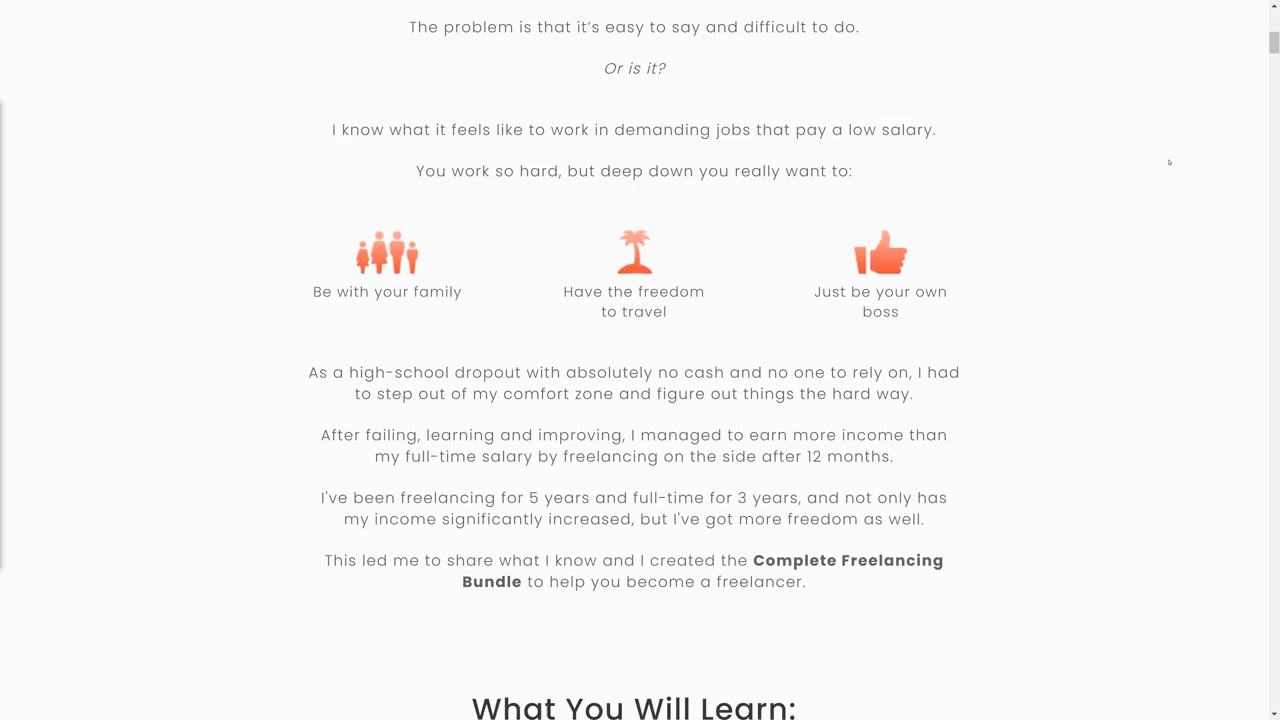
pyautogui.scroll(-3)
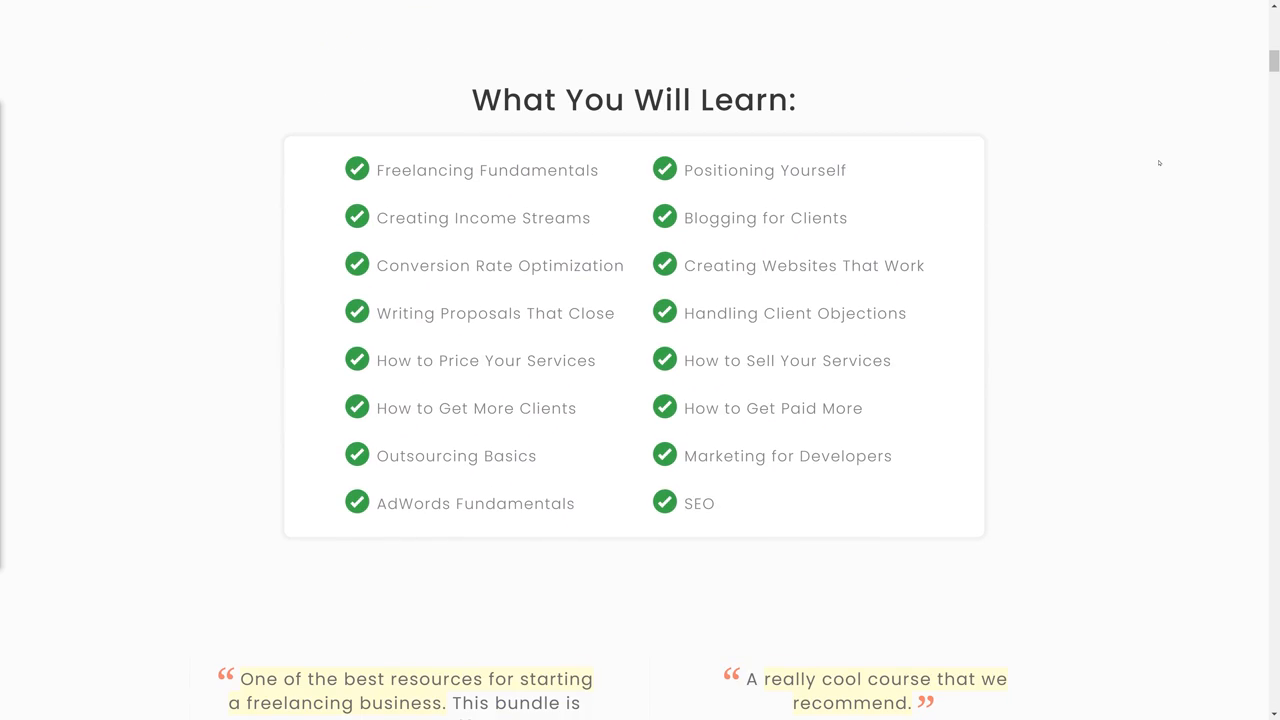
pyautogui.scroll(-3)
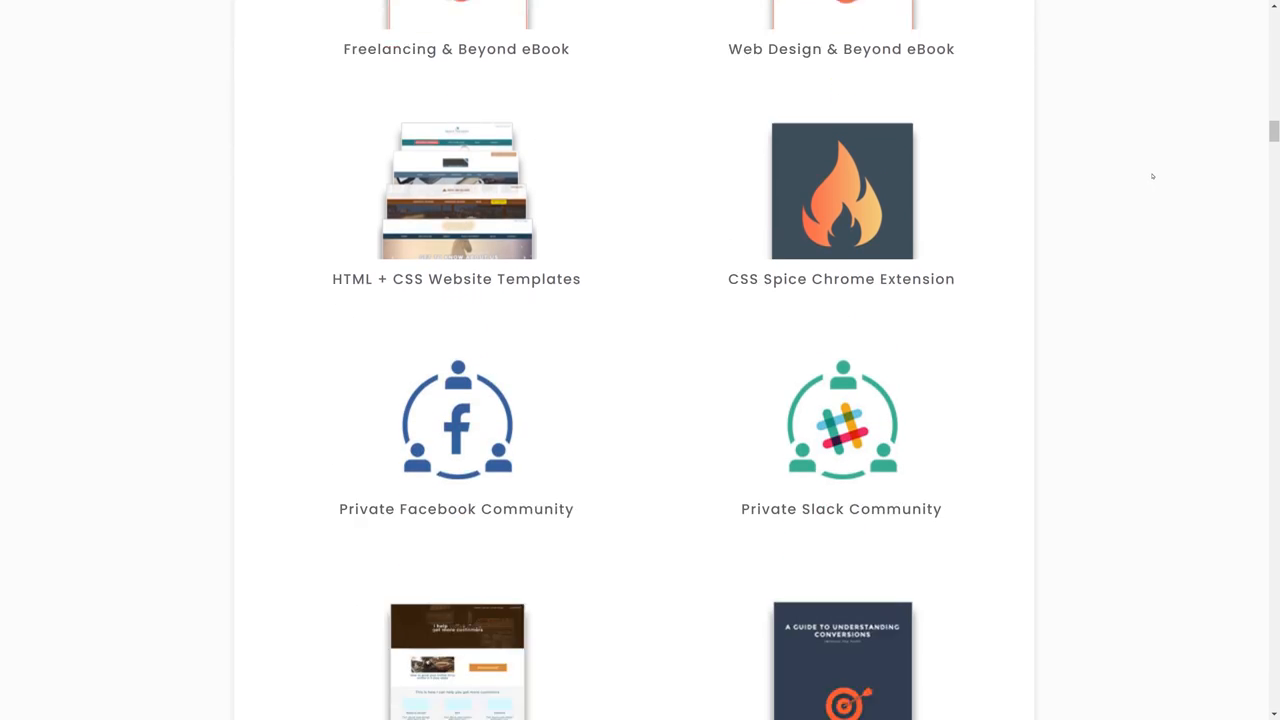
pyautogui.scroll(-3)
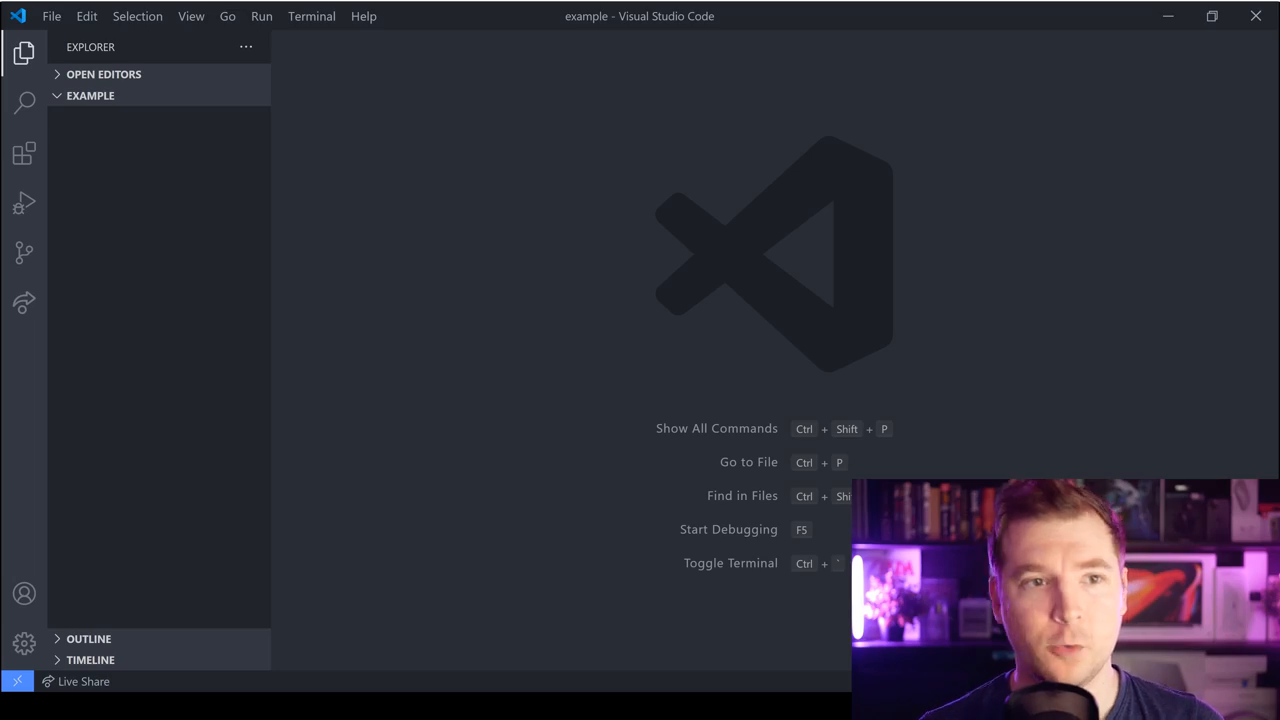
pyautogui.click(176, 96)
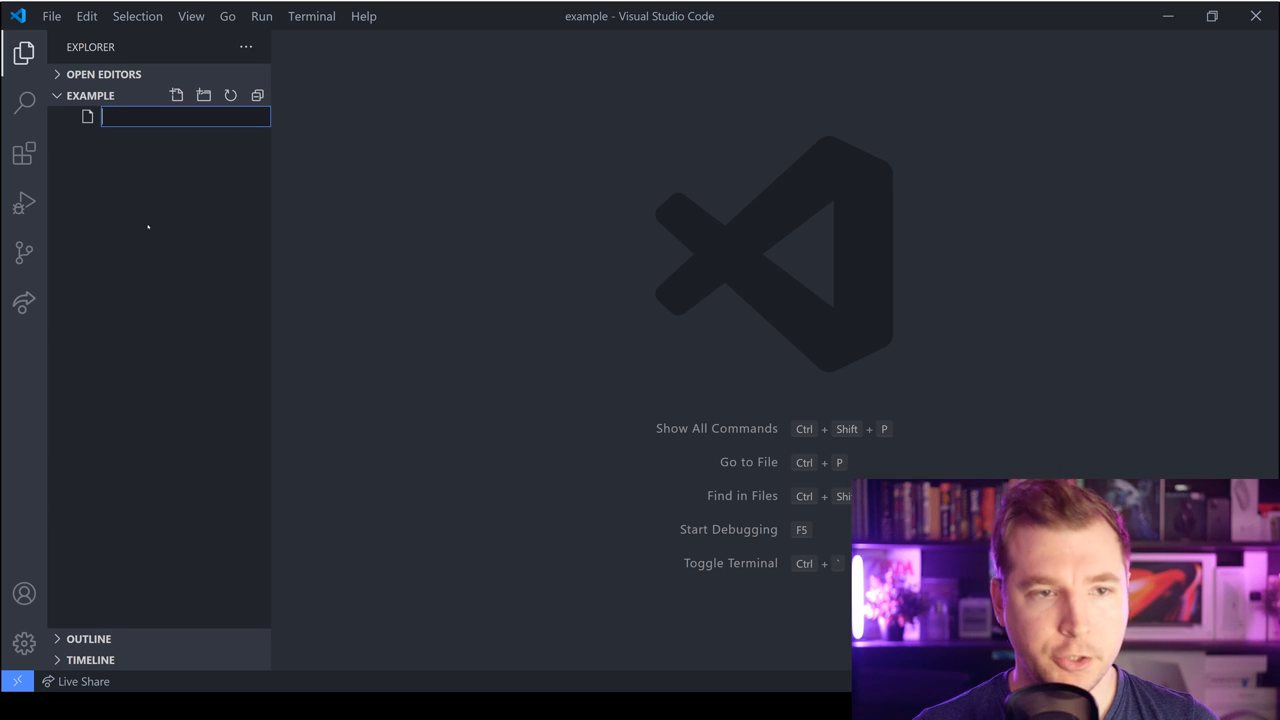
pyautogui.write('index.')
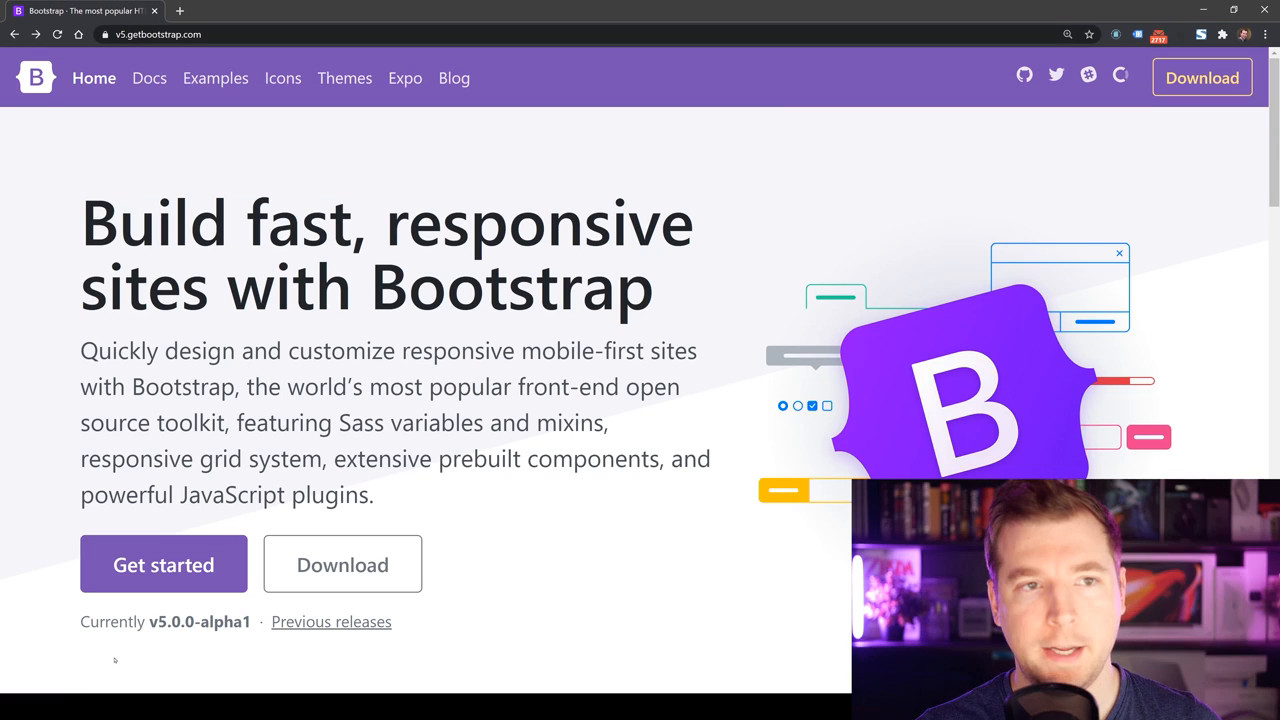
pyautogui.moveTo(148, 78)
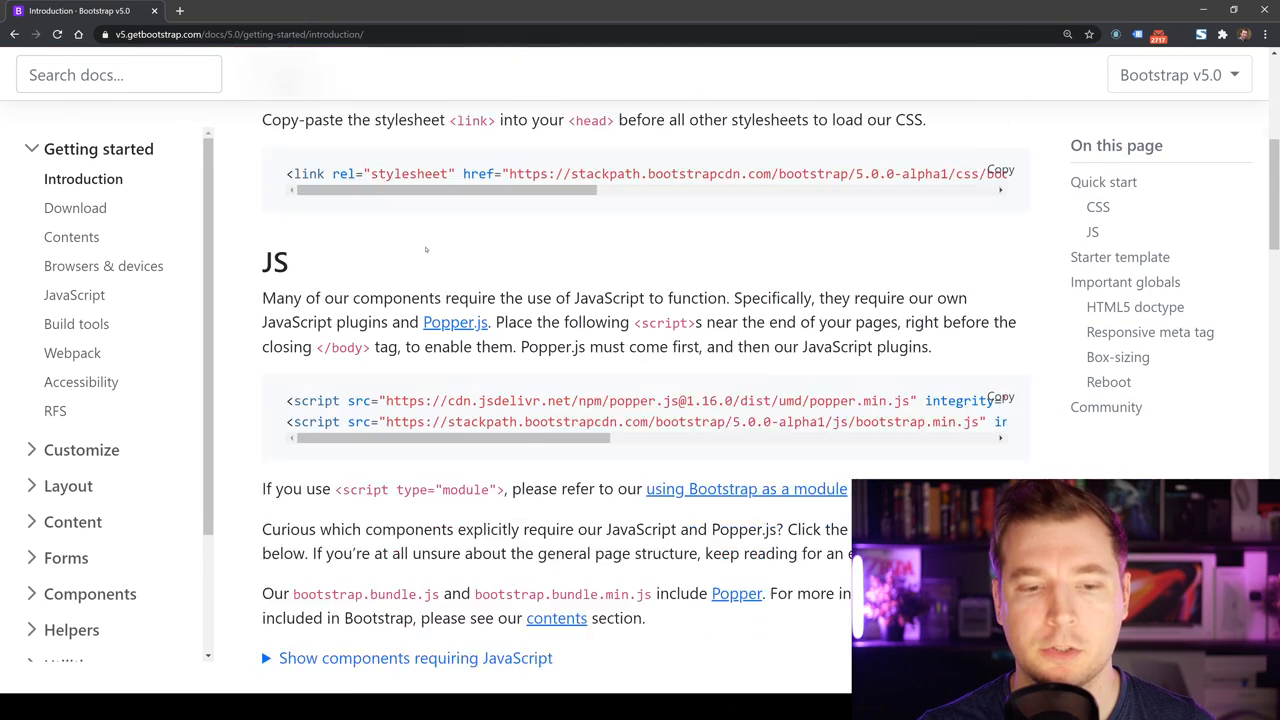
# Scroll the Bootstrap introduction to the CSS and JavaScript starter snippets
pyautogui.scroll(-3)
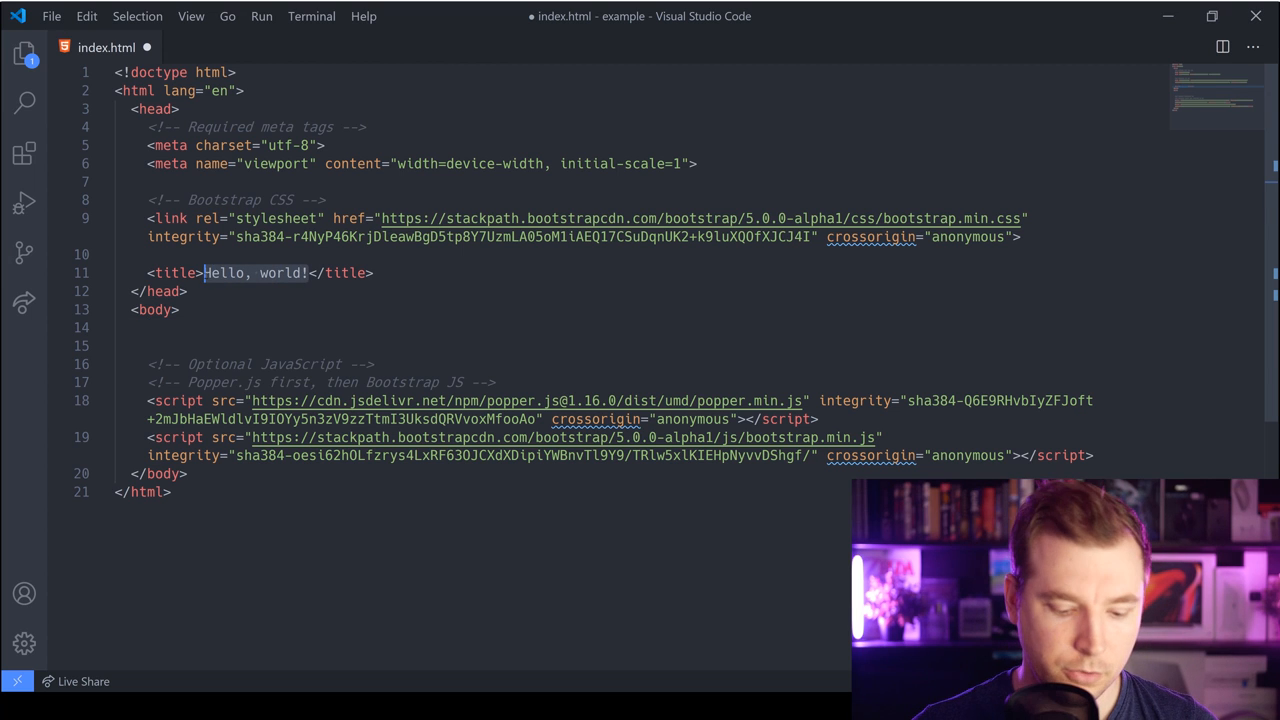
# Set the page title to 'Carousel Slider Bootstrap 5' and save index.html
pyautogui.write('Carousel Slider')
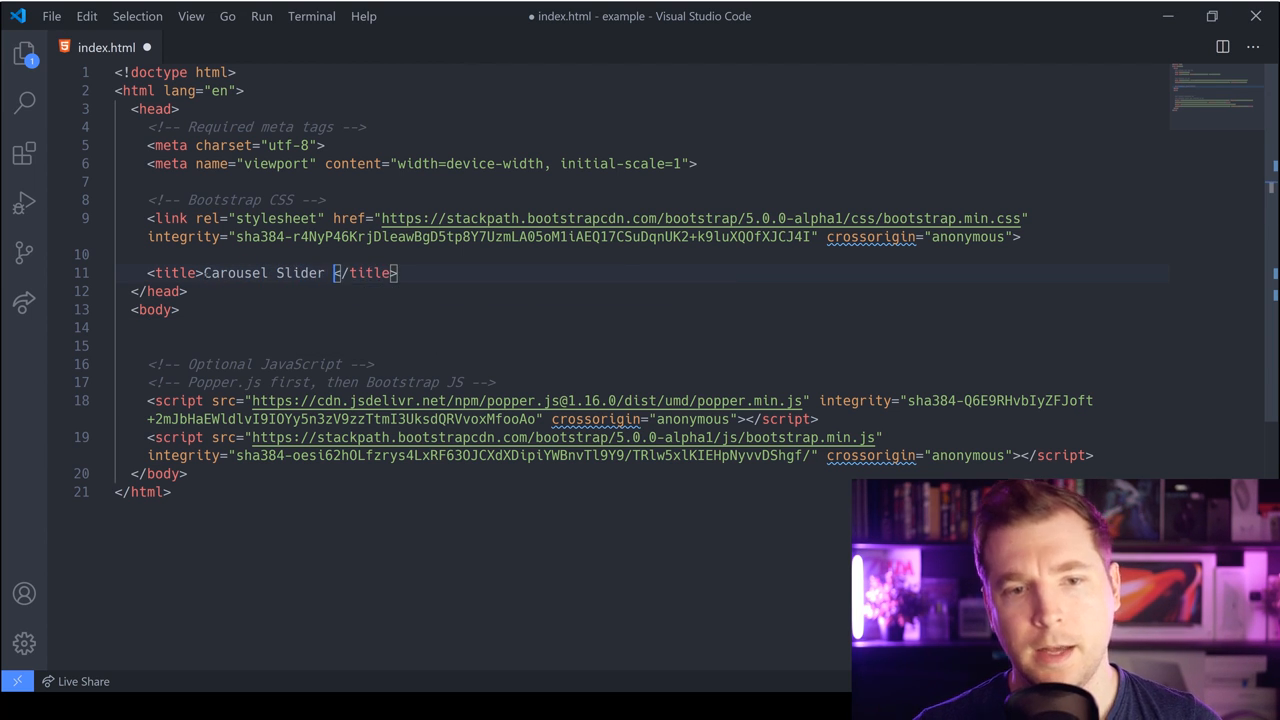
pyautogui.write('Bootstrap 5')
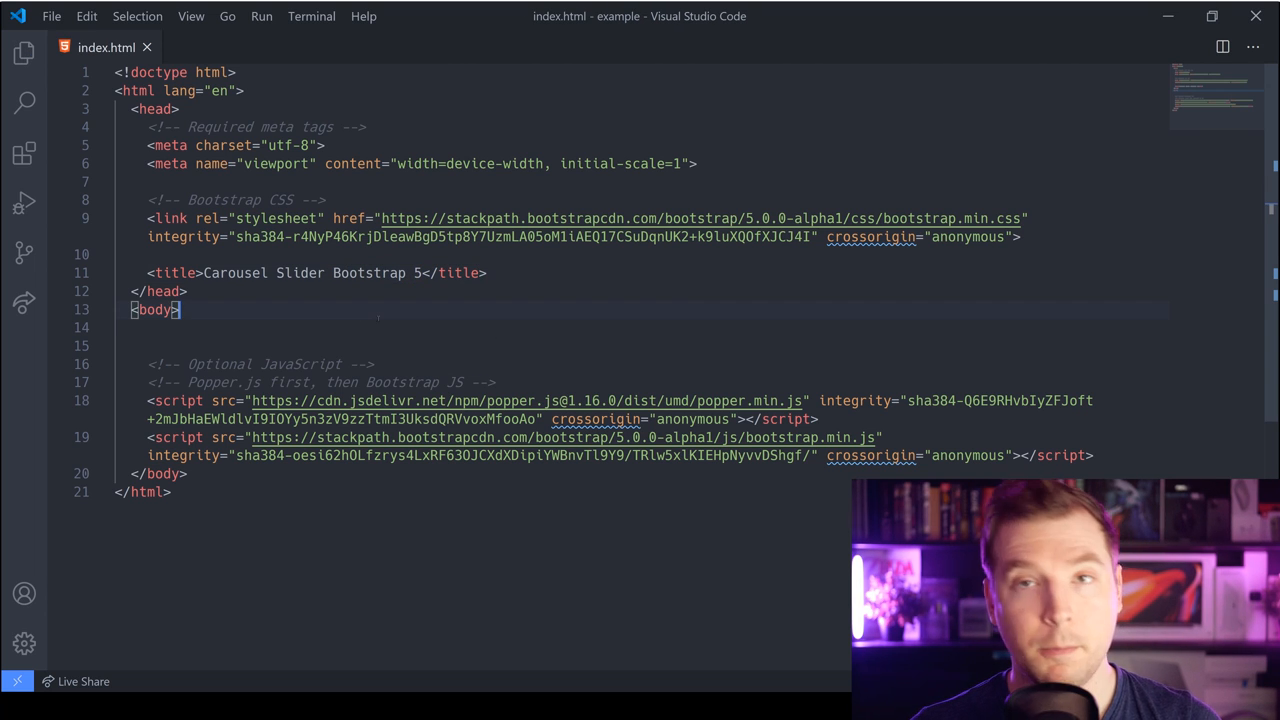
pyautogui.press('ctrl+shift+p')
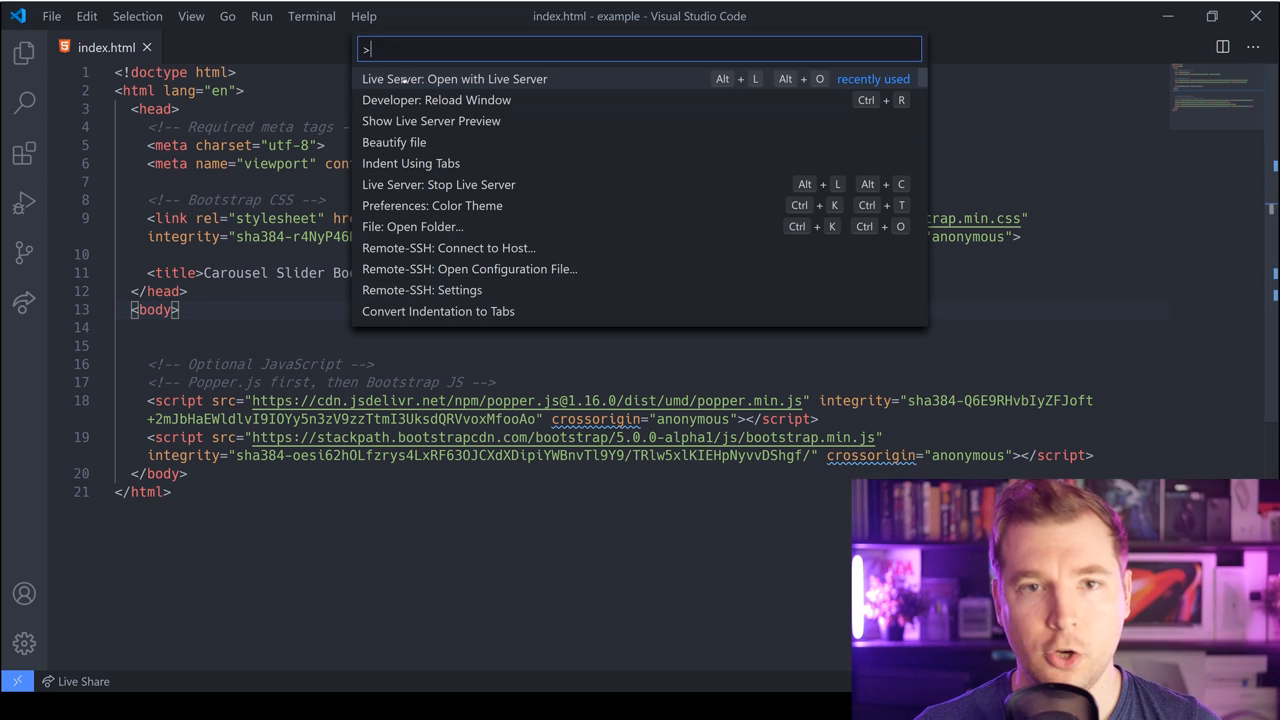
# Run index.html with Live Server and fold the head to make room in the body
pyautogui.click(454, 78)
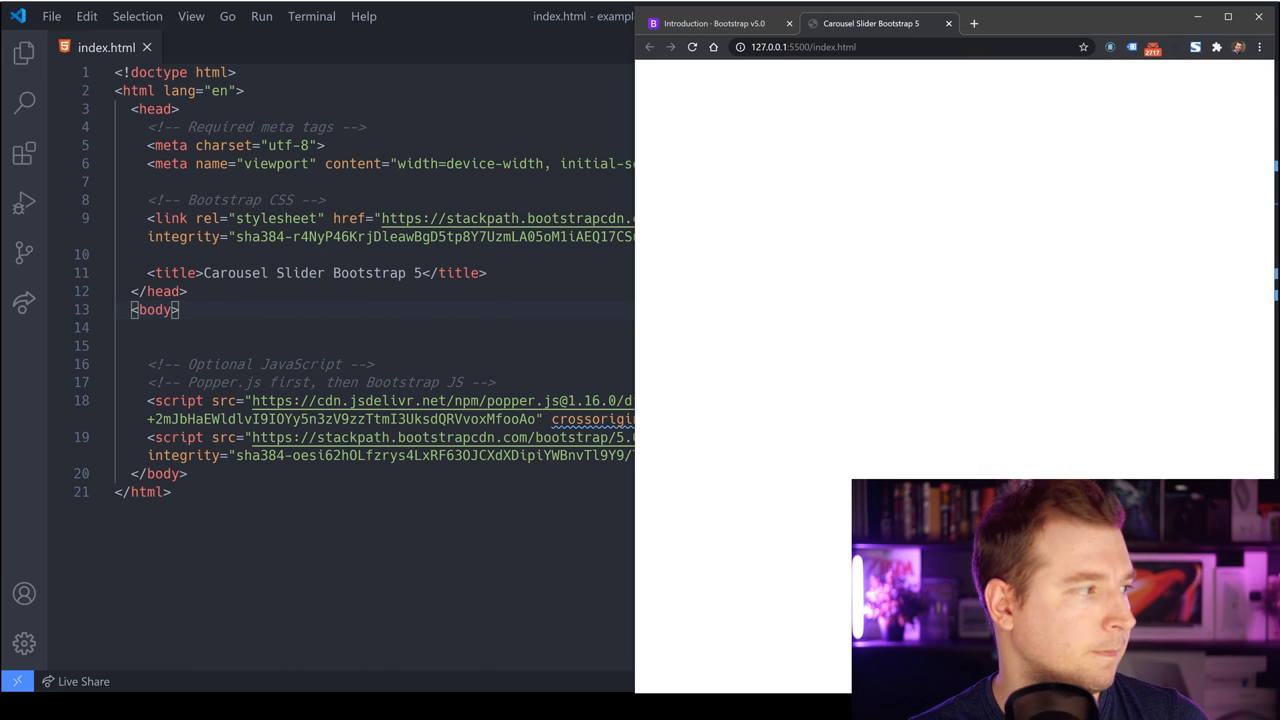
pyautogui.click(104, 88)
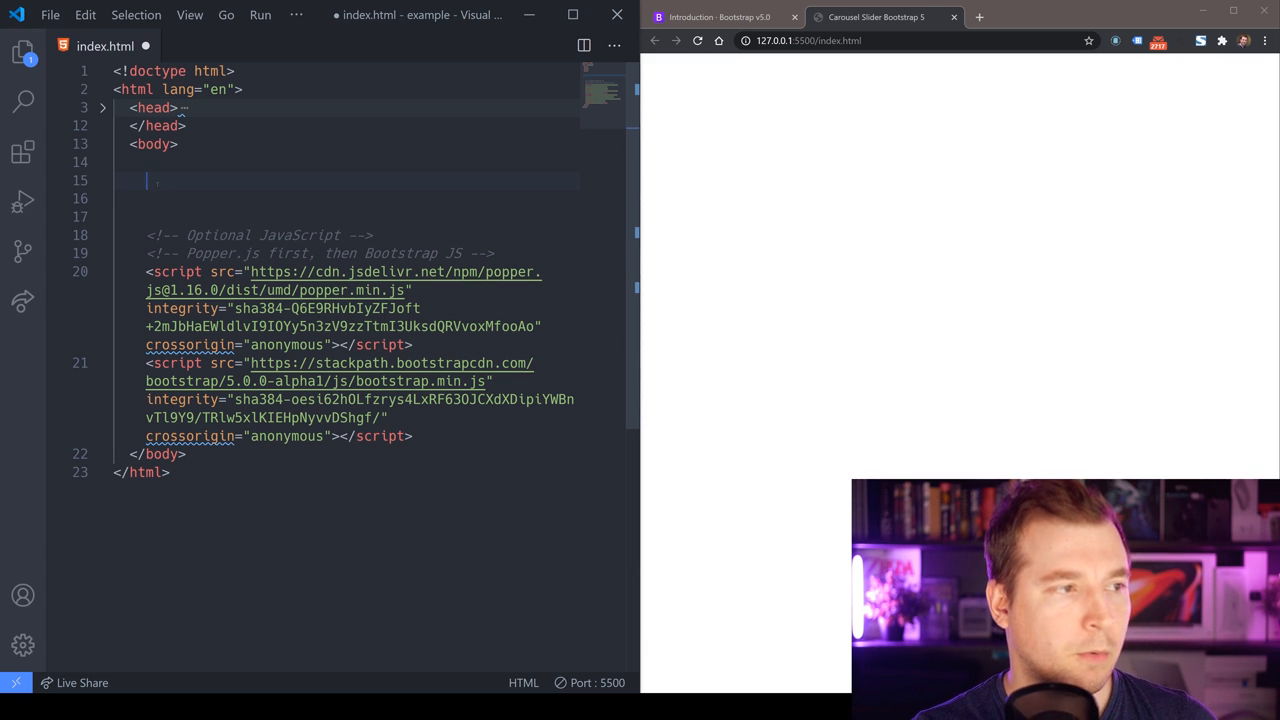
# Add div.carousel-item.active and a .carousel-item rule with height 32rem and #777 background
pyautogui.write('.carousel-item active">')
pyautogui.write('<style>')
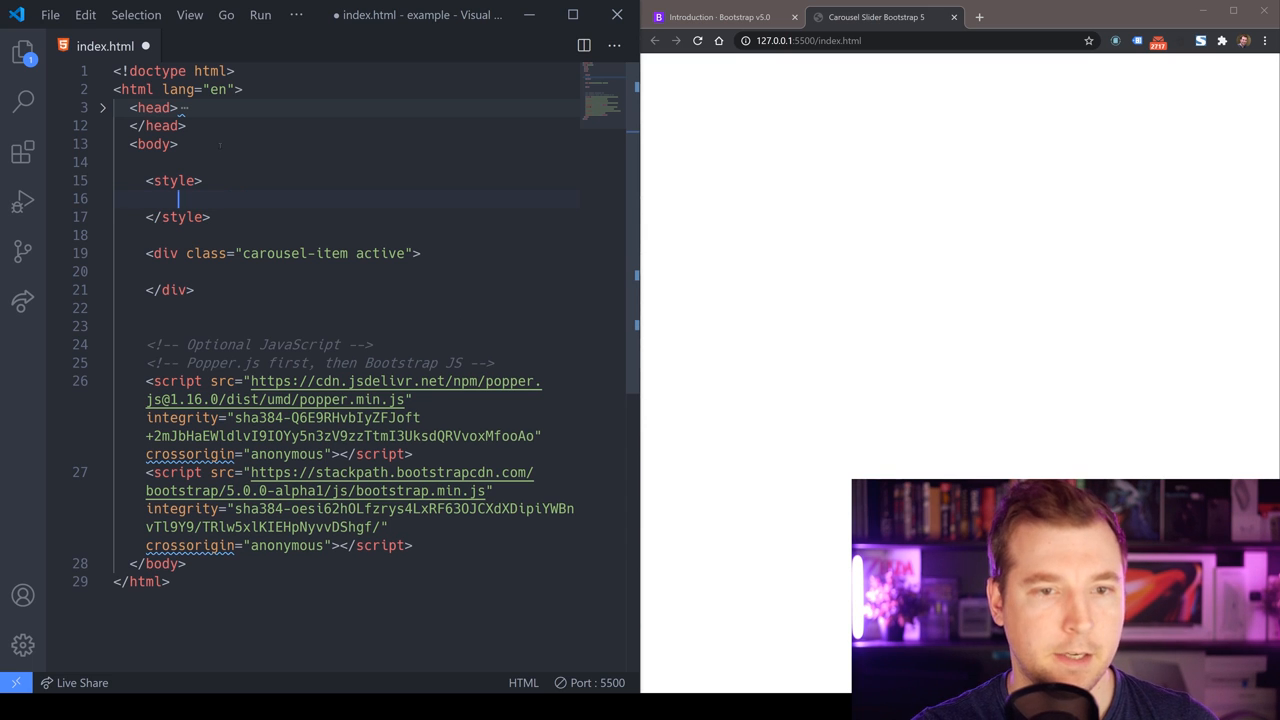
pyautogui.doubleClick(296, 252)
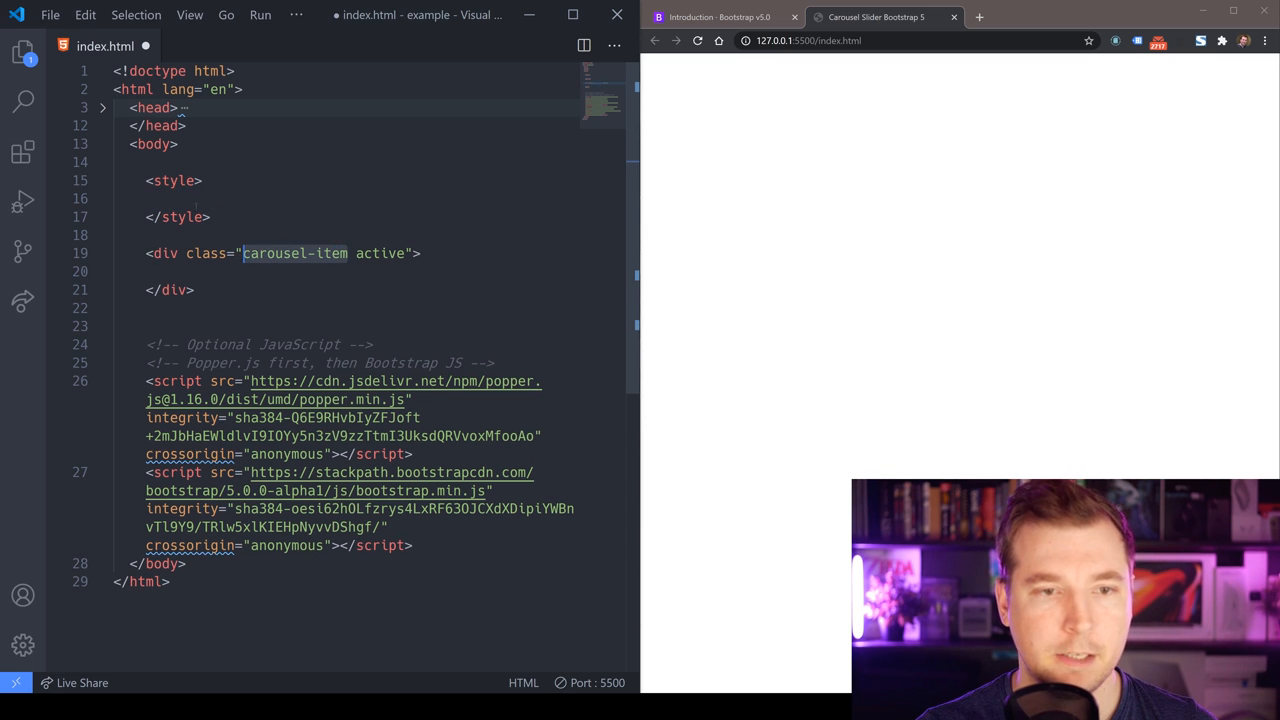
pyautogui.write('.carousel-item {')
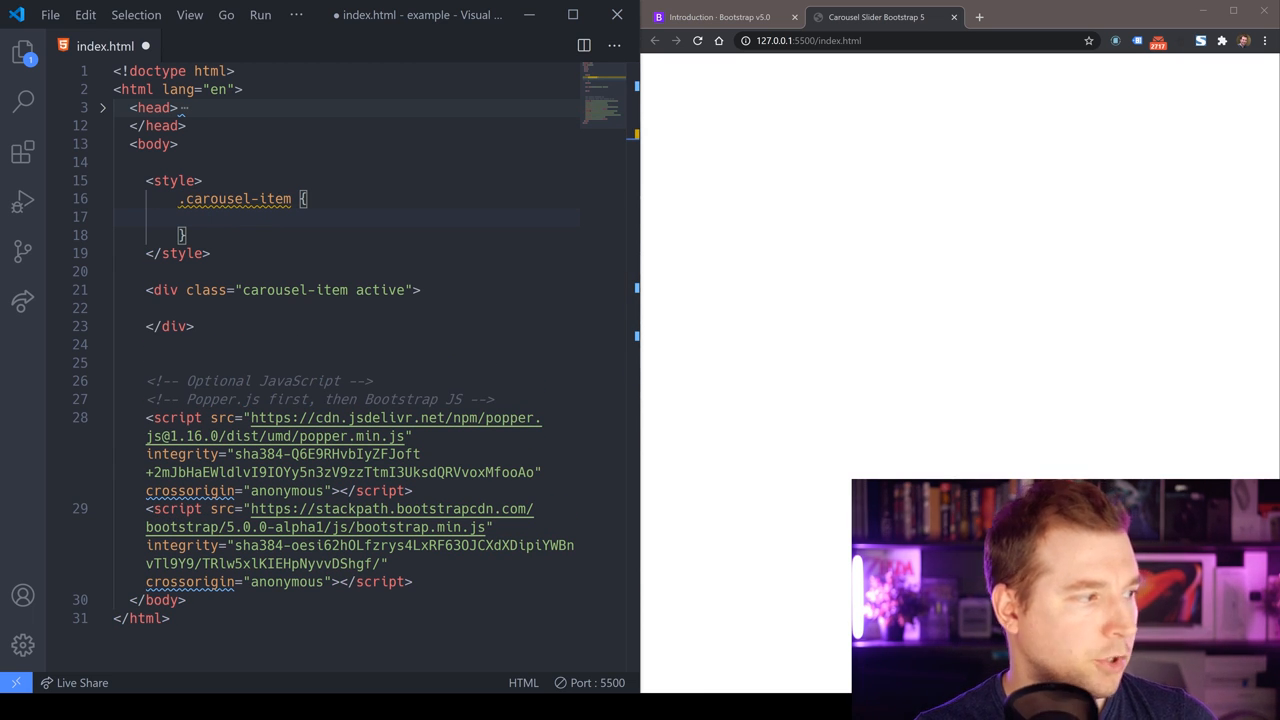
pyautogui.write('height')
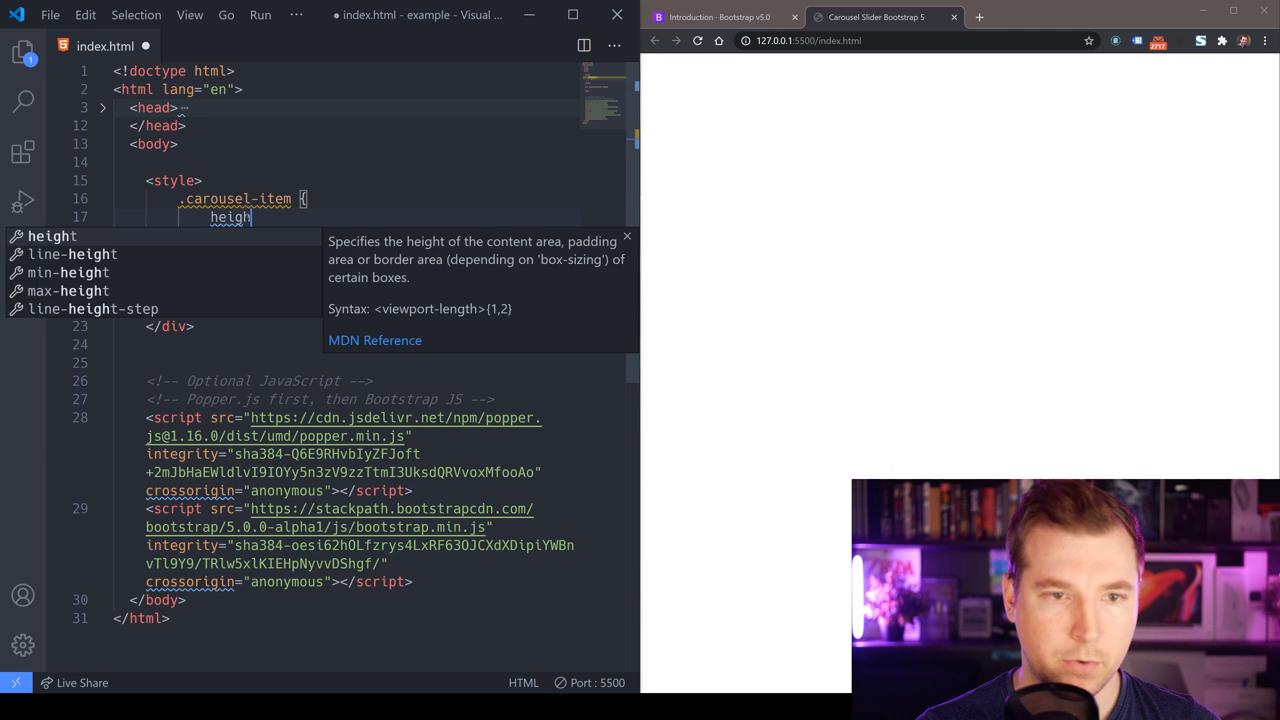
pyautogui.write(':32')
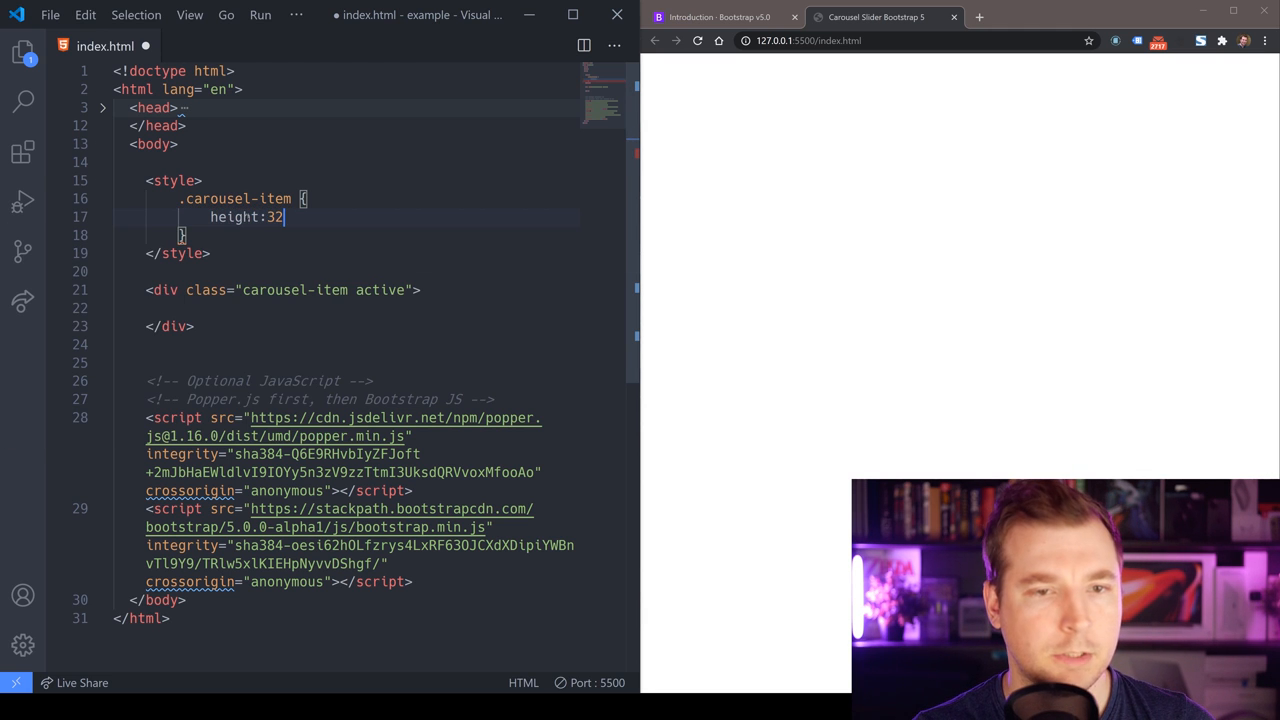
pyautogui.write('rem;')
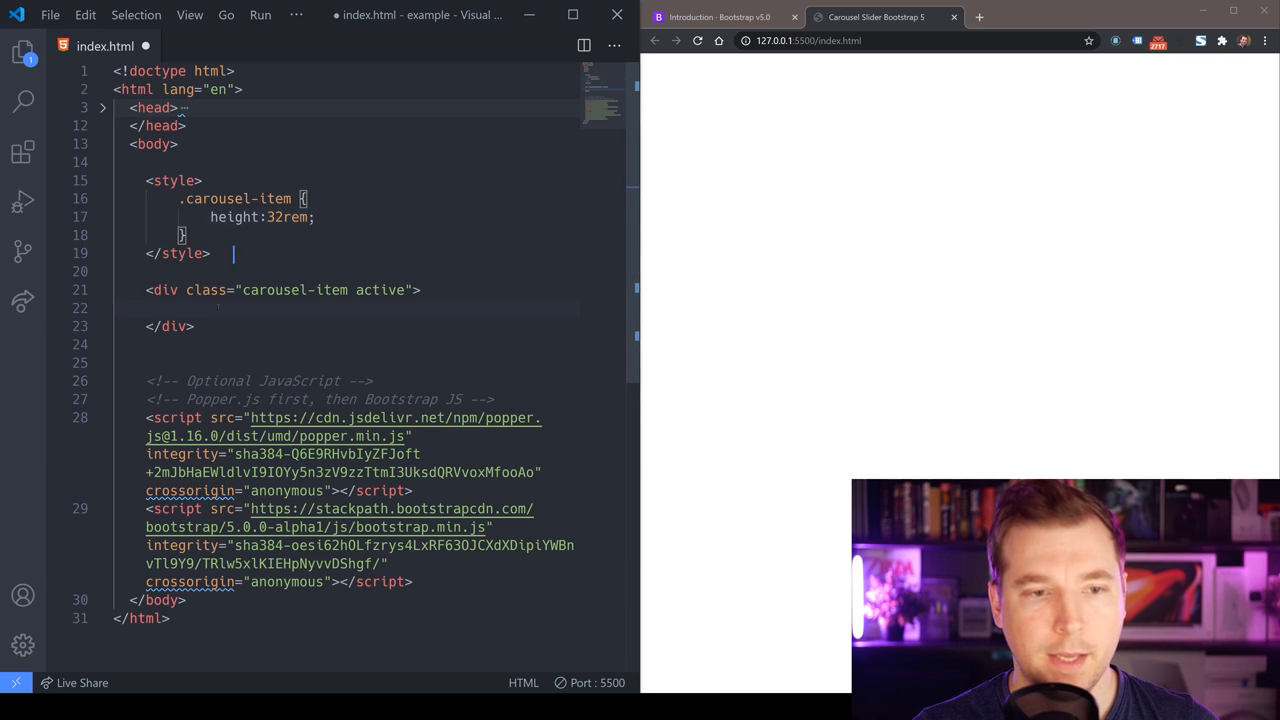
pyautogui.write('background:#777;')
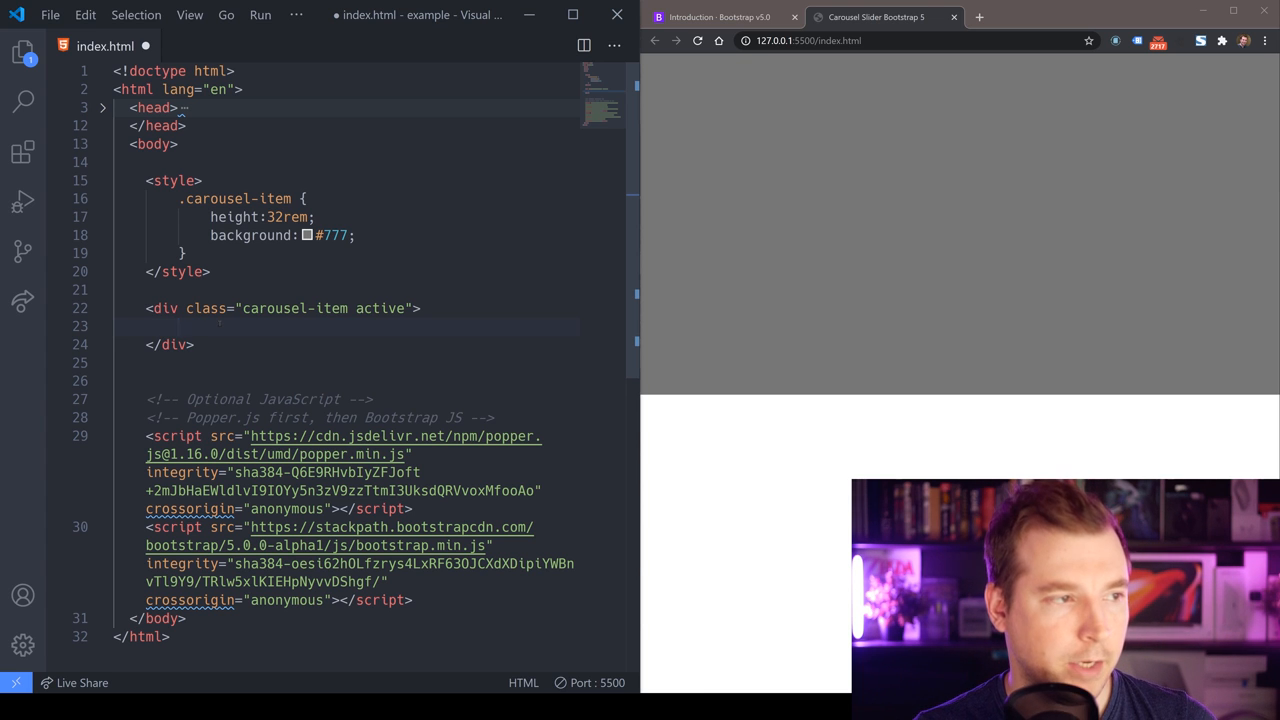
# Add a container inside the slide with an Example Headline and a lorem paragraph
pyautogui.write('<div class="container"></div>')
pyautogui.write('<h1></h1>')
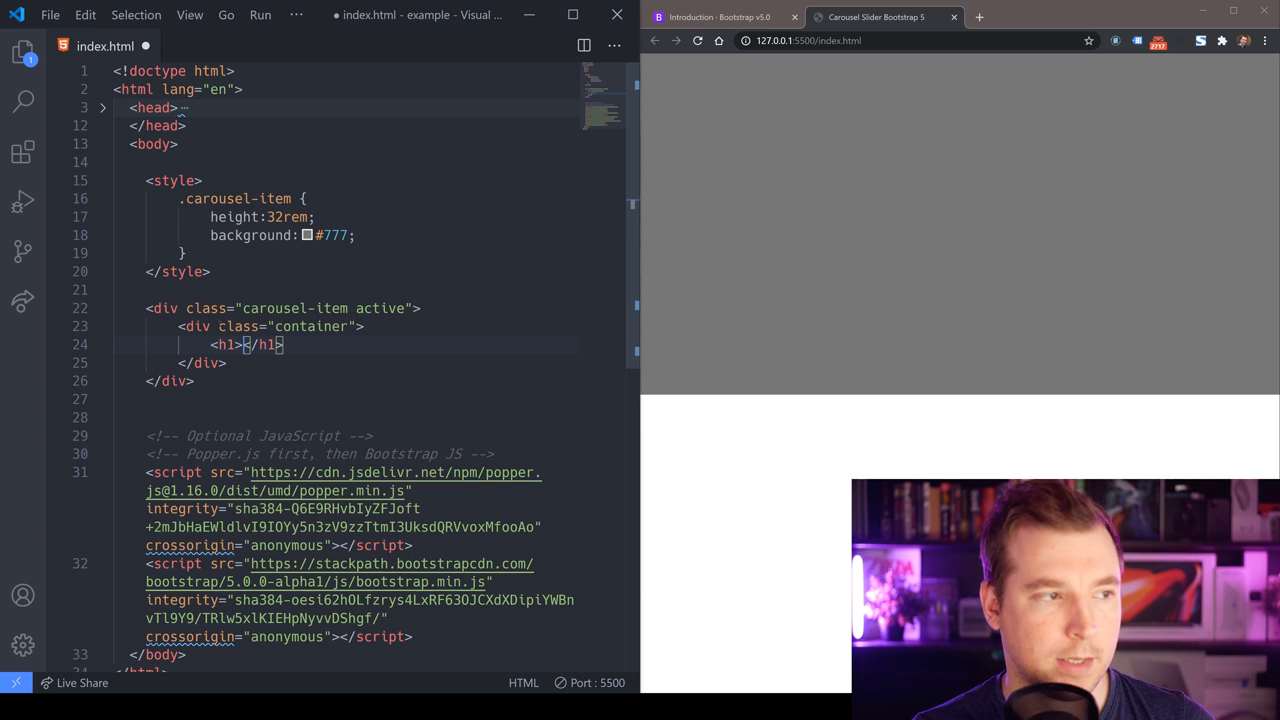
pyautogui.write('Example Headline')
pyautogui.write('<p></p>')
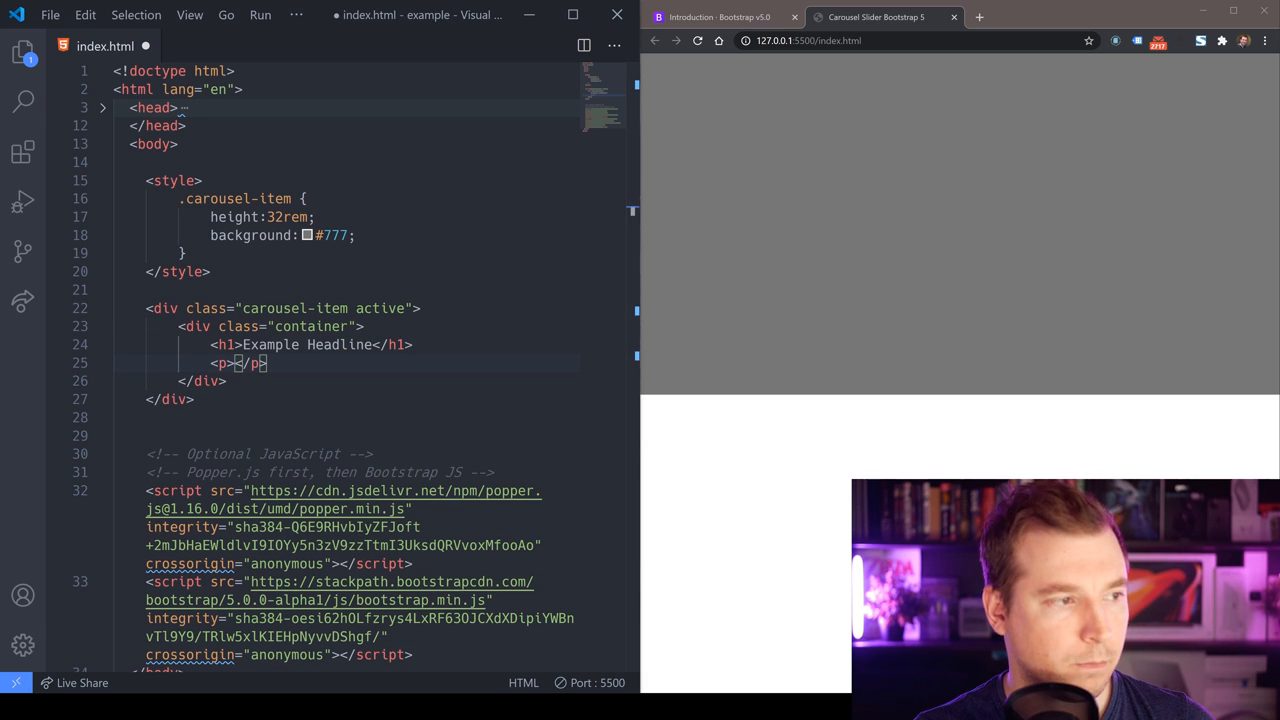
pyautogui.write('Cras justo odio, dapibus ac facilisis in, egestas eget quam. Donec id elit non mi porta gravida at eget metus. Nullam id dolor id nibh ultricies vehicula ut id elit.')
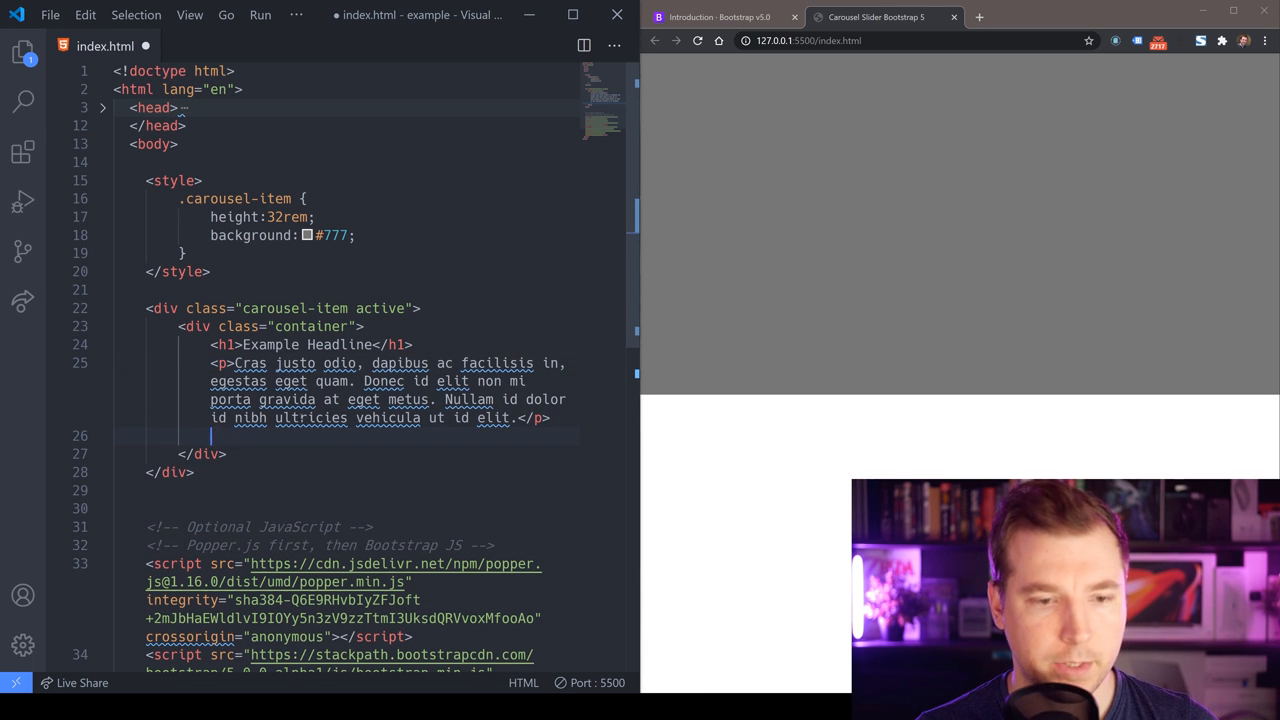
# Add a large primary 'Sign up today' button link below the paragraph and save
pyautogui.write('.btn.btn-lg')
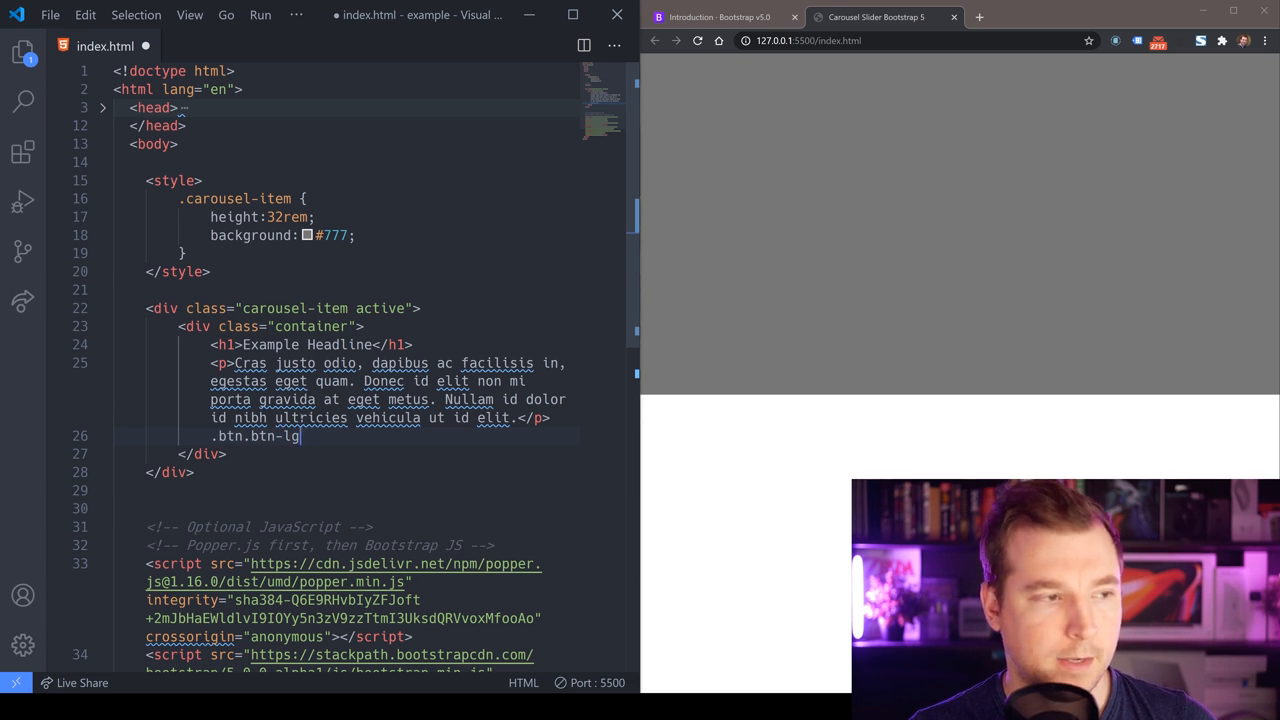
pyautogui.write('a')
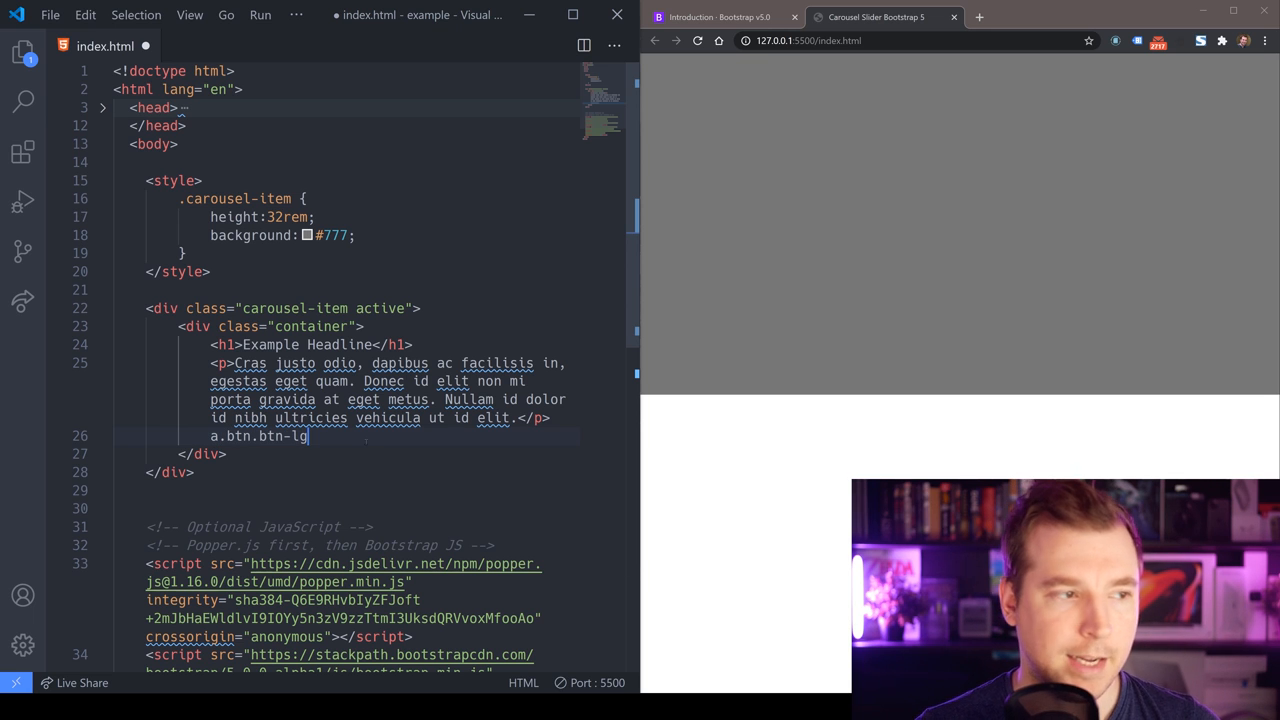
pyautogui.write('.btn-primar')
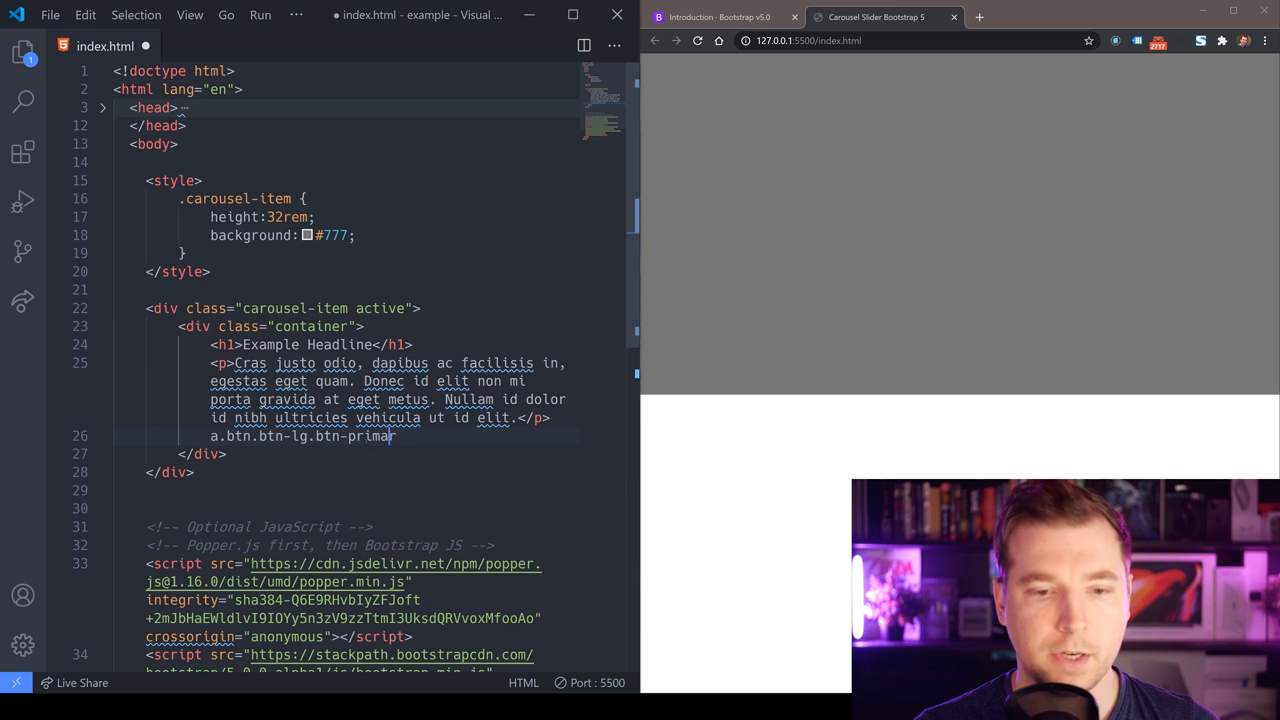
pyautogui.write('y">')
pyautogui.write('Sign up t')
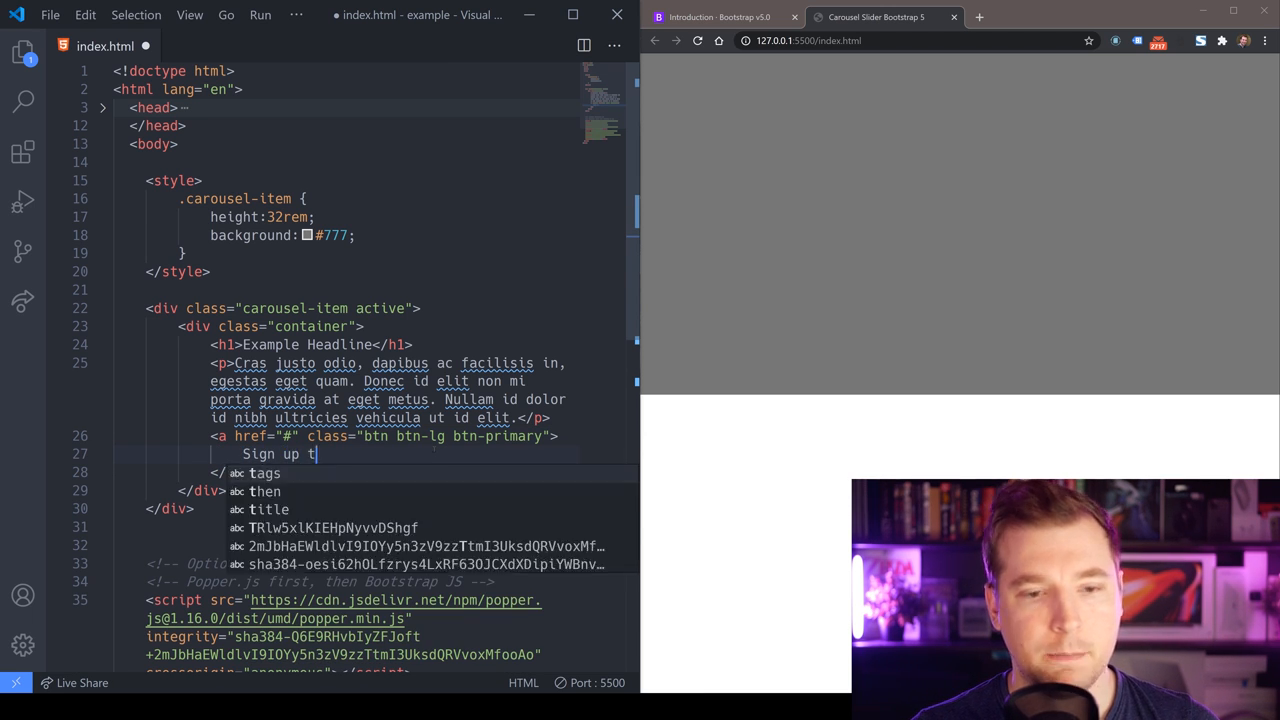
pyautogui.write('oday')
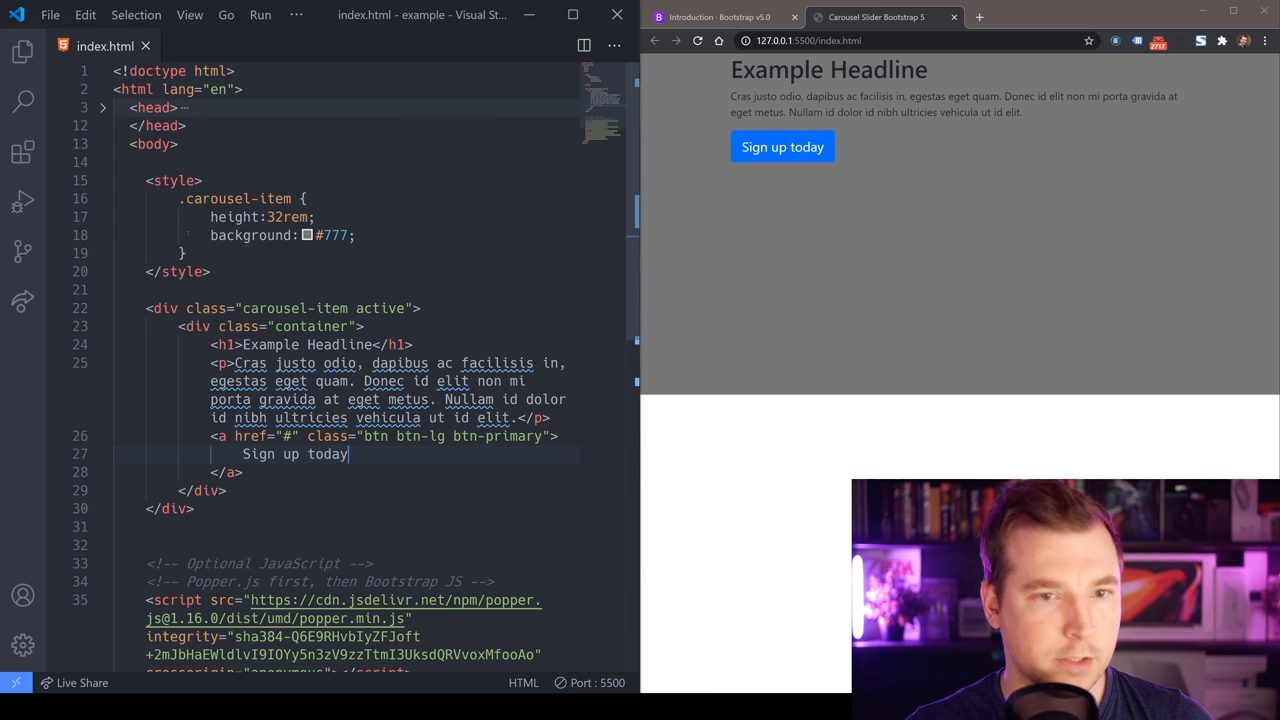
# Style slides white and relative; pin .container absolute to bottom/left/right 0 with 50px bottom padding
pyautogui.write('color:white;')
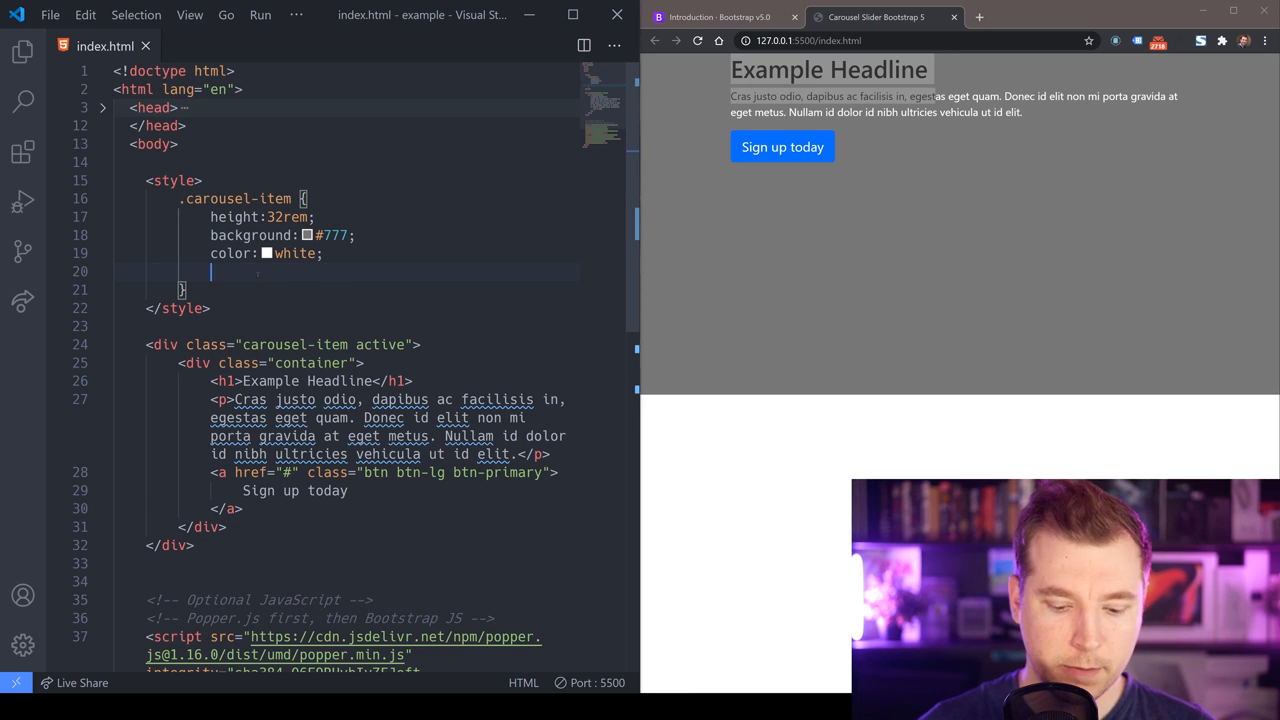
pyautogui.write('position: relative;')
pyautogui.write('position: absolute;')
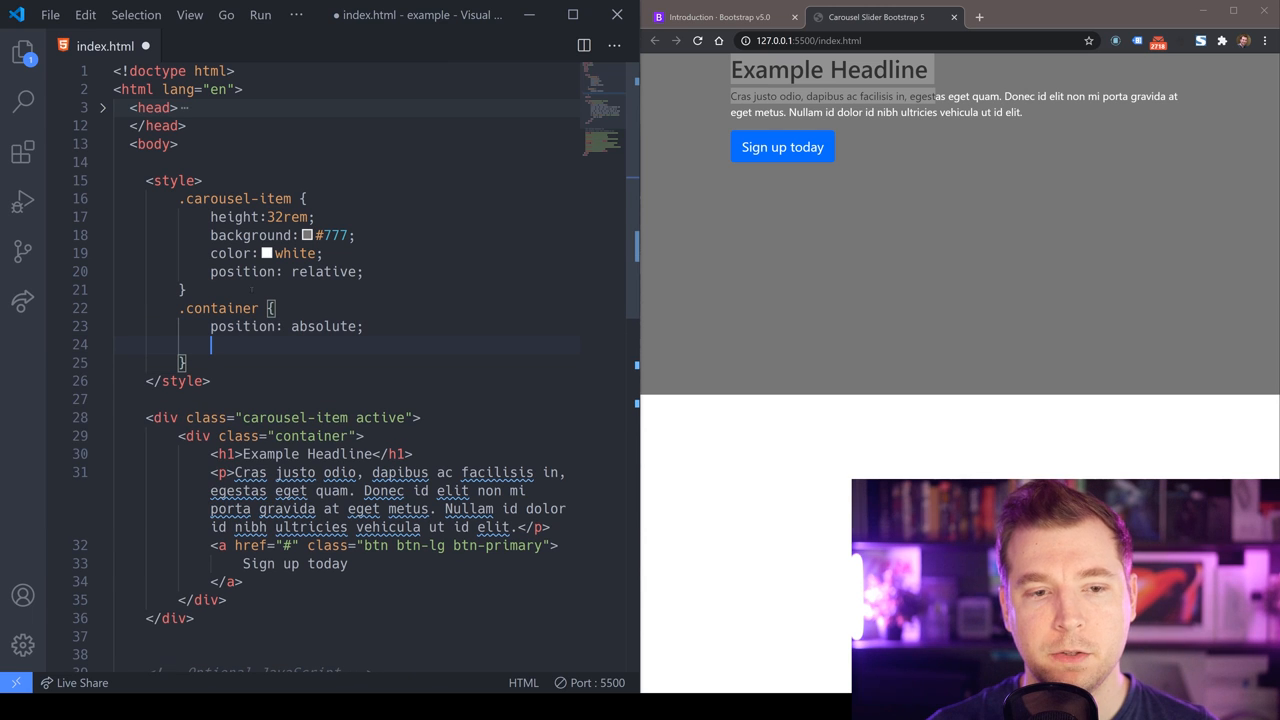
pyautogui.write('bottom:0;')
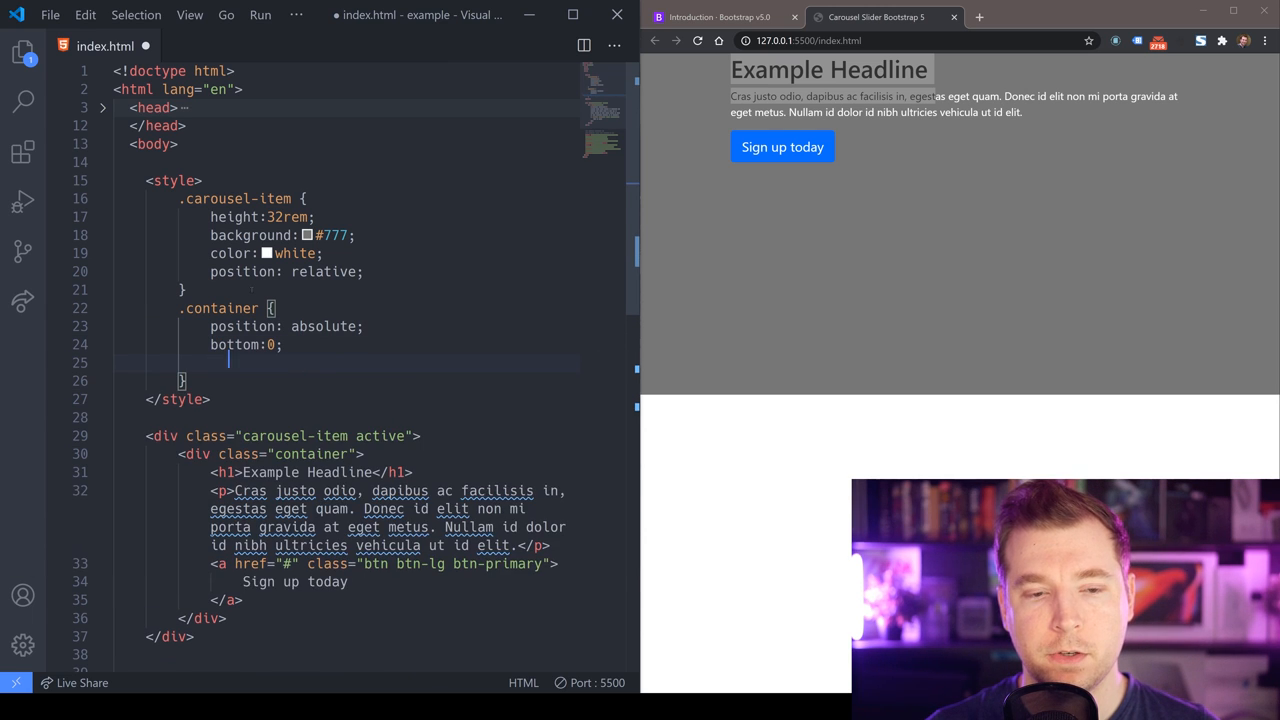
pyautogui.write("left:0'")
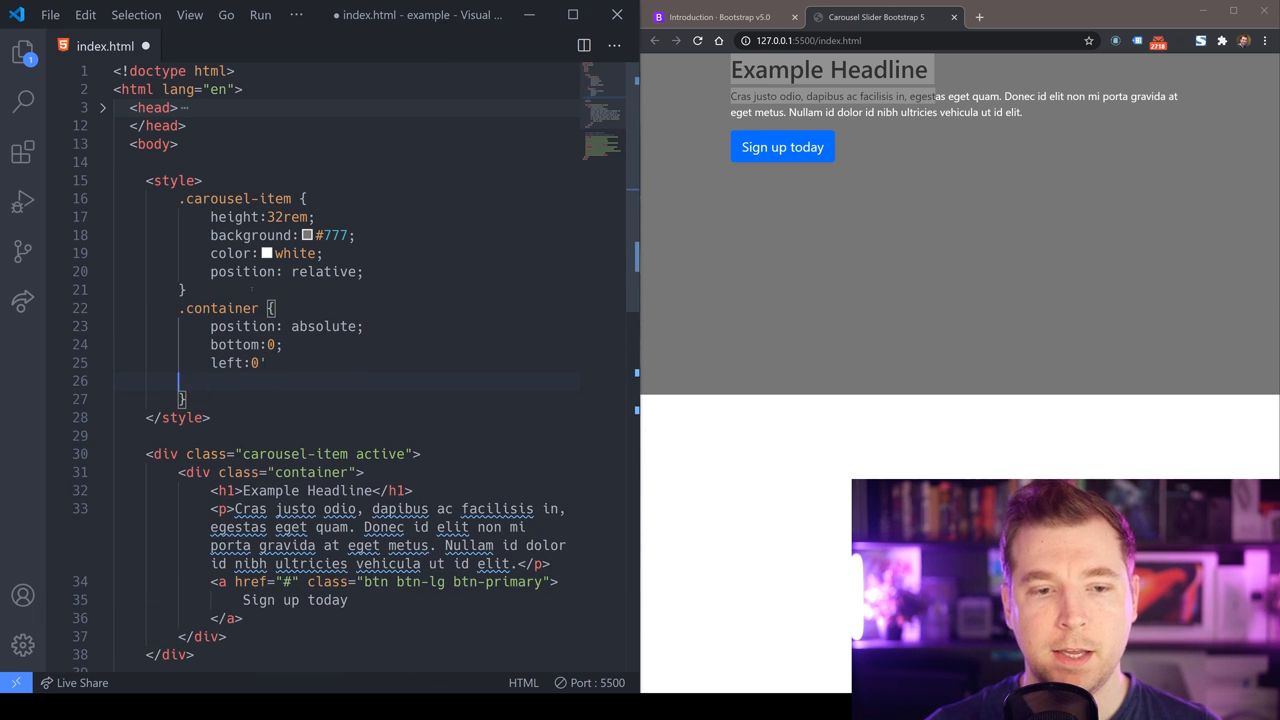
pyautogui.write('right:0;')
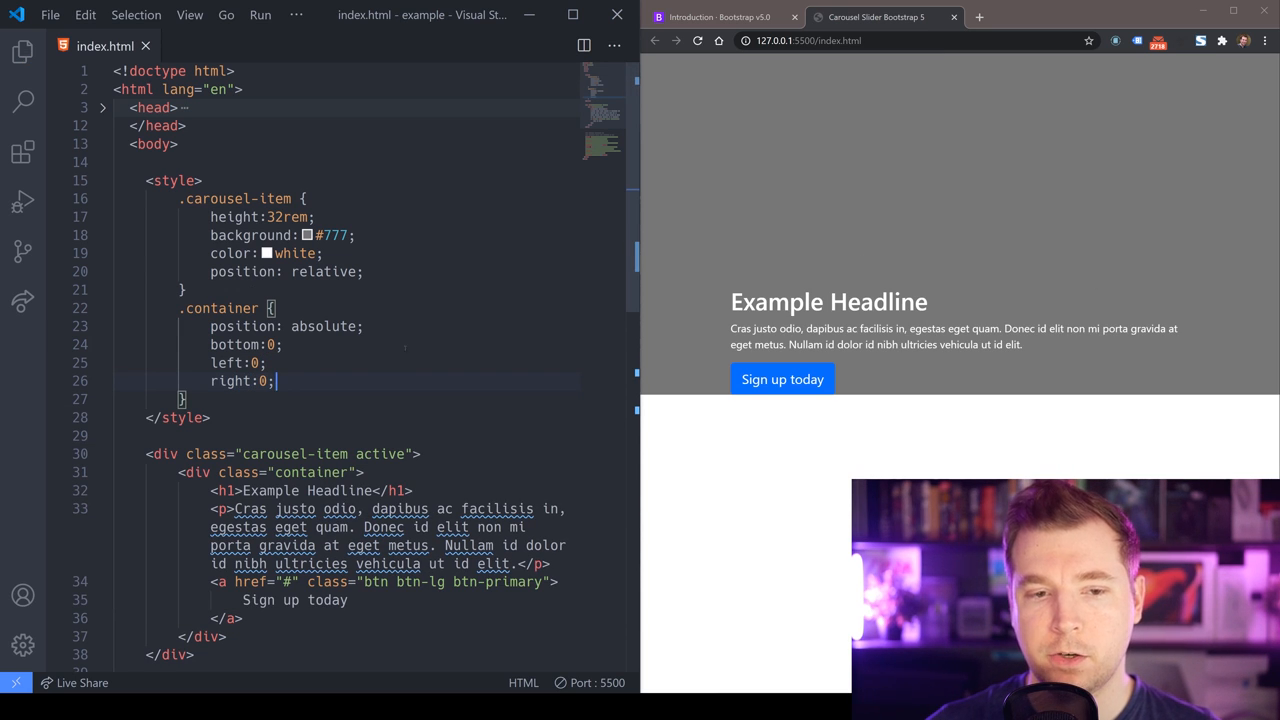
pyautogui.write('padding-bottom:')
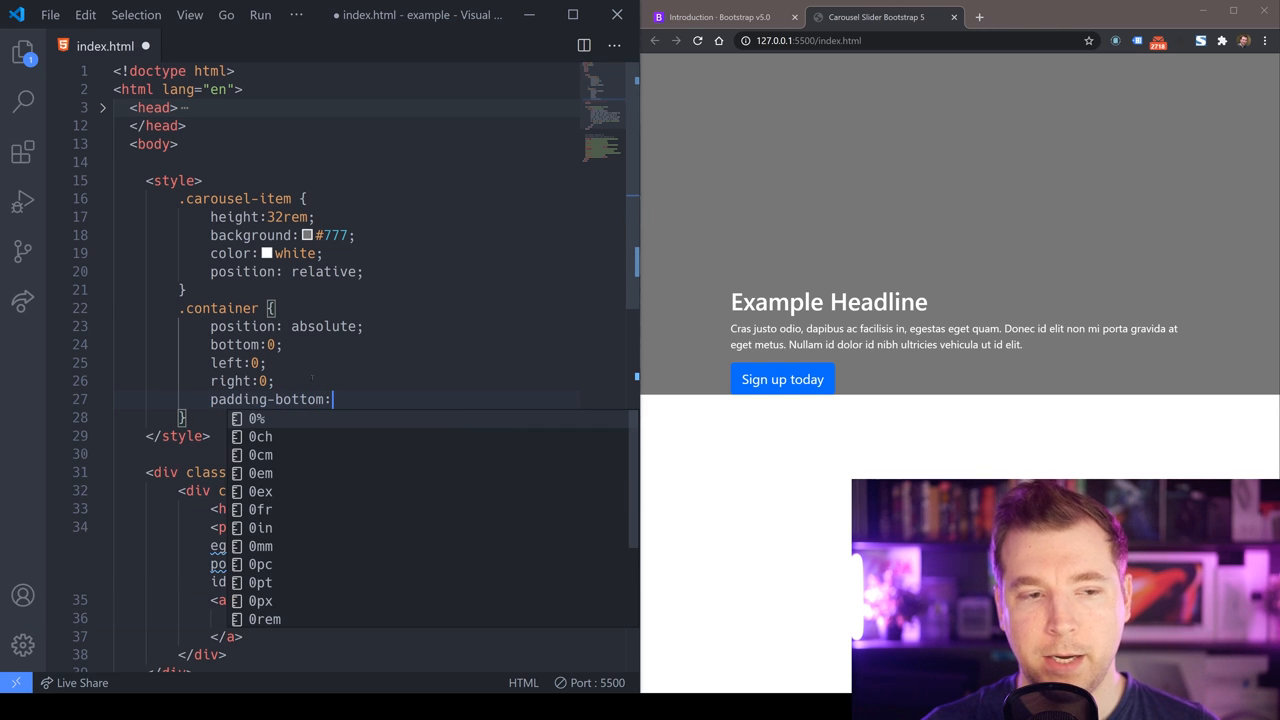
pyautogui.write('50px;')
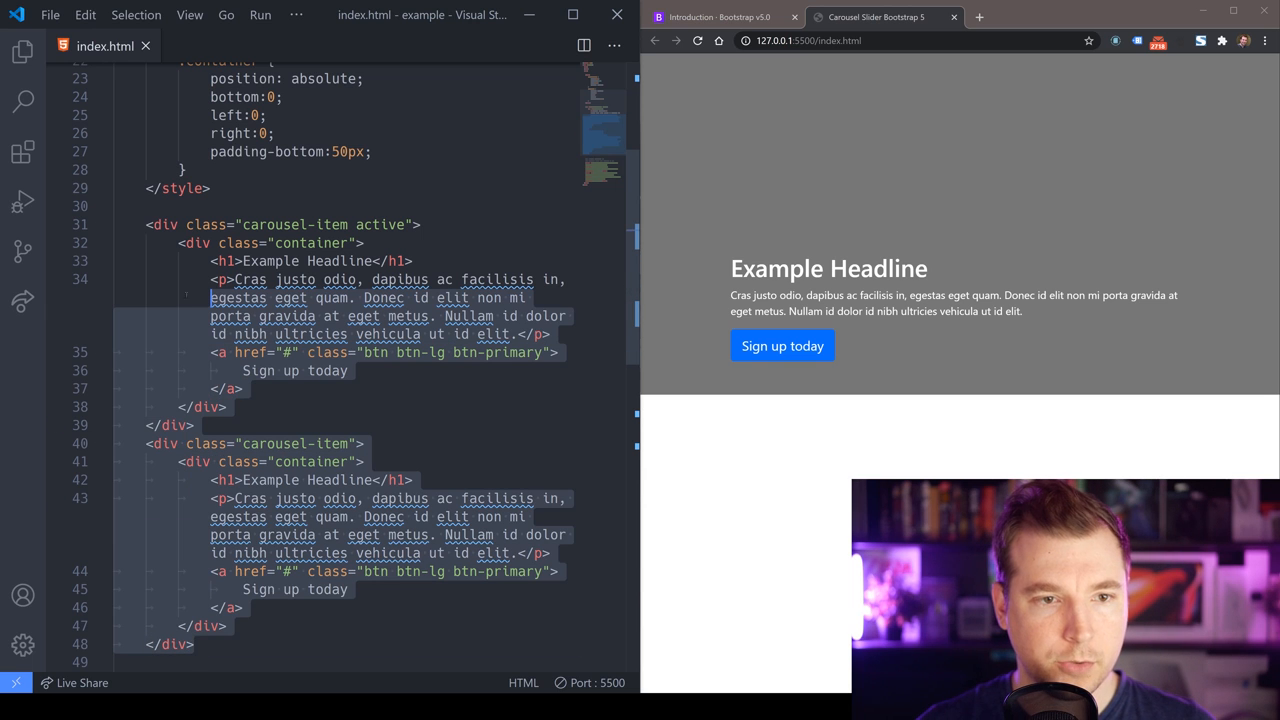
# Duplicate the slide as a second carousel-item and wrap both in div.carousel-inner
pyautogui.click(104, 224)
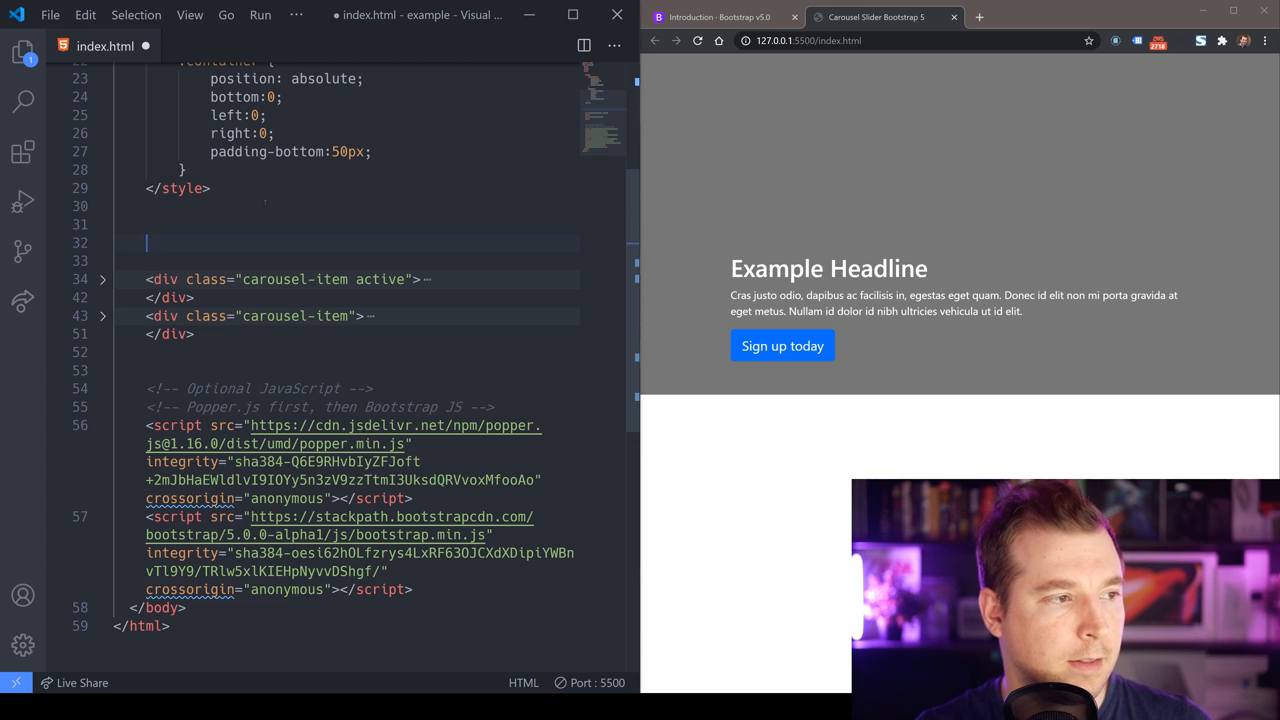
pyautogui.write('.ca')
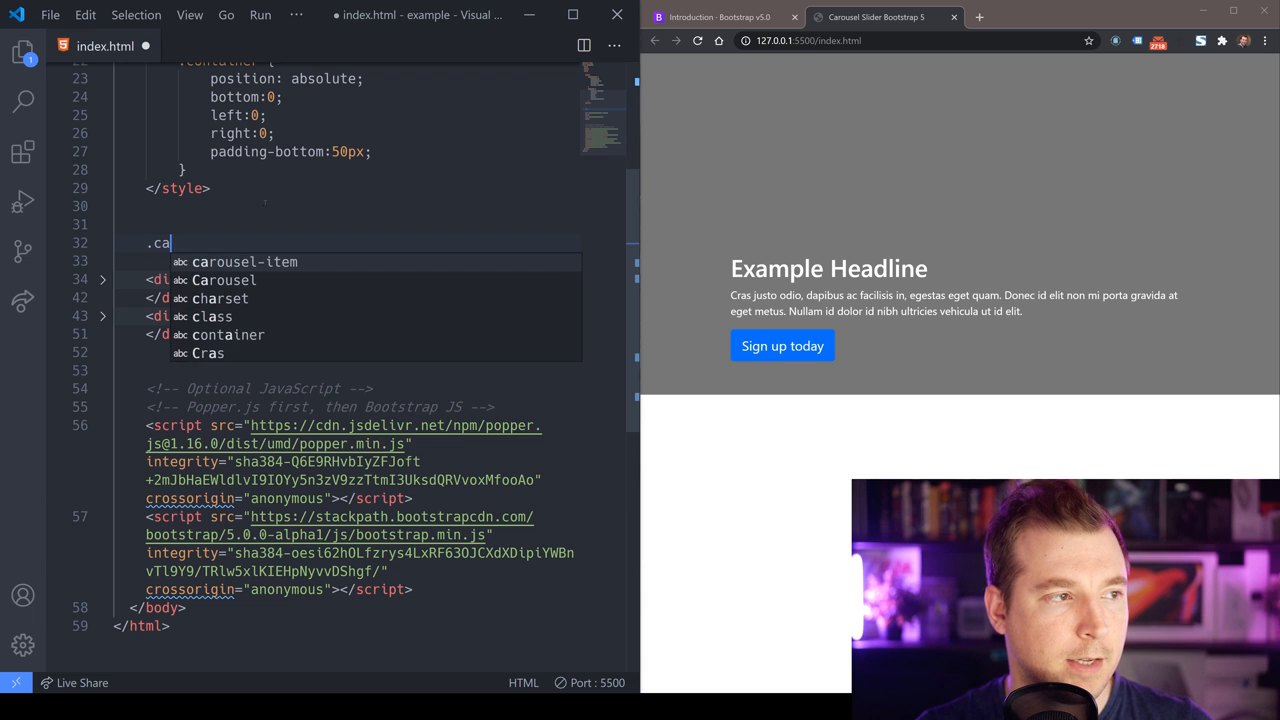
pyautogui.write('rousel0')
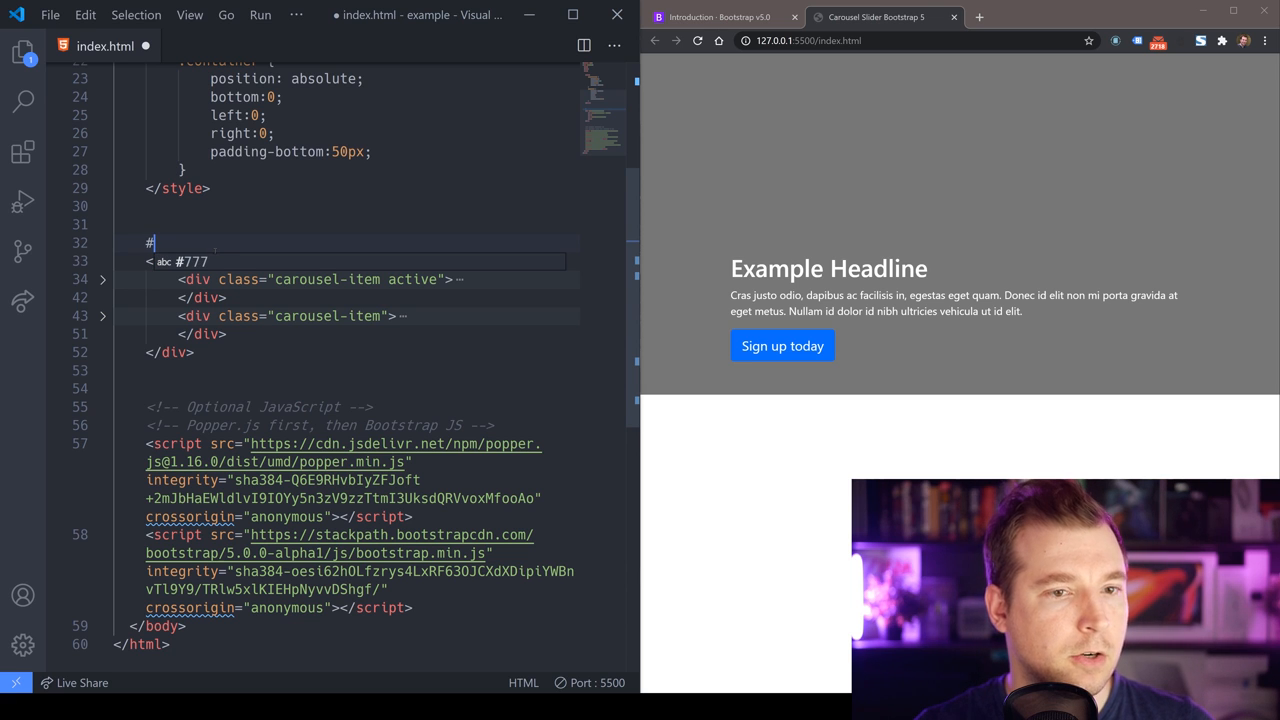
# Wrap everything in div#myCarousel with class 'carousel slide' and data-ride="carousel"
pyautogui.write('myCarousel')
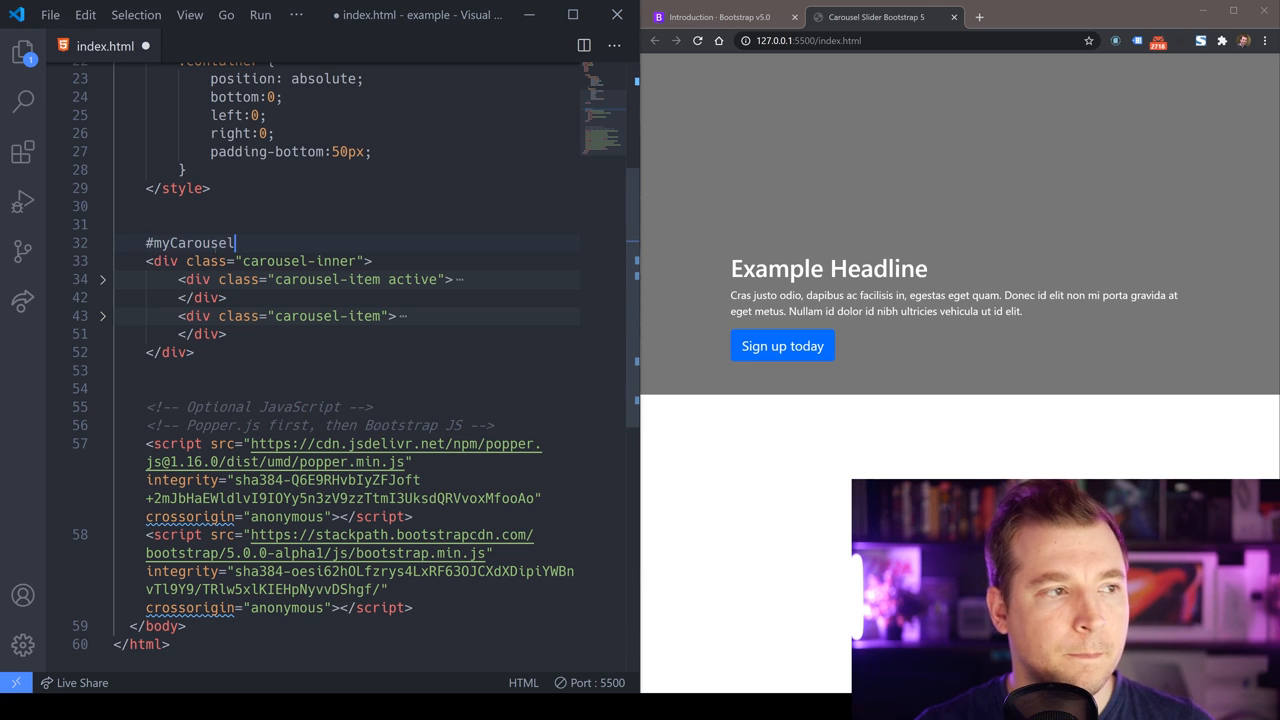
pyautogui.write('.')
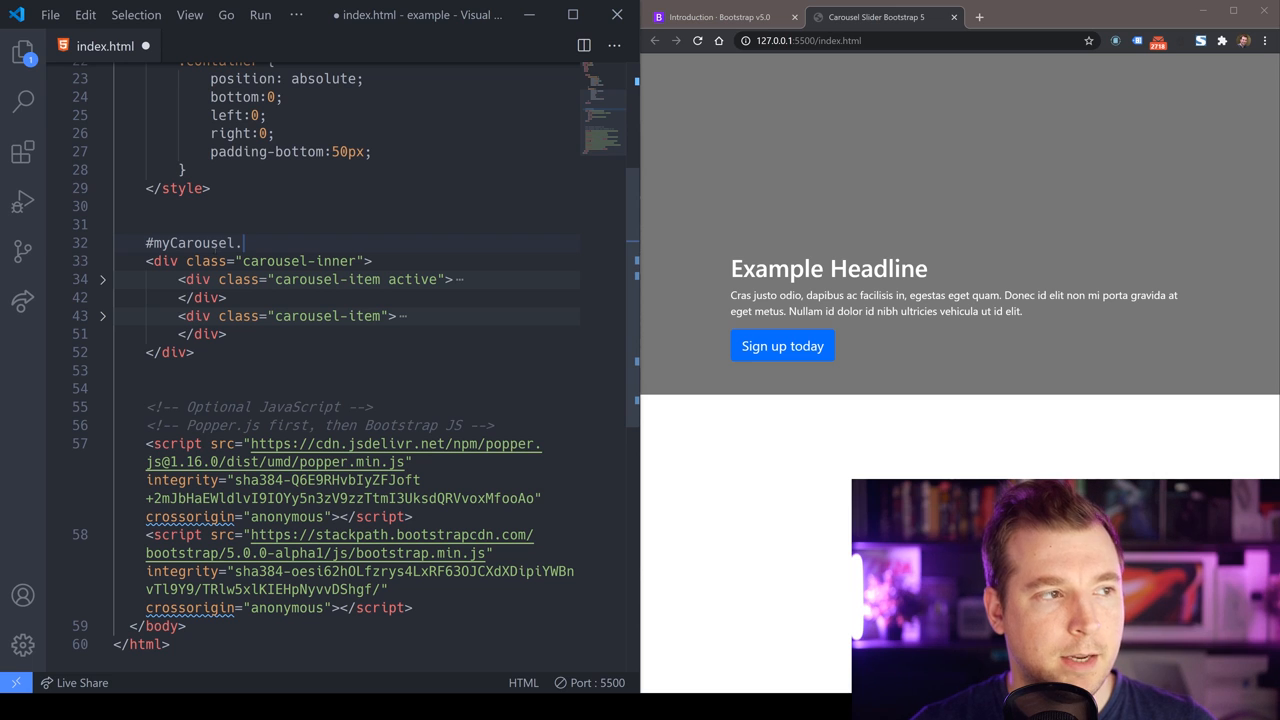
pyautogui.write('carousel slide">')
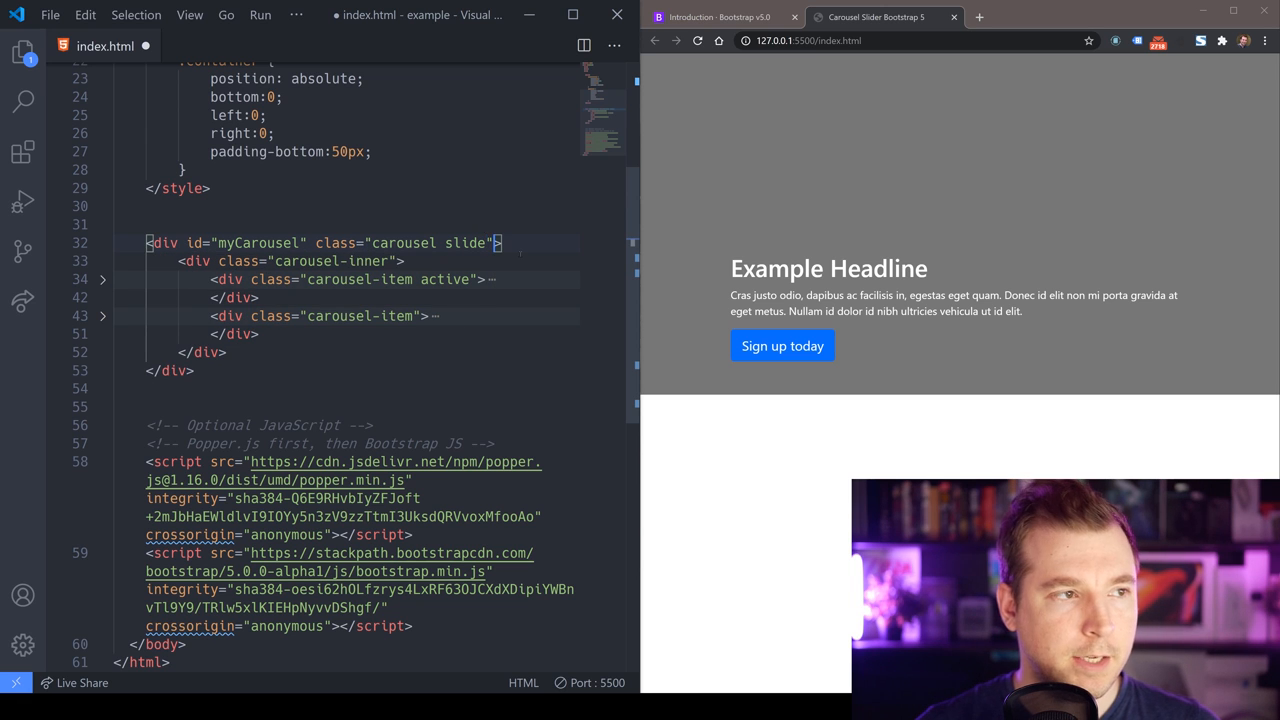
pyautogui.write('data-ride="carousel')
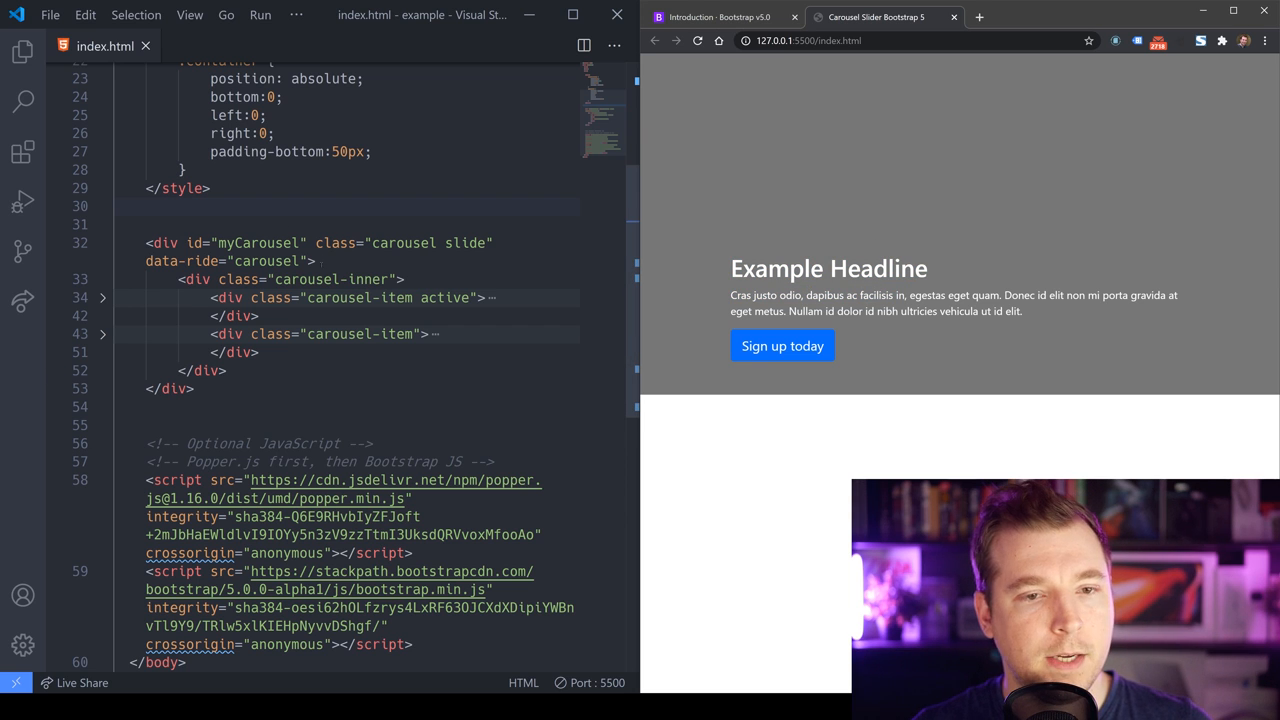
# Add an ol.carousel-indicators list with two li items
pyautogui.write('ul')
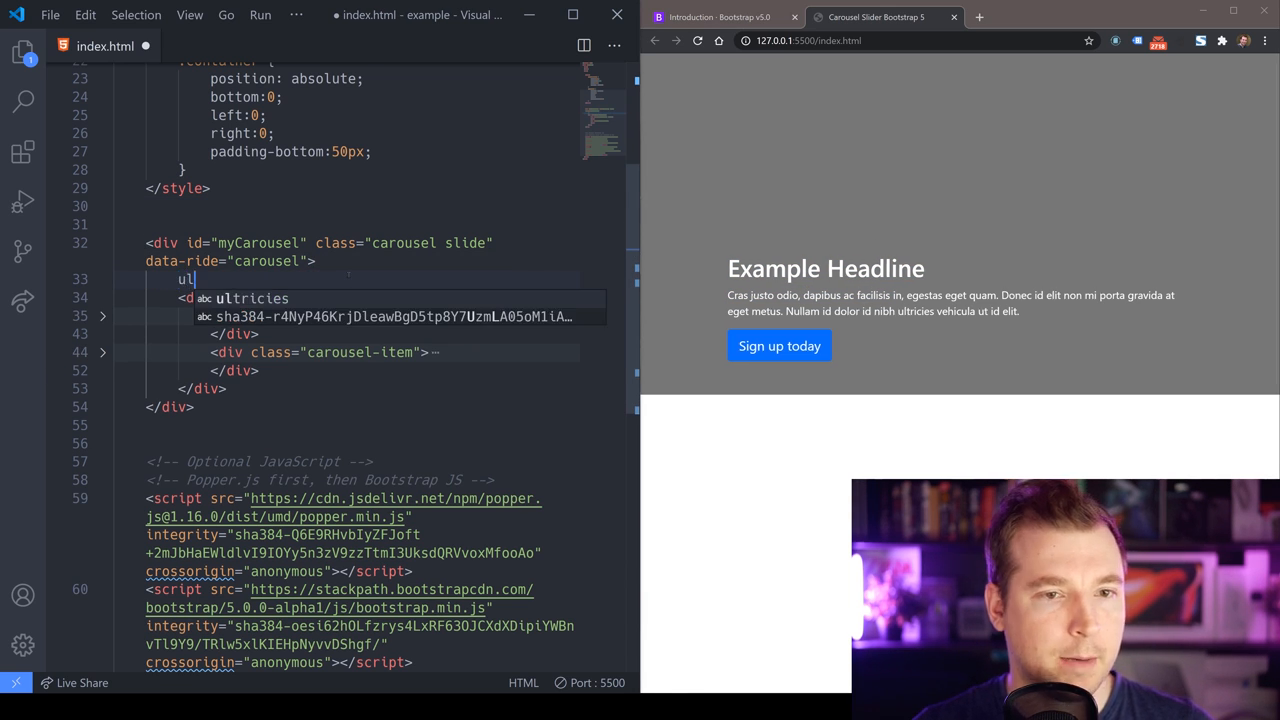
pyautogui.write('ol>')
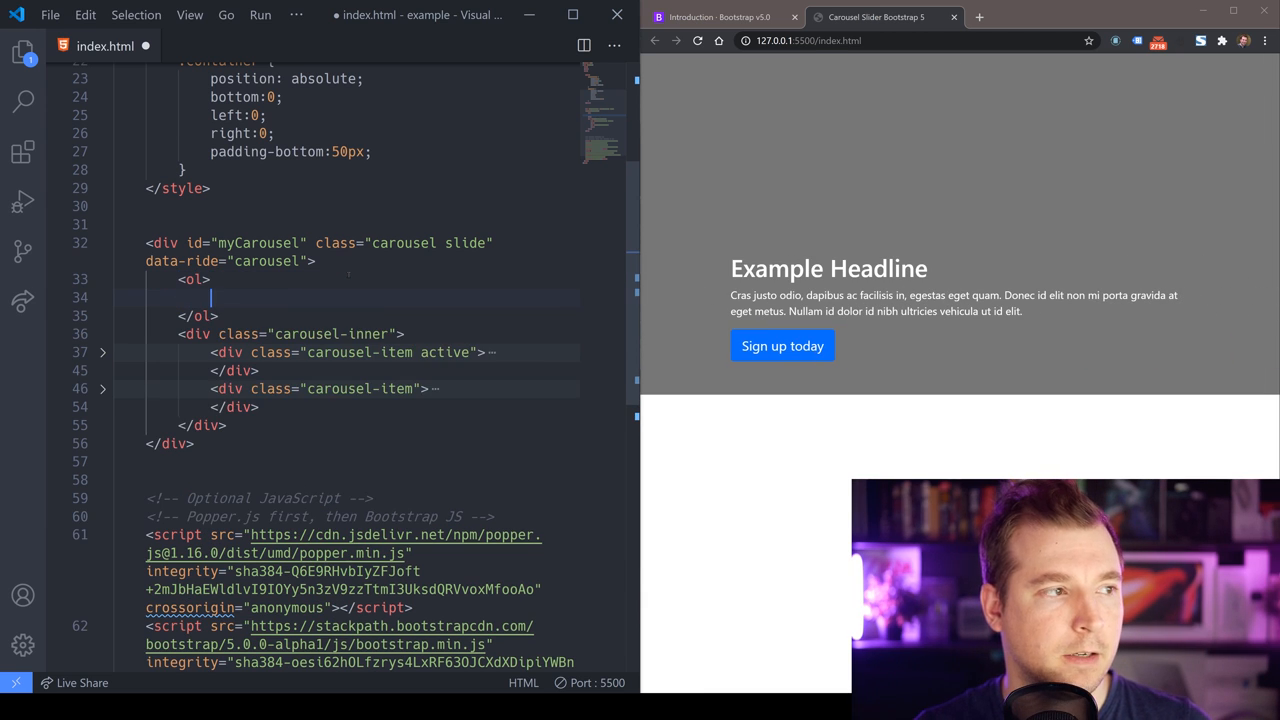
pyautogui.write('li></li>')
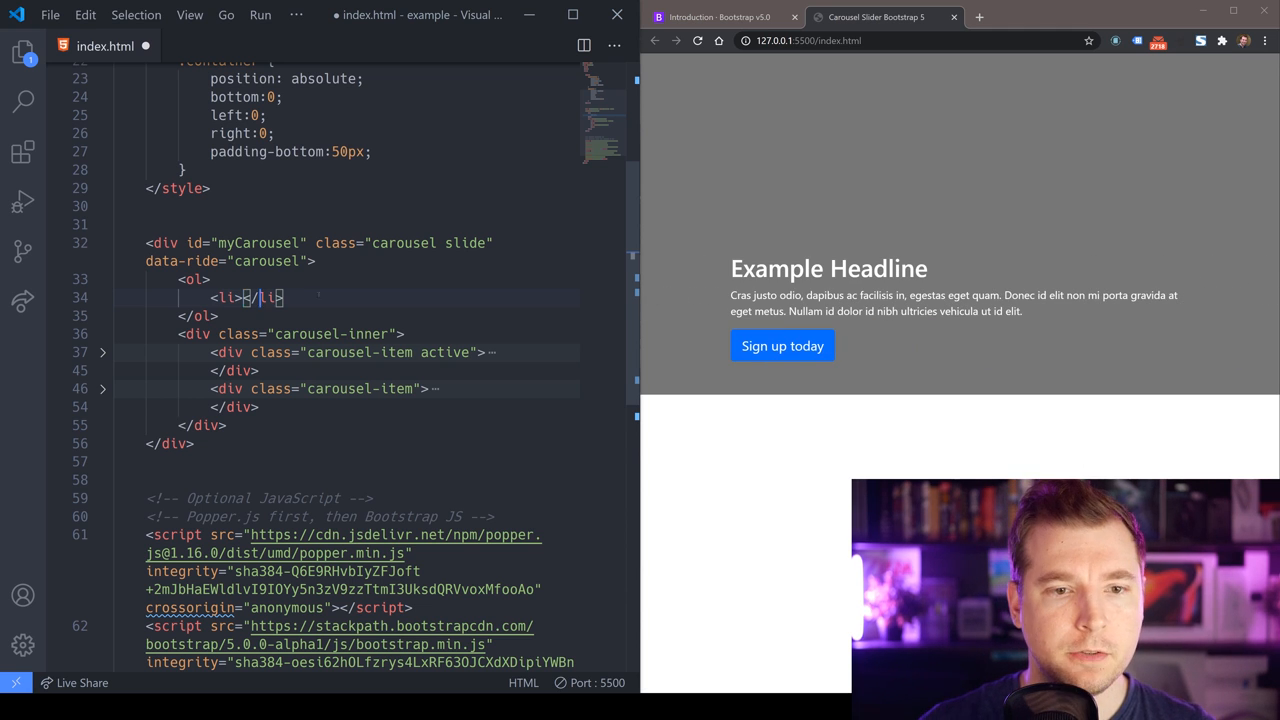
pyautogui.write('<li></li>')
pyautogui.click(362, 278)
pyautogui.write(' class')
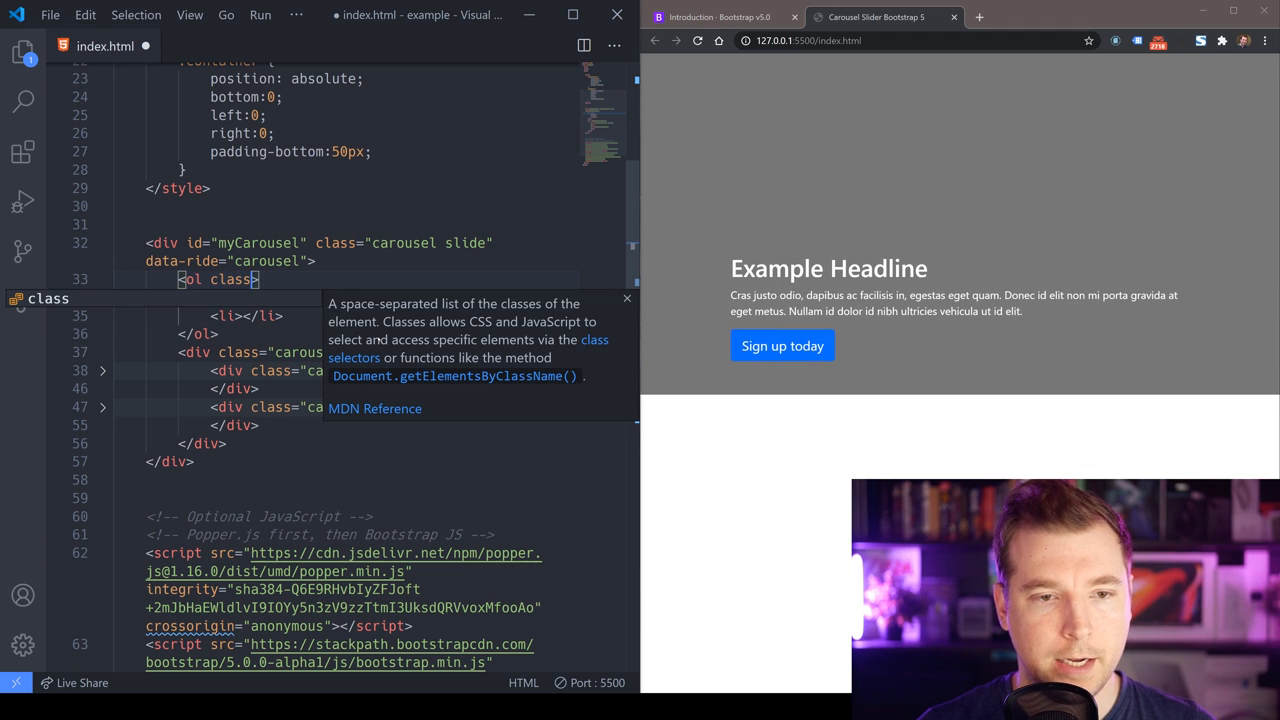
pyautogui.write('carousel-indicators"')
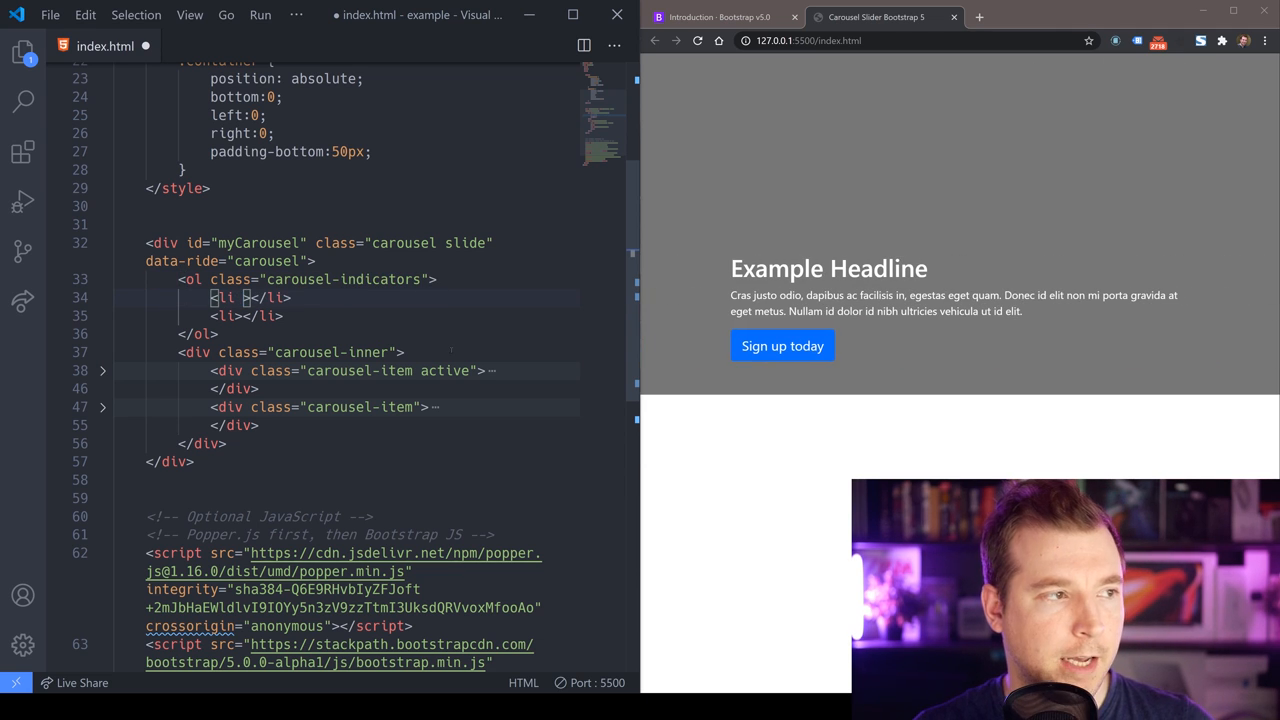
# Give the items data-target #myCarousel and data-slide-to 0 (active) and 1, then save
pyautogui.write('data-d')
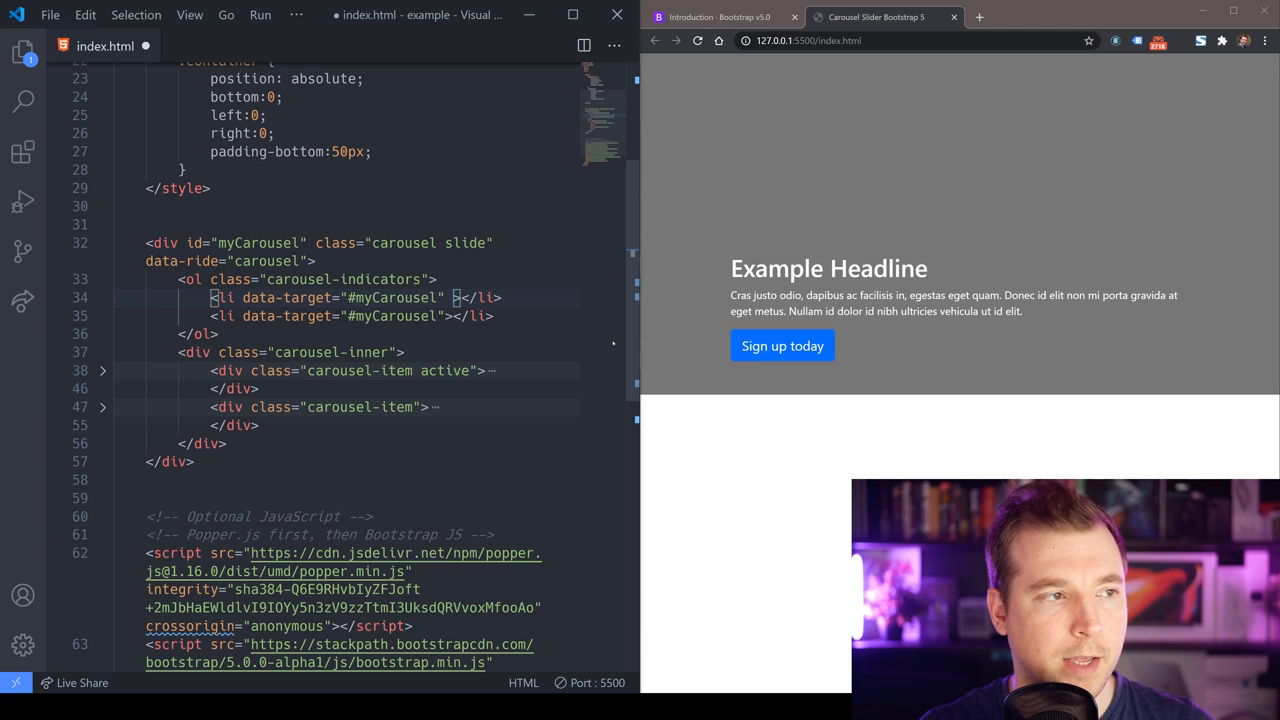
pyautogui.write('data-slide-t')
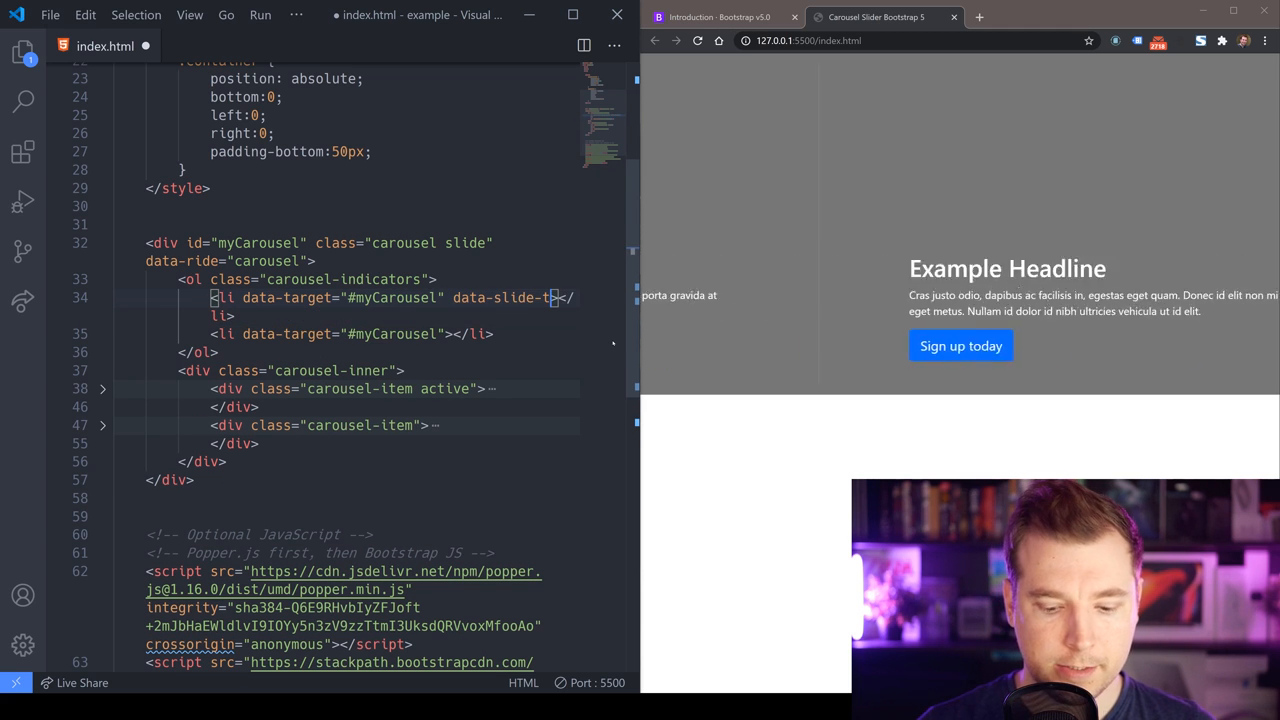
pyautogui.write('o=""')
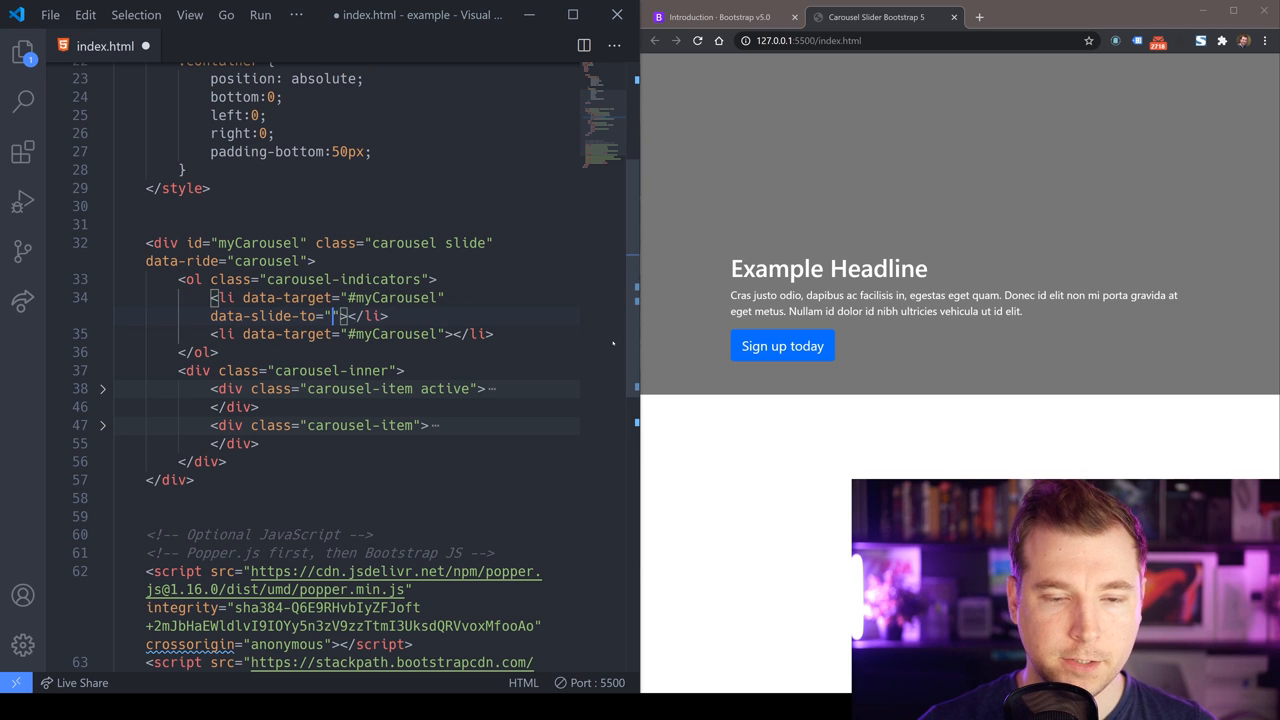
pyautogui.write('0')
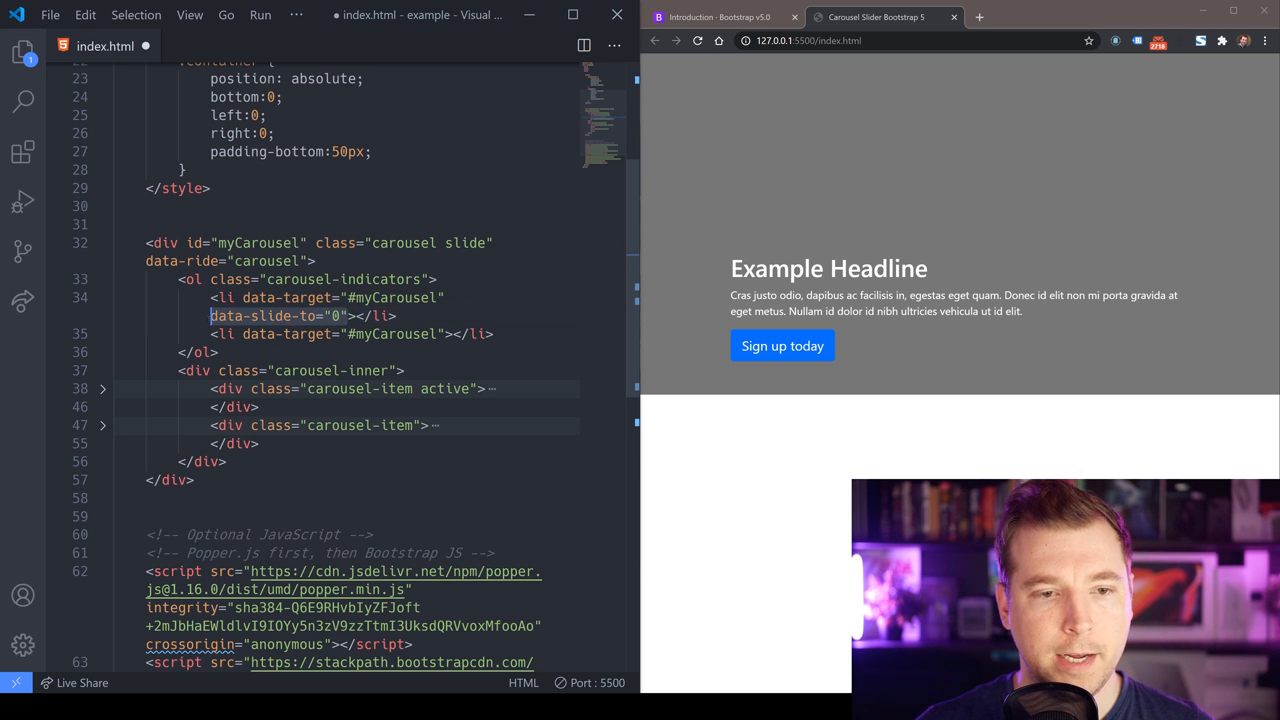
pyautogui.write('data-slide-to="0"')
pyautogui.write(' class="active')
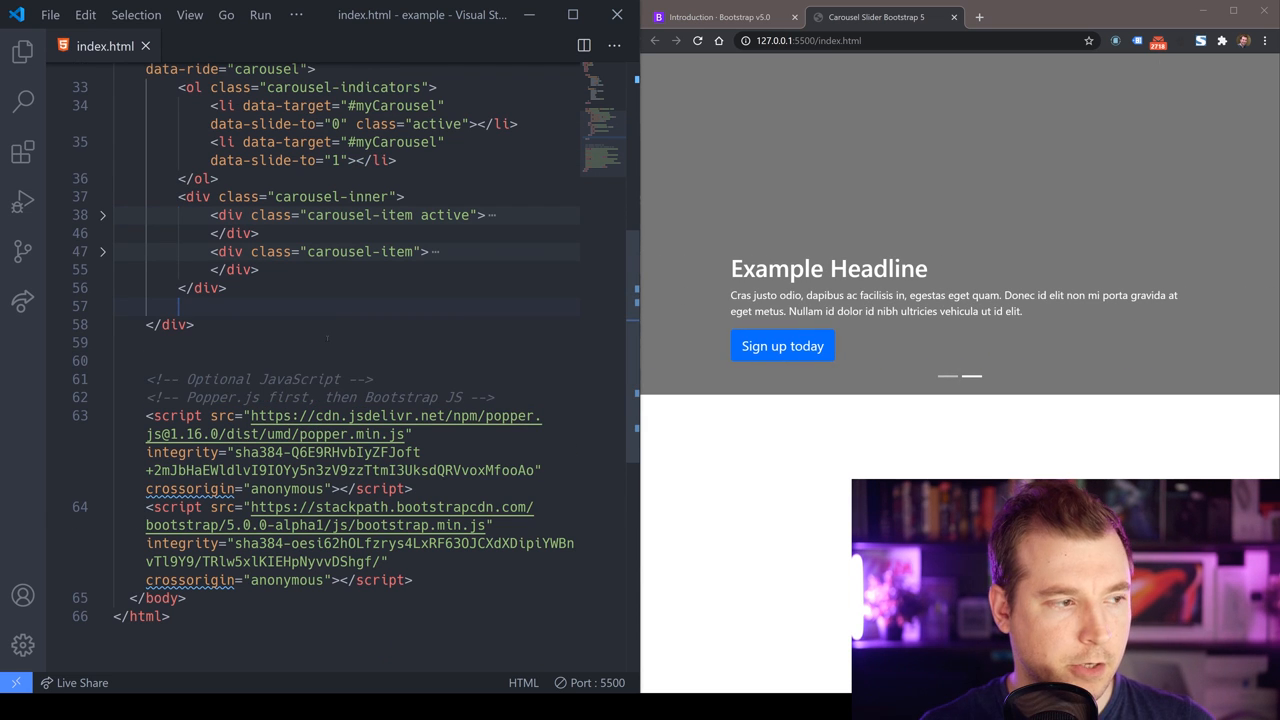
# Add a.carousel-control-prev linking #myCarousel with role="button" and data-slide="prev"
pyautogui.write('a')
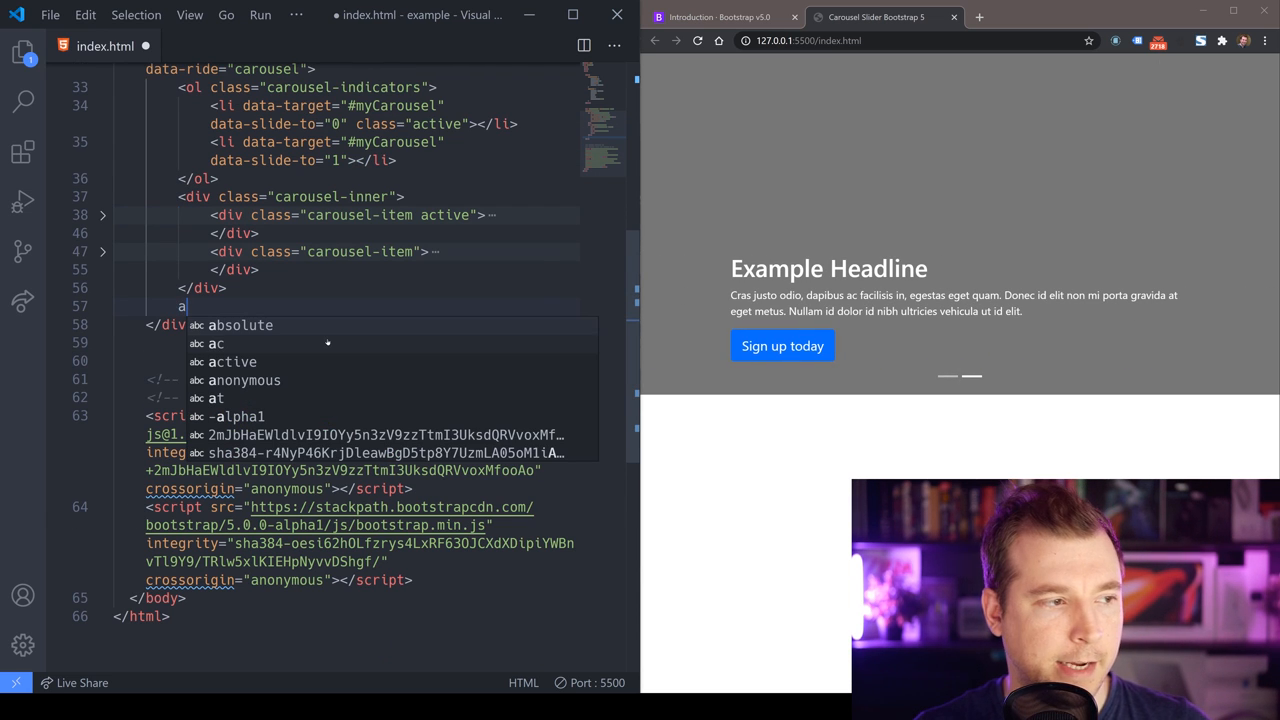
pyautogui.write('.')
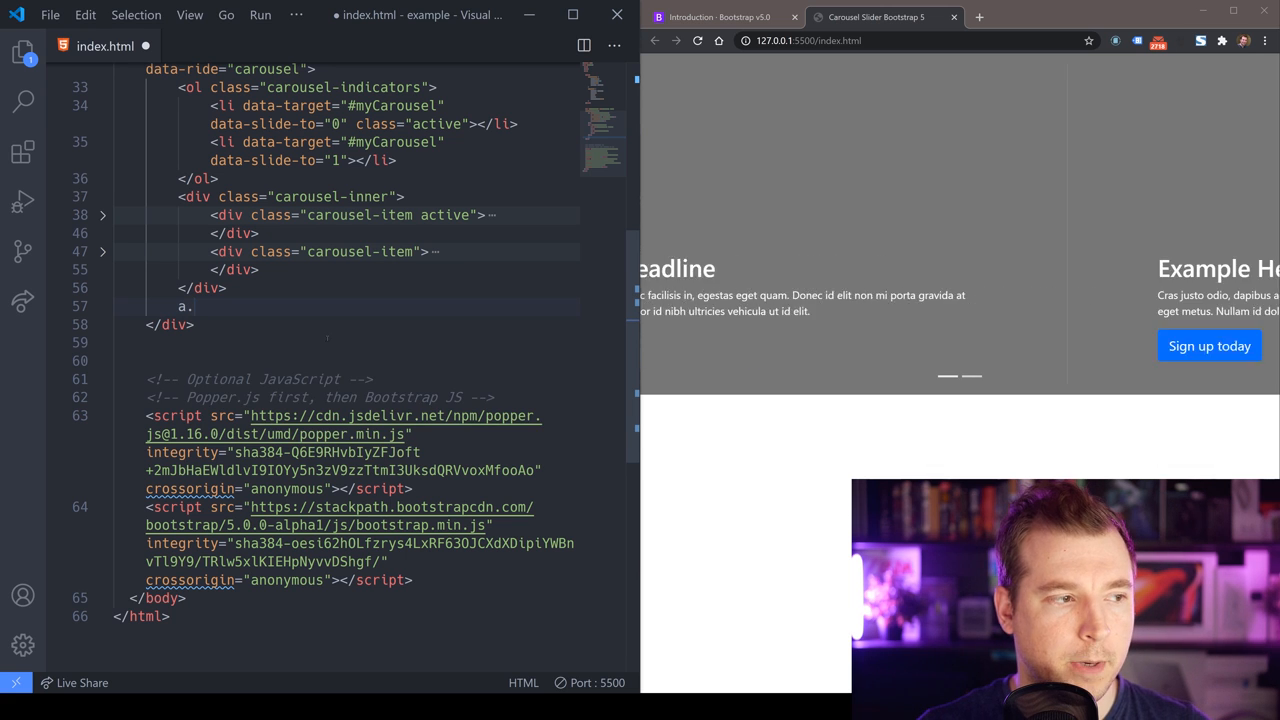
pyautogui.write('carousel')
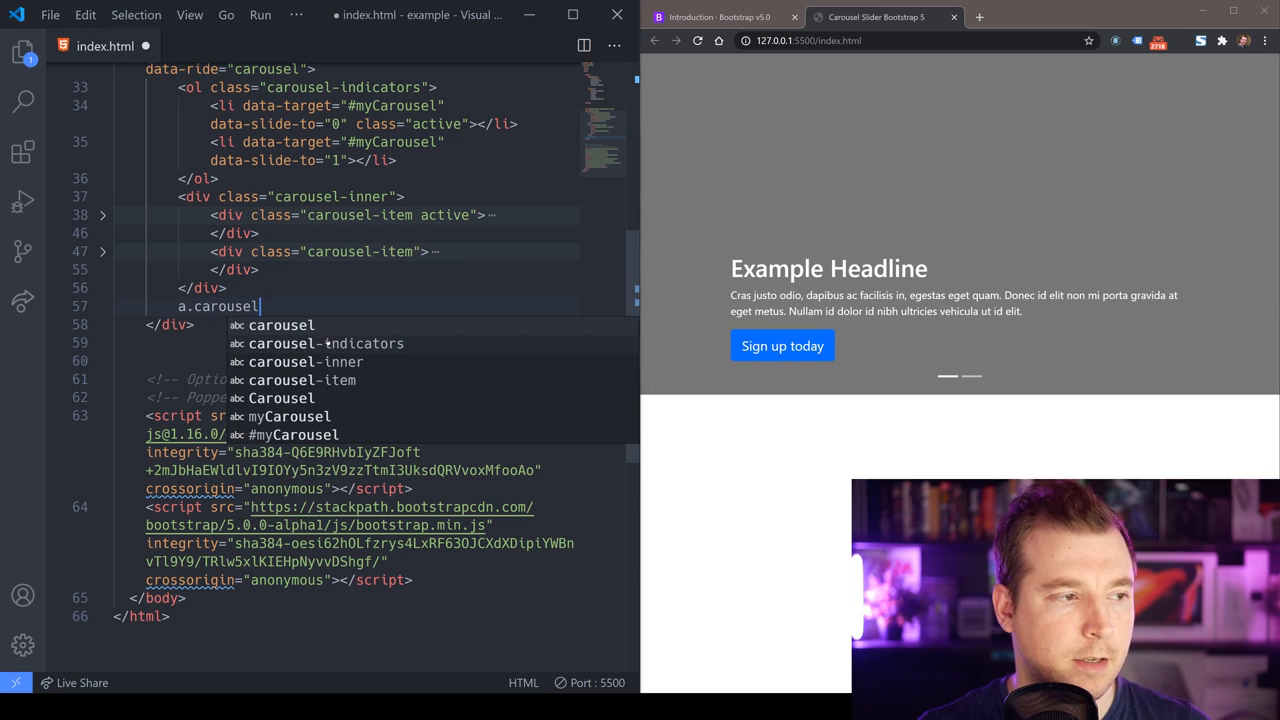
pyautogui.write('-control-prev"></a>')
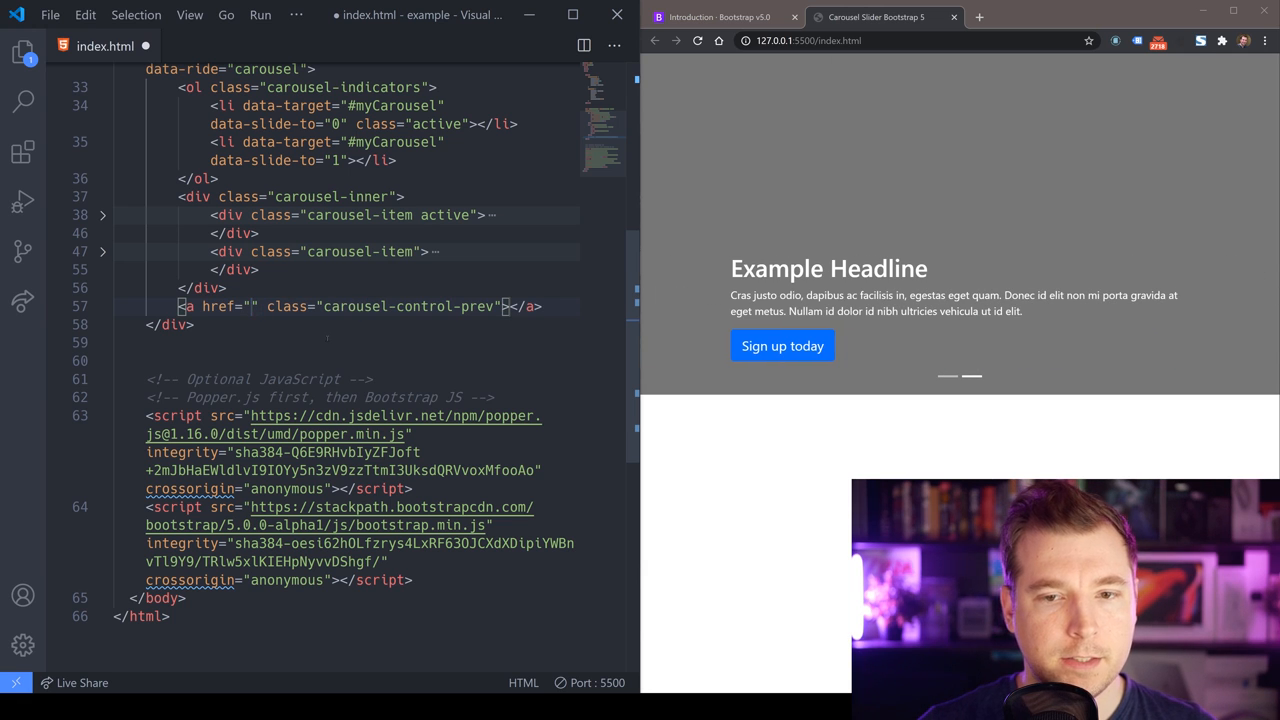
pyautogui.write('#')
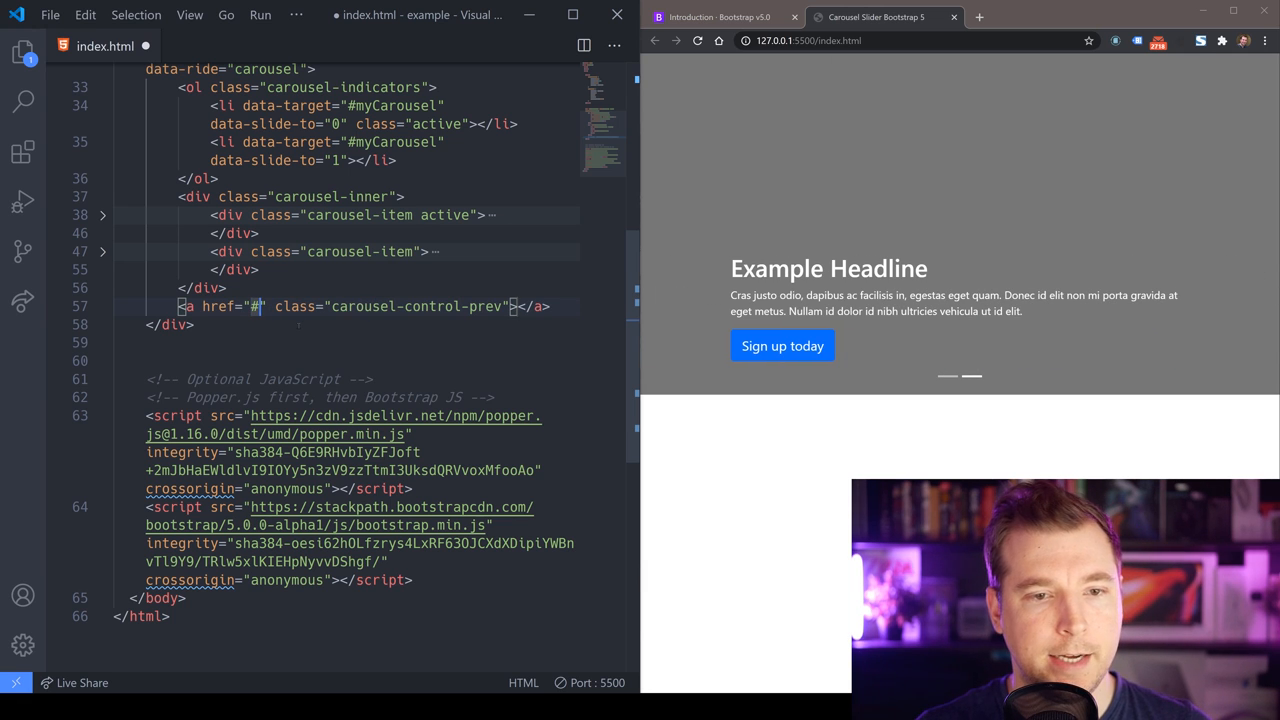
pyautogui.write('myCarousel')
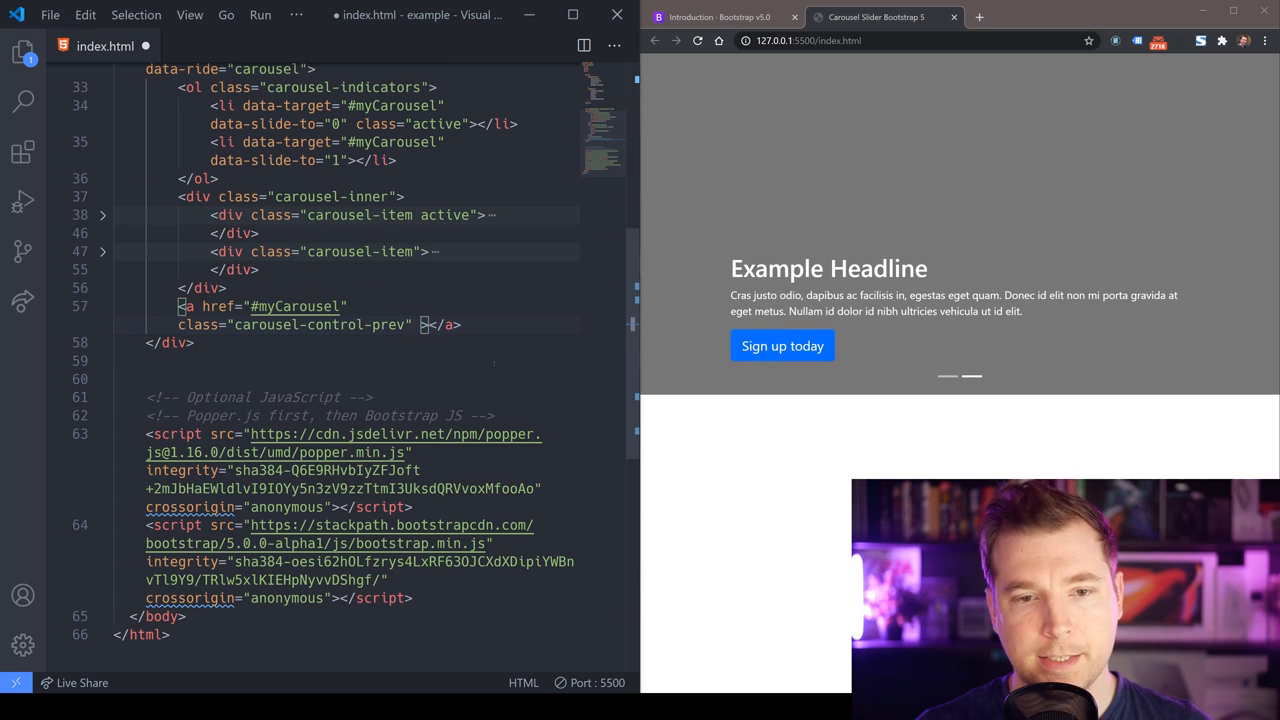
pyautogui.write('rol')
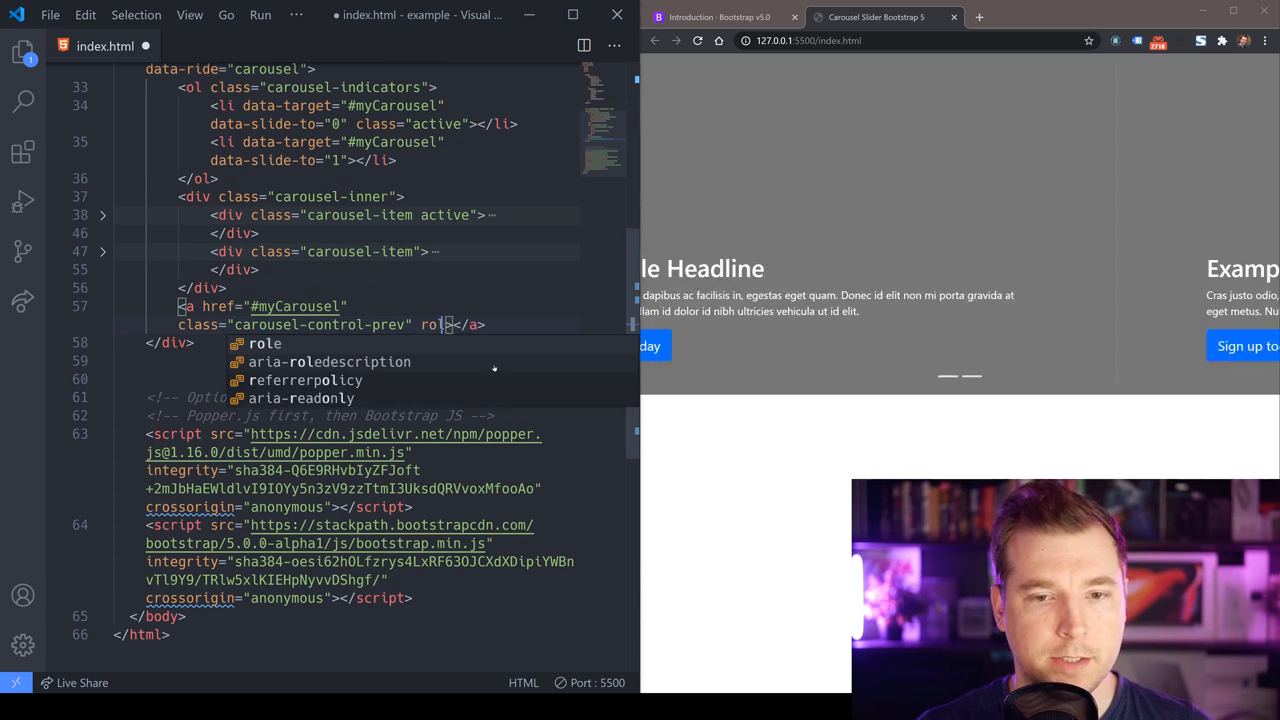
pyautogui.write('button">')
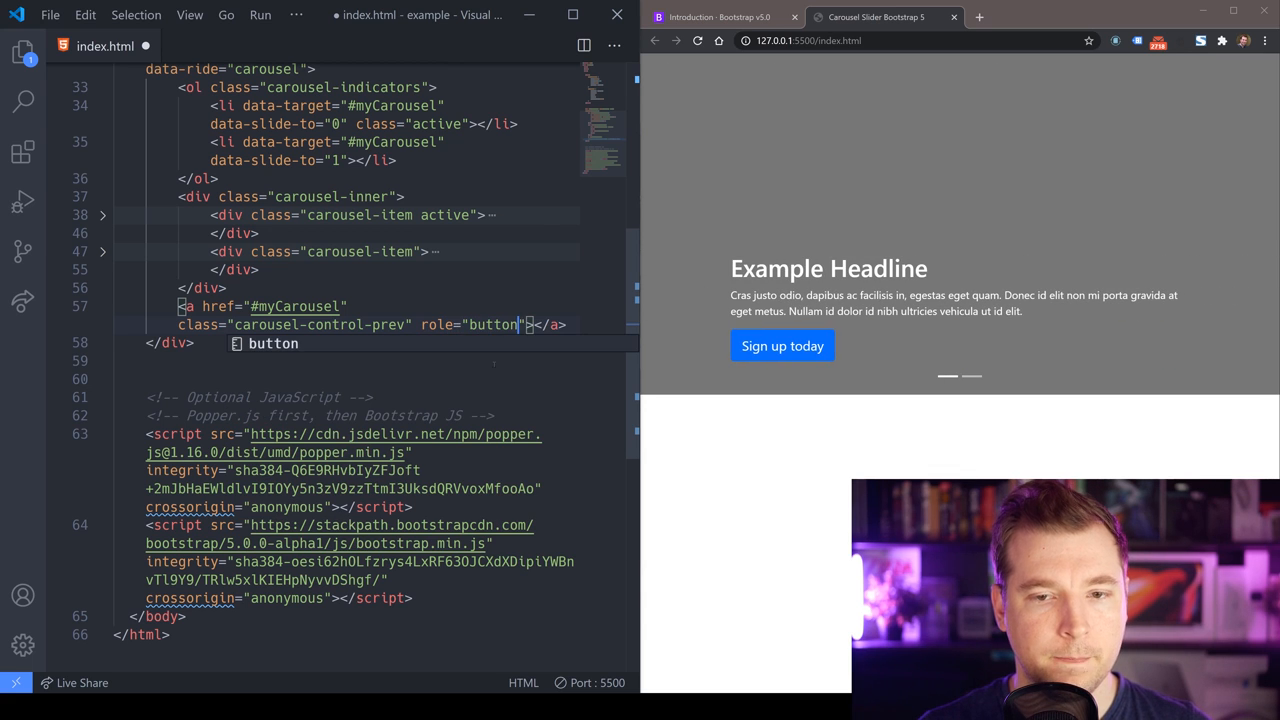
pyautogui.write('data-')
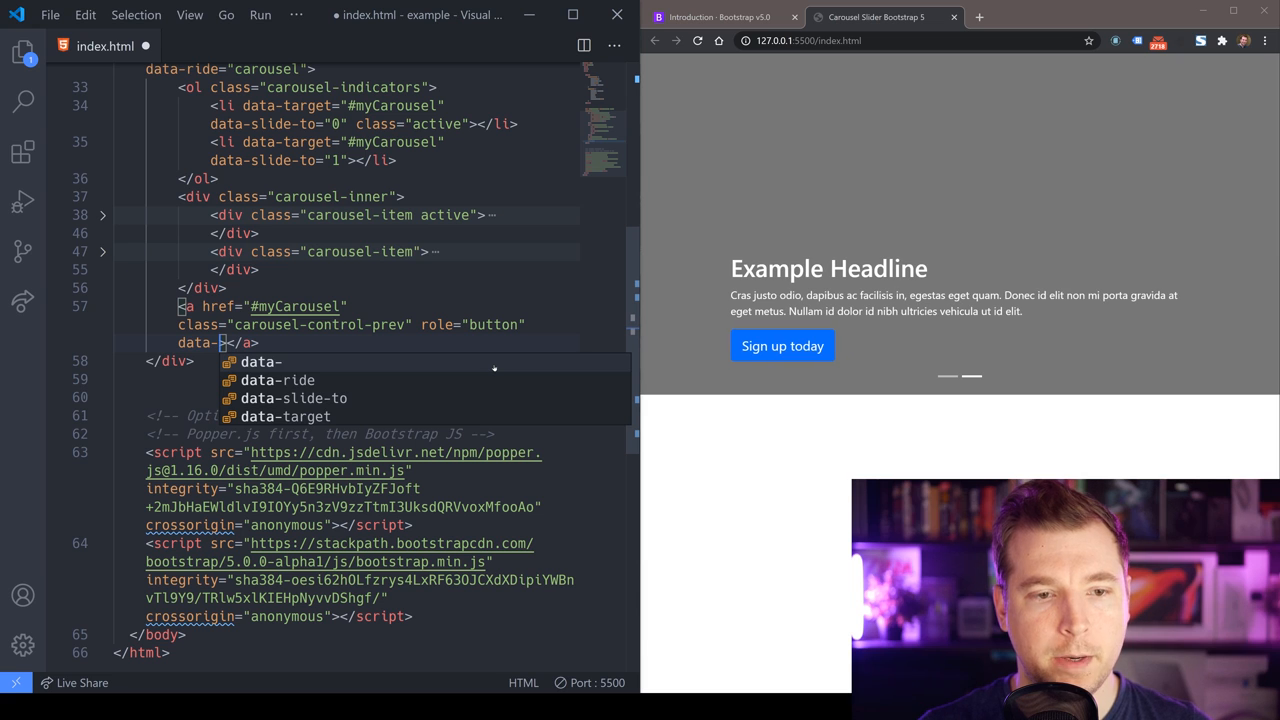
pyautogui.write('slid')
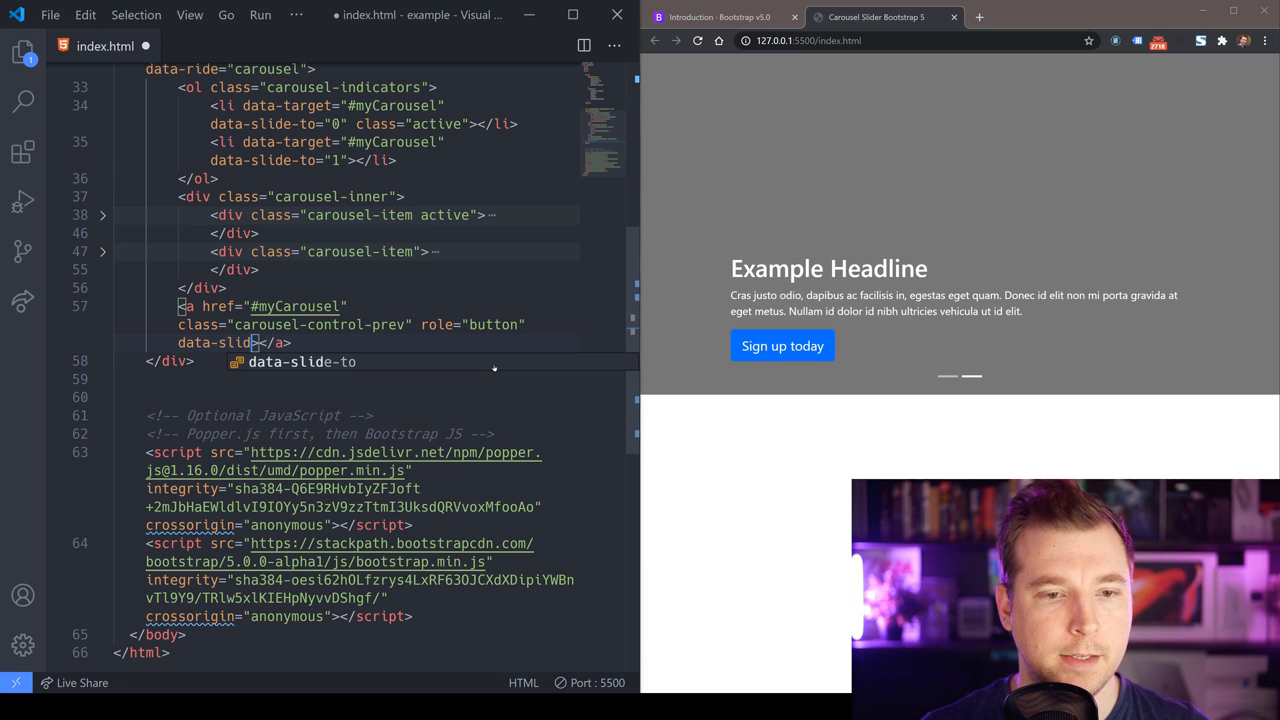
pyautogui.write('prev">')
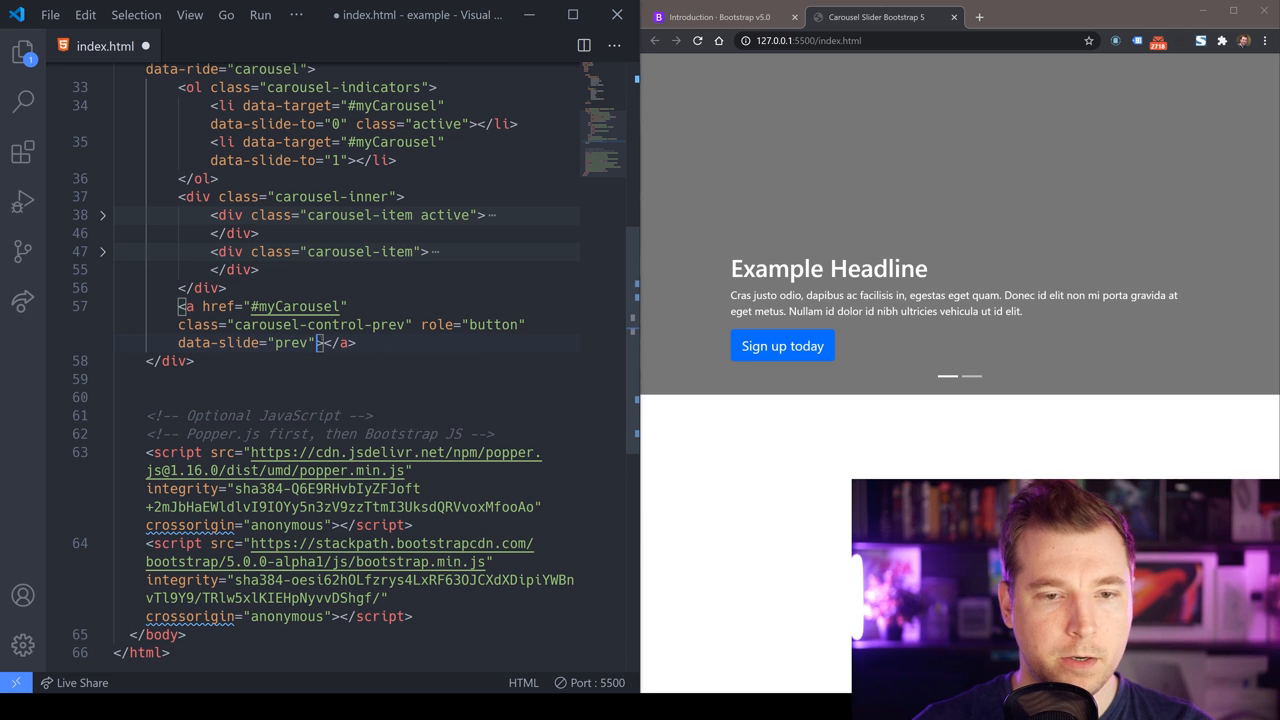
# Inside it add an sr-only 'Previous' span and a carousel-control-prev-icon span with aria-hidden="true"
pyautogui.press('Enter')
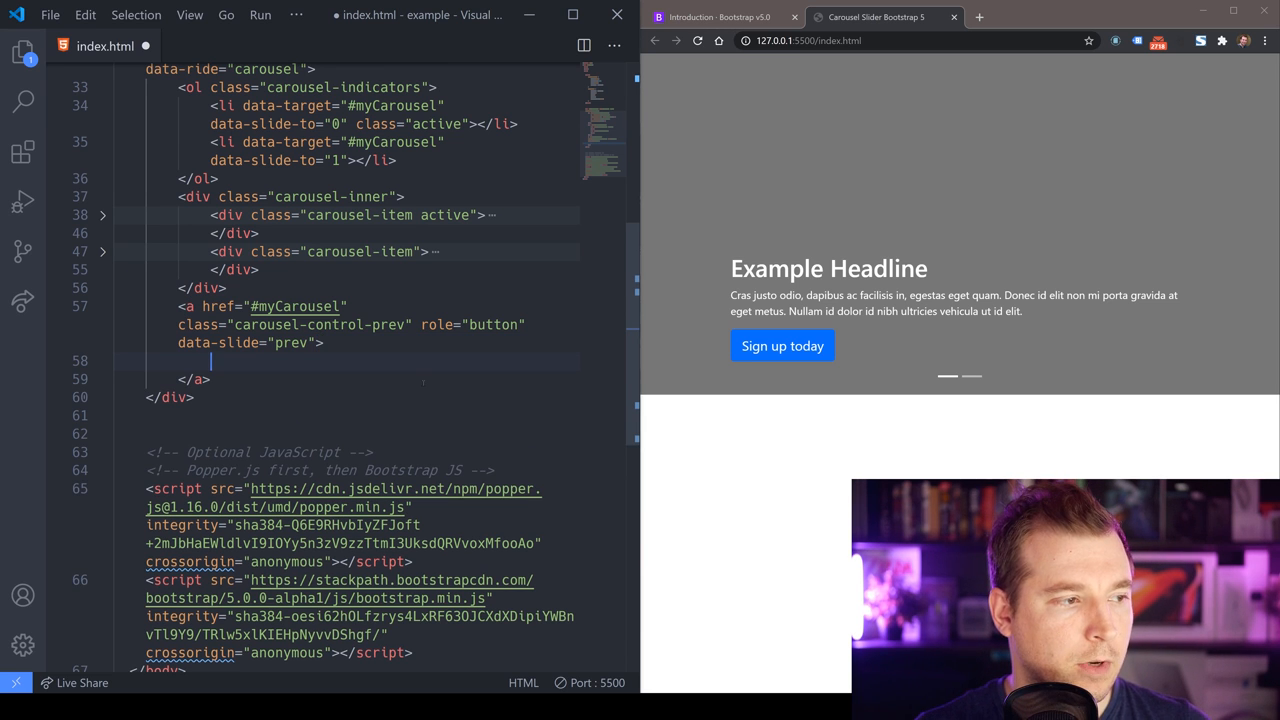
pyautogui.write('span')
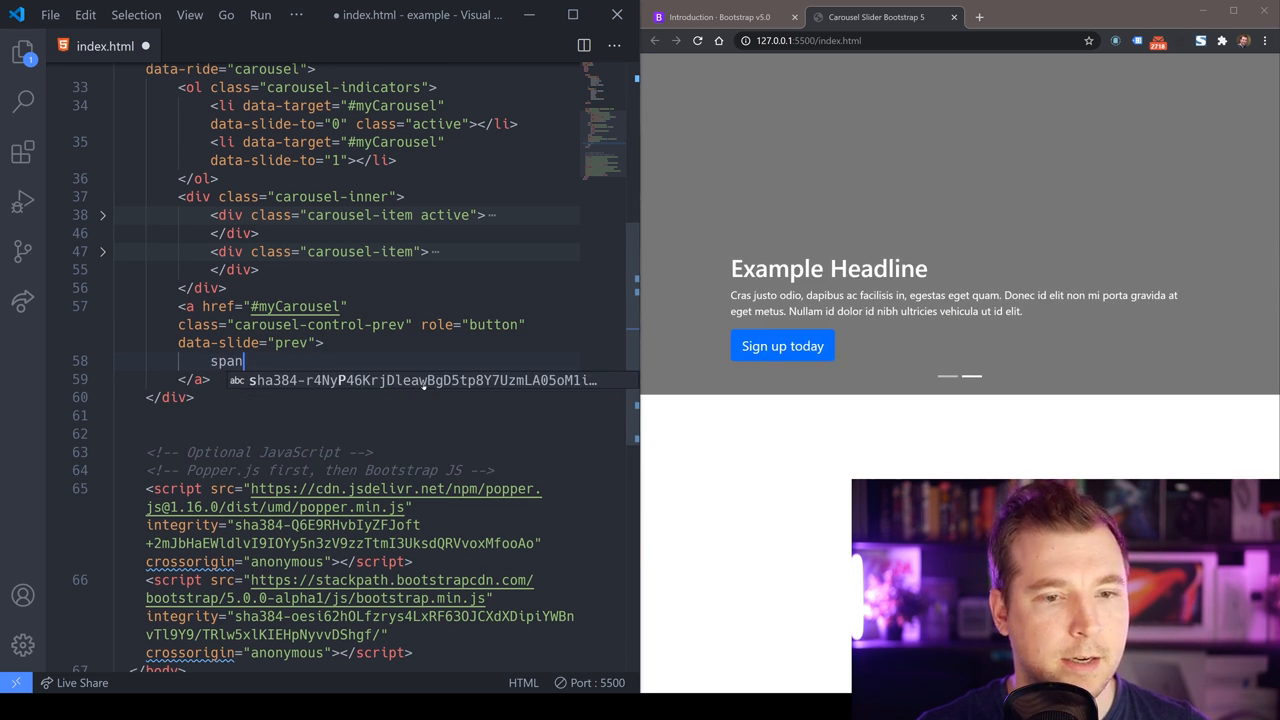
pyautogui.write('.sr-')
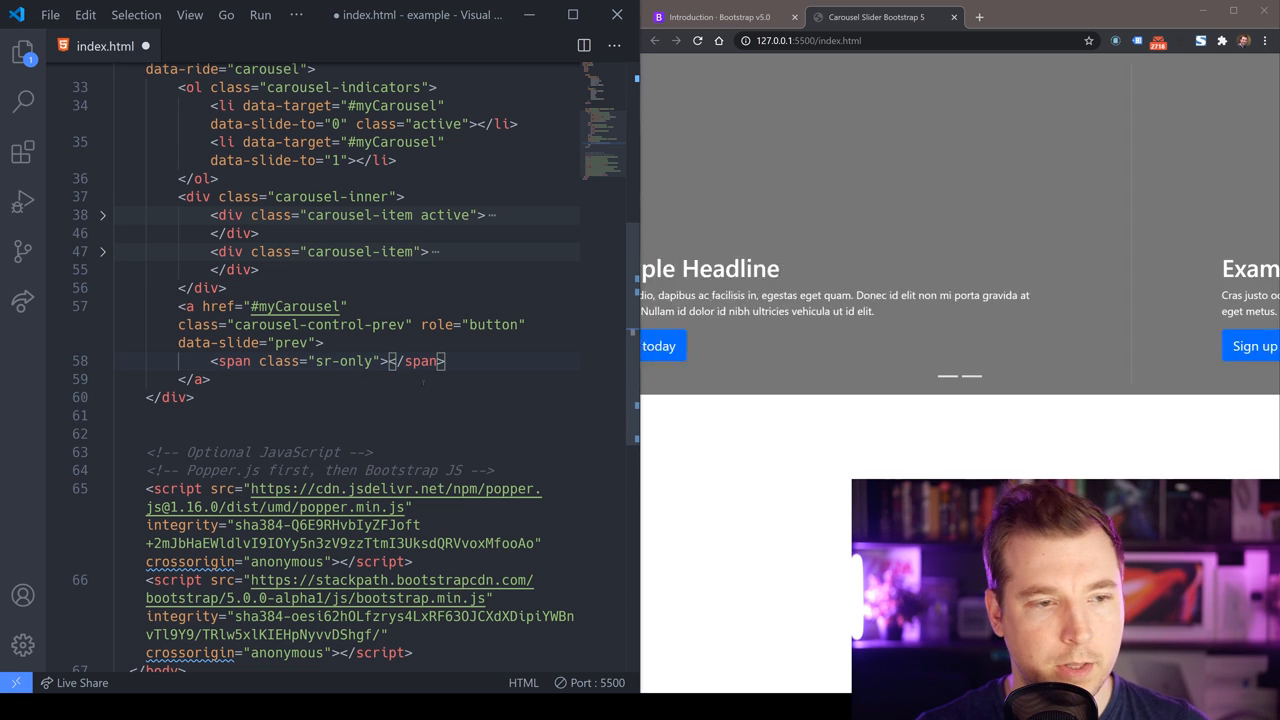
pyautogui.write('Previous')
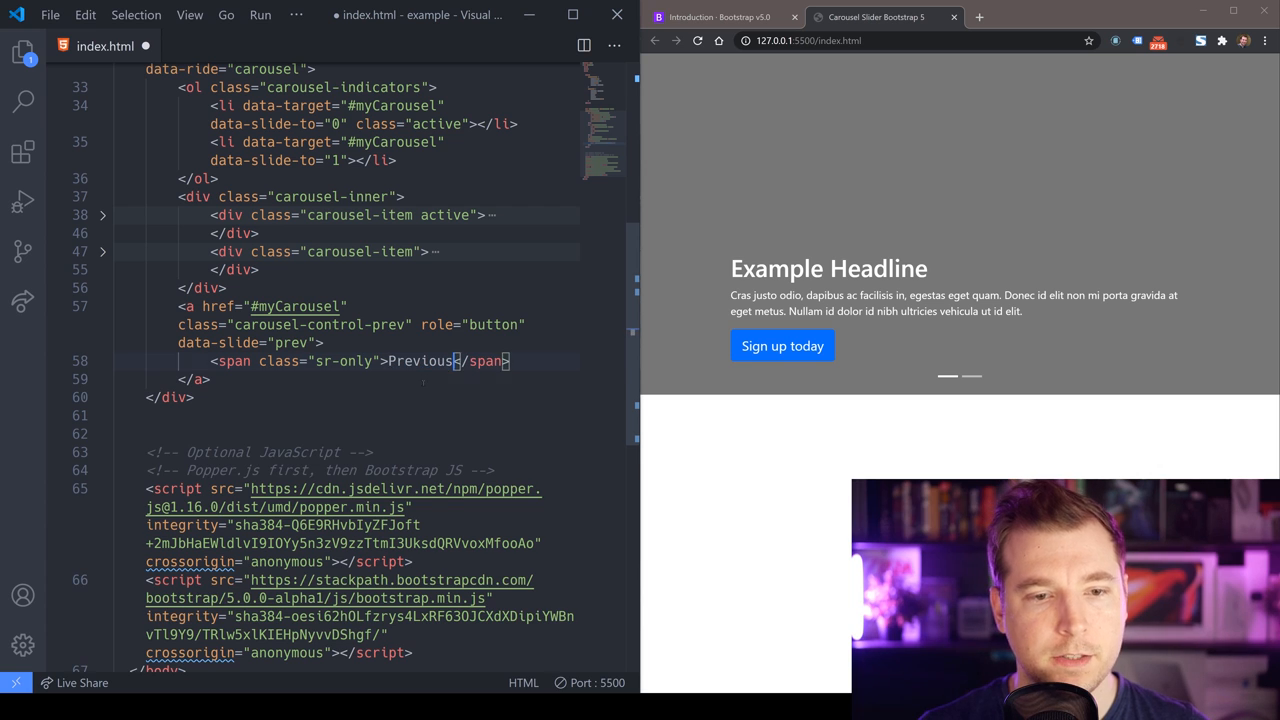
pyautogui.write('s')
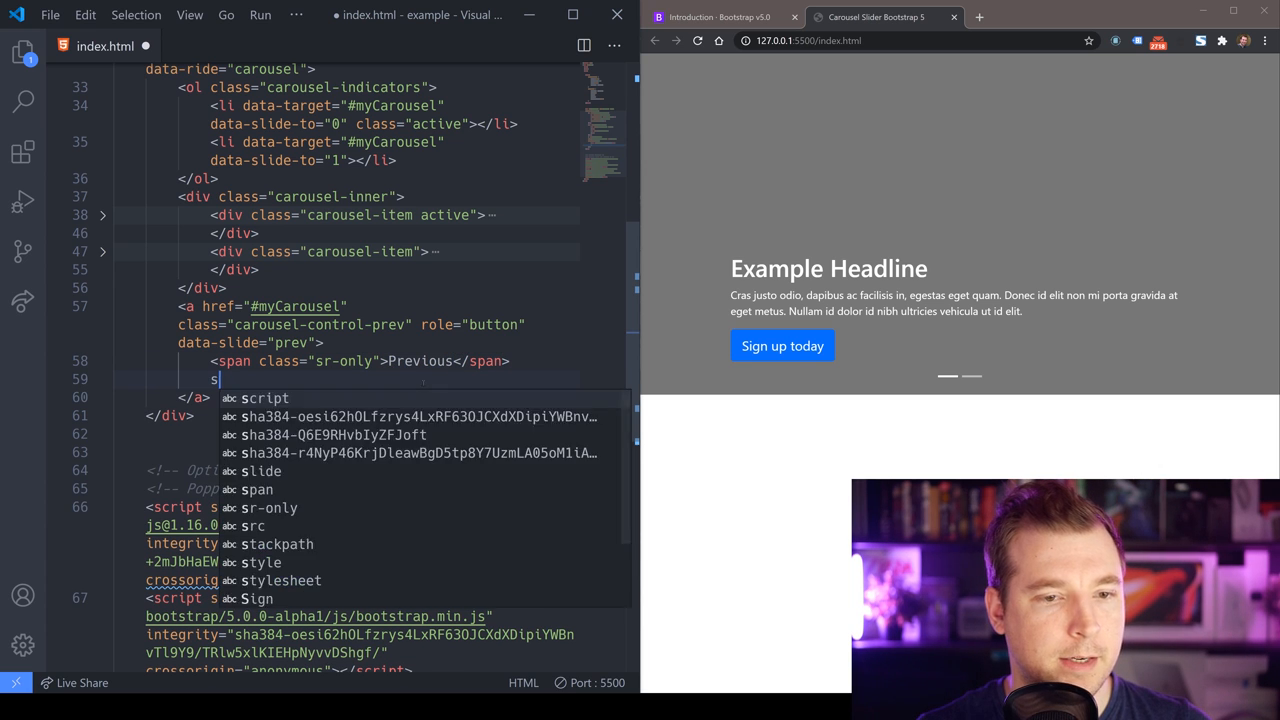
pyautogui.write('pan.')
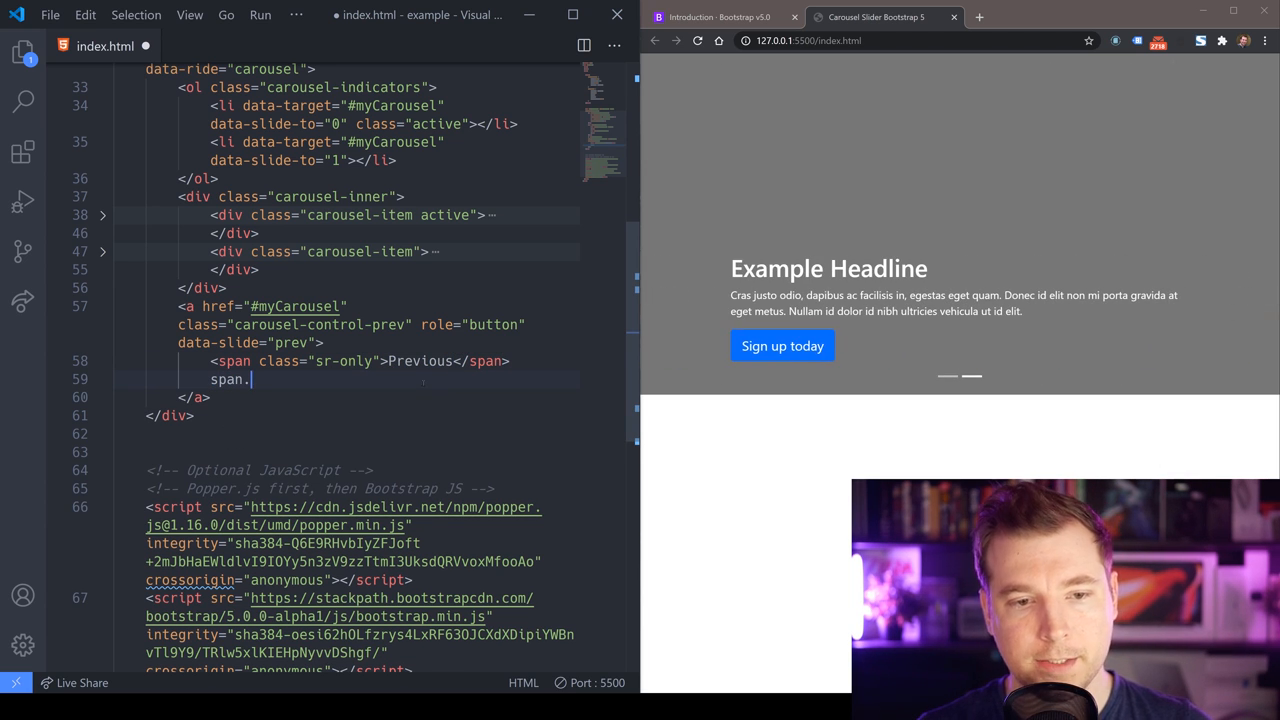
pyautogui.write('carousel-control-prev-icon" ></span>')
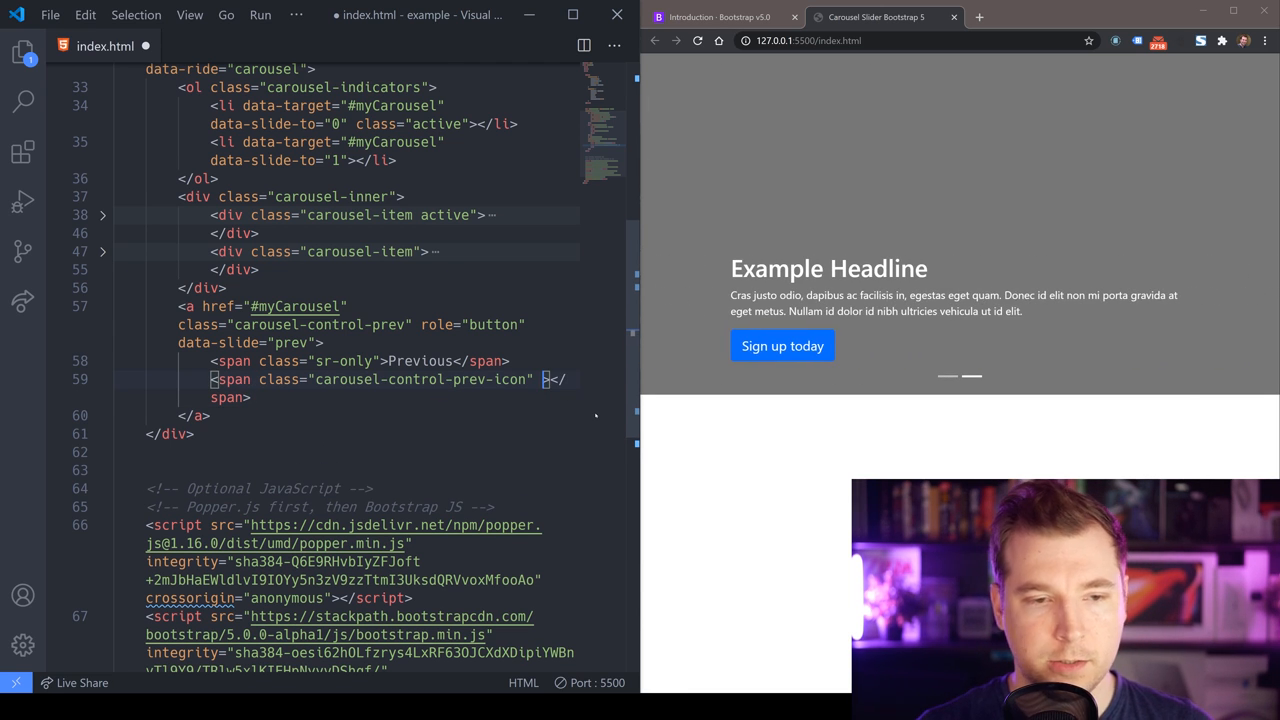
pyautogui.write('aria-hidden')
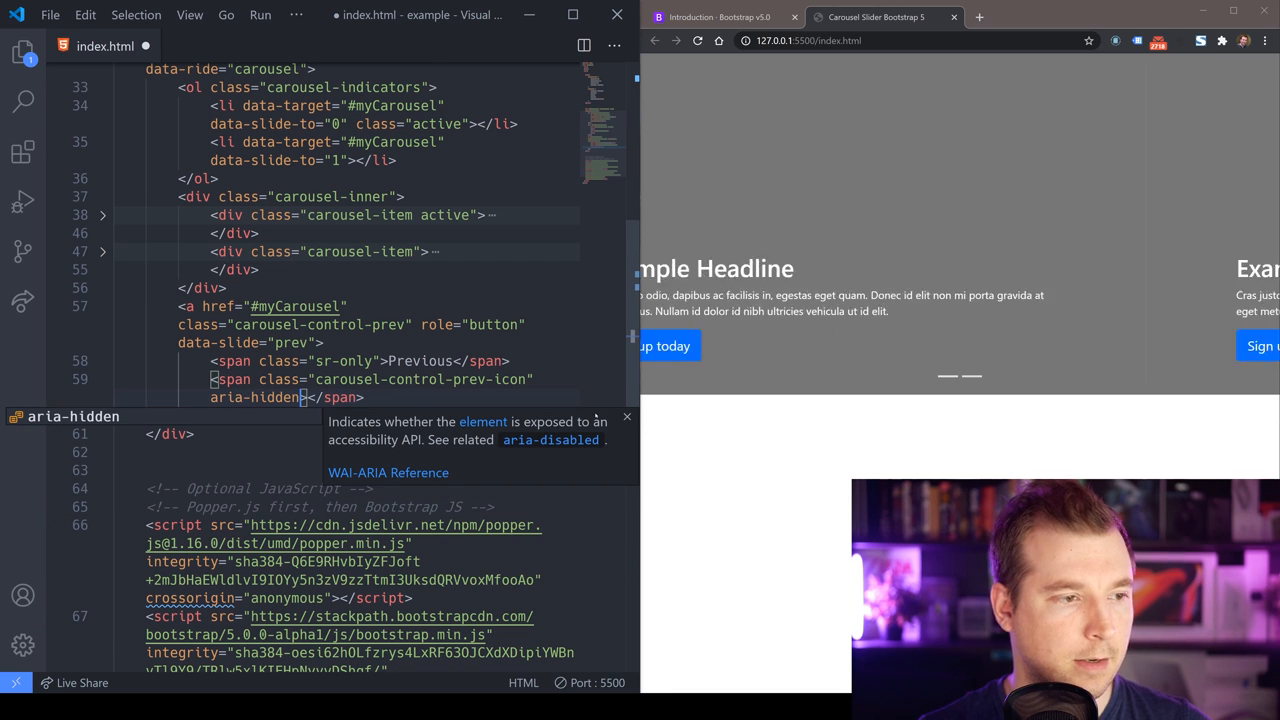
pyautogui.write('="true"')
pyautogui.write('position: relative;')
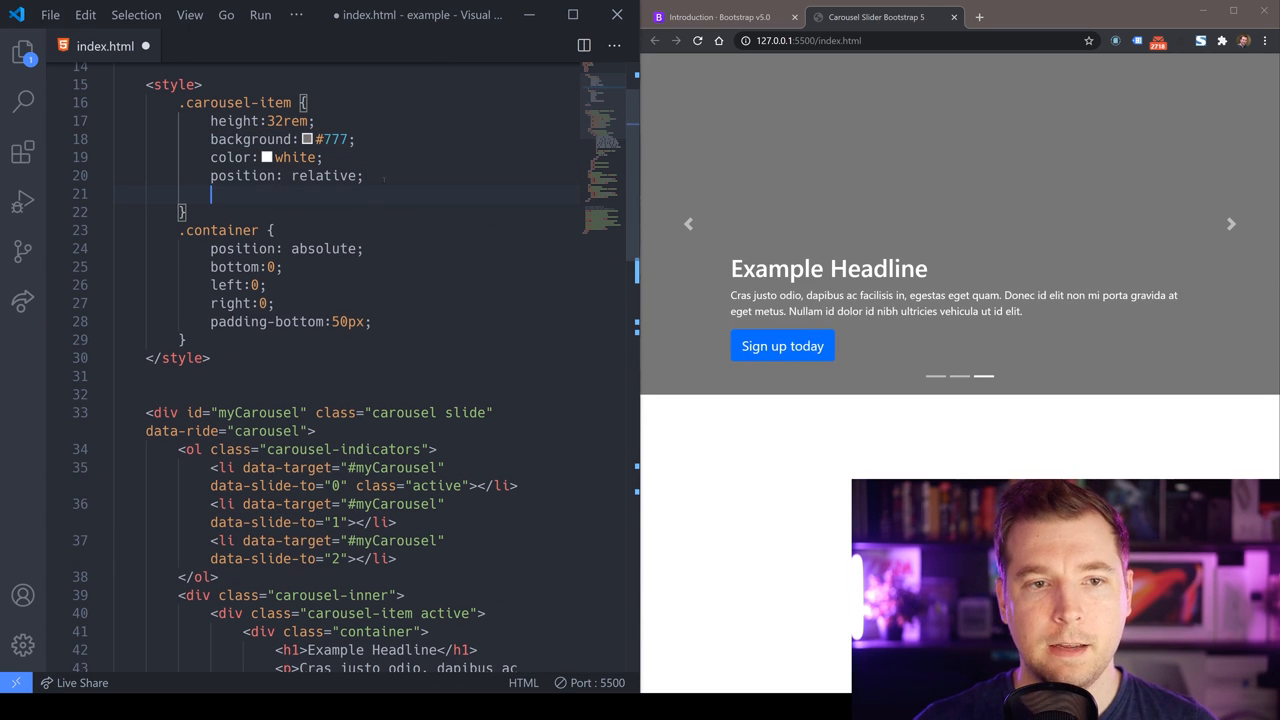
# Add background-position: center and background-size: cover to the .carousel-item rule
pyautogui.write('background-')
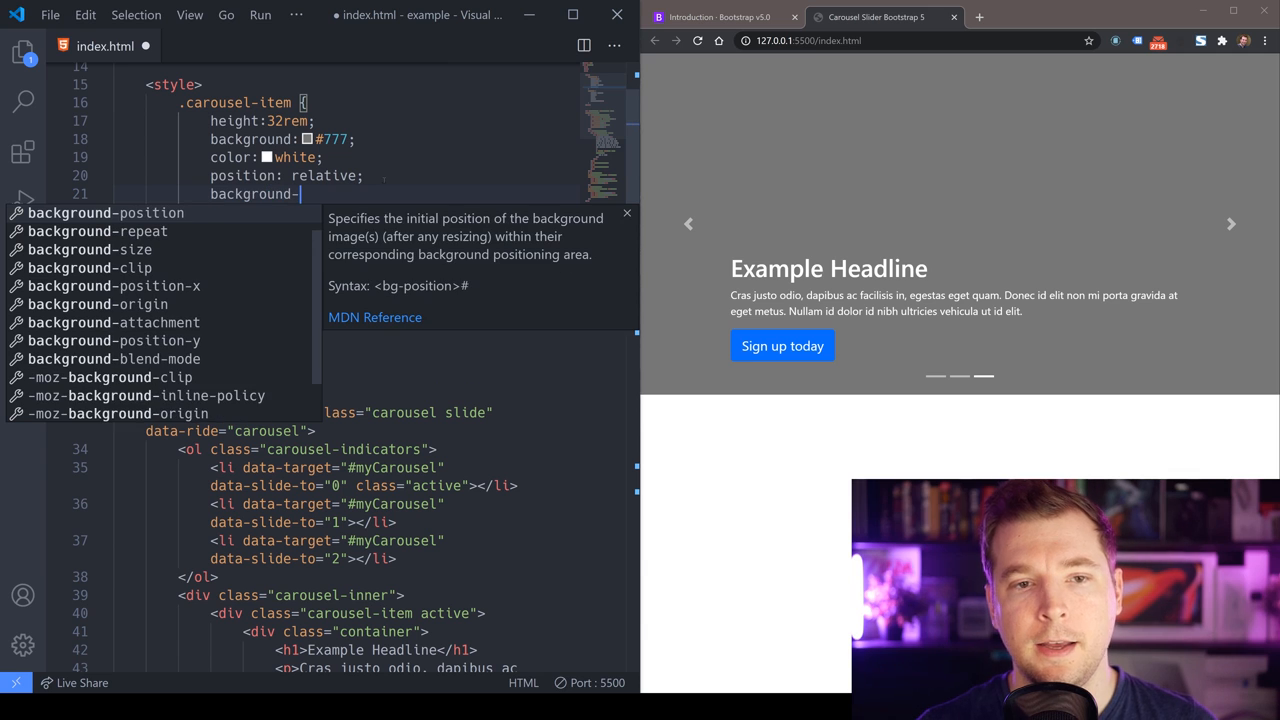
pyautogui.write('-position: center;')
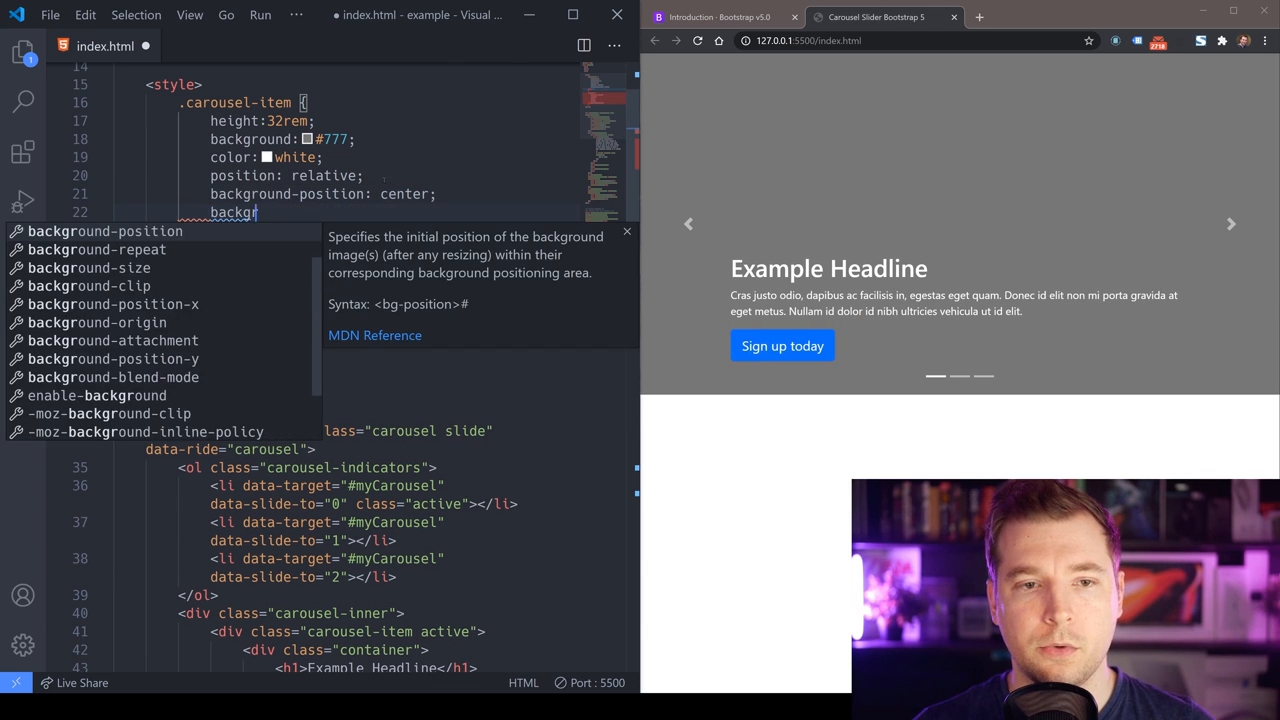
pyautogui.write('background-size:cover;')
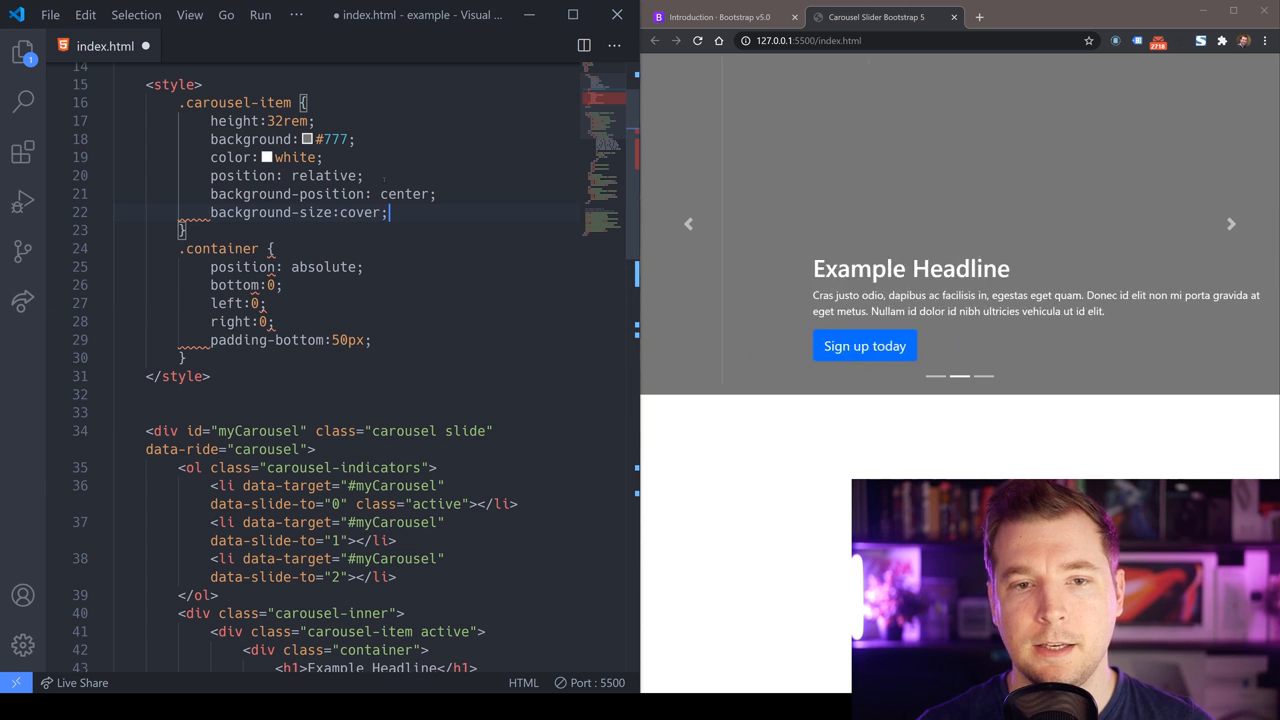
pyautogui.doubleClick(360, 212)
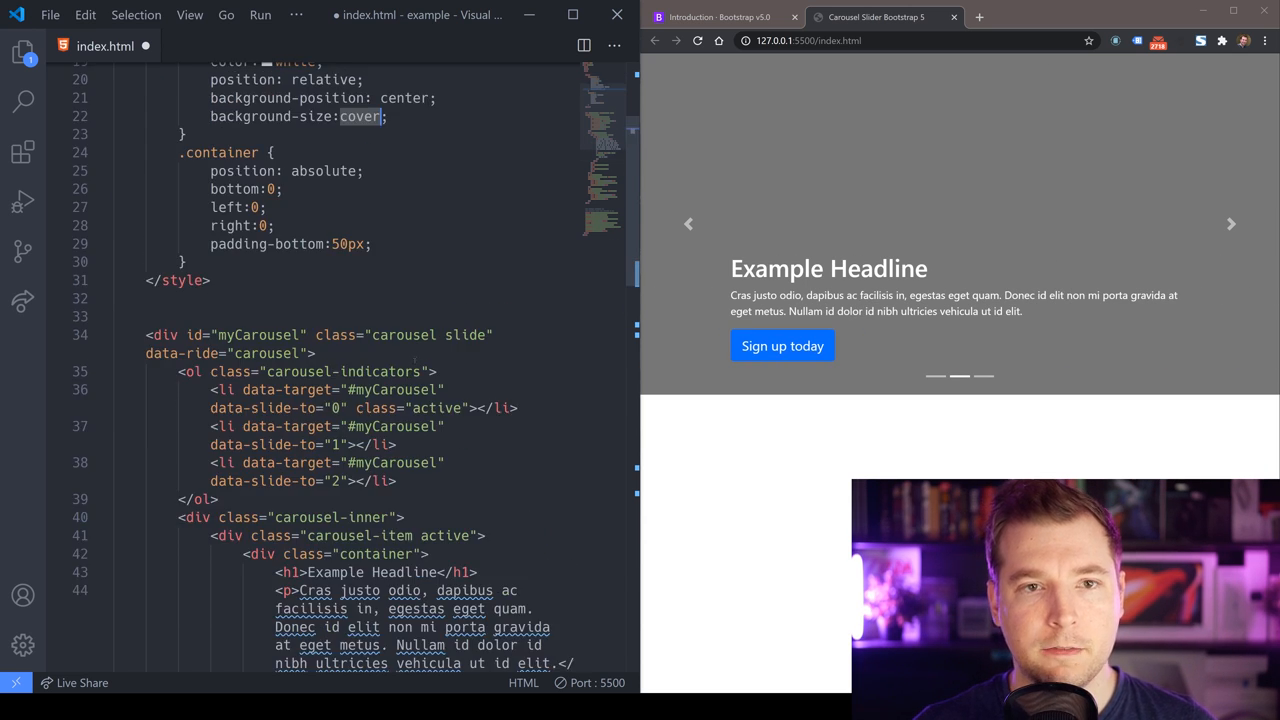
# Start an inline style="background-image:url();" on the first carousel-item div
pyautogui.scroll(-3)
pyautogui.write(' style=')
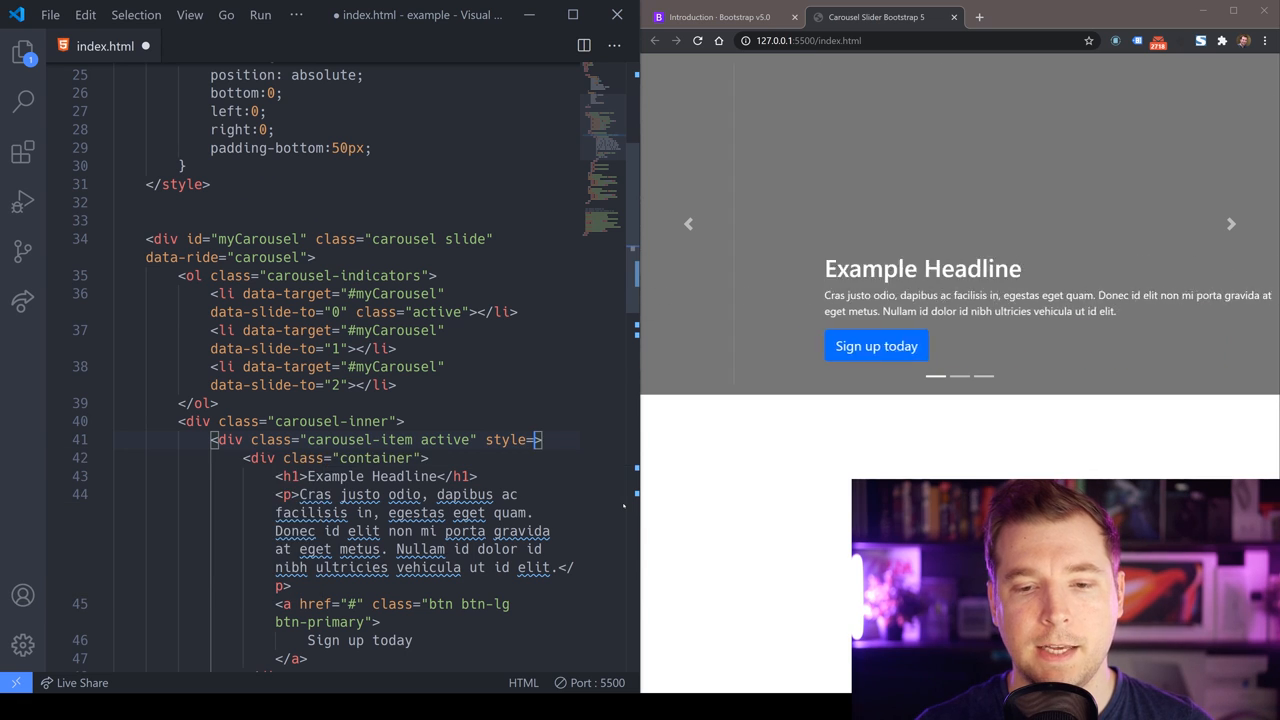
pyautogui.write('background"')
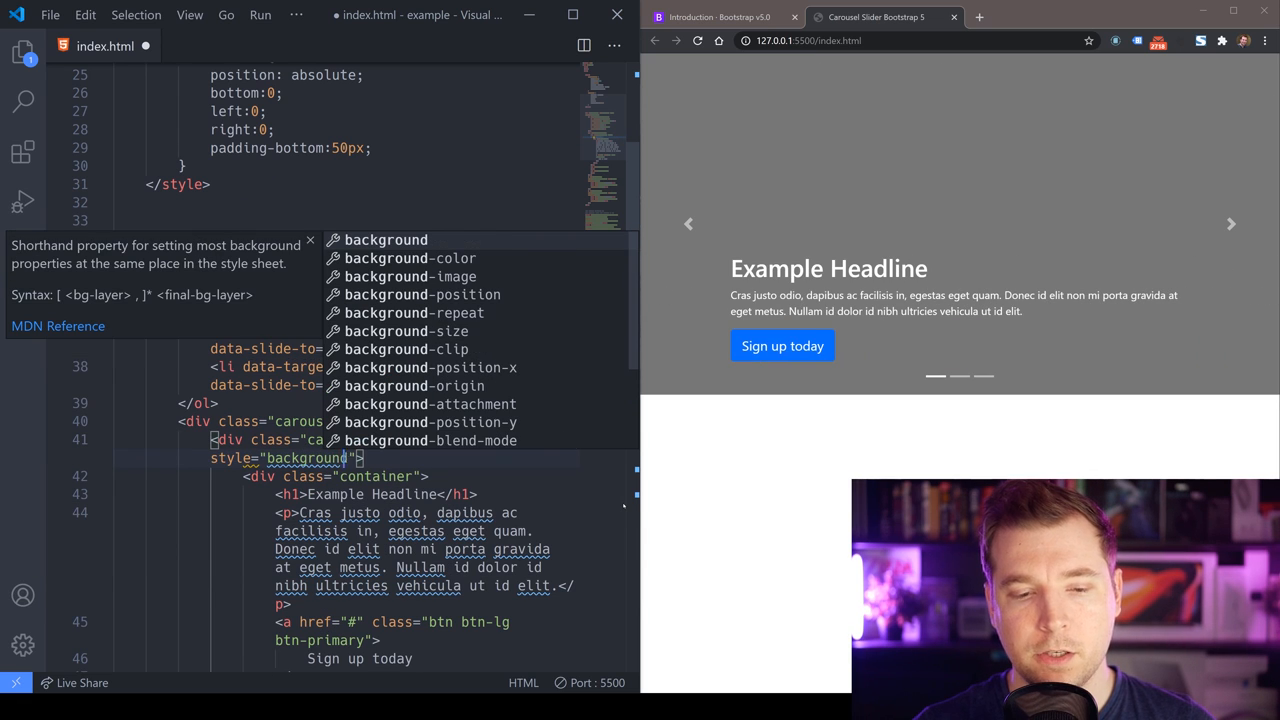
pyautogui.write('-image')
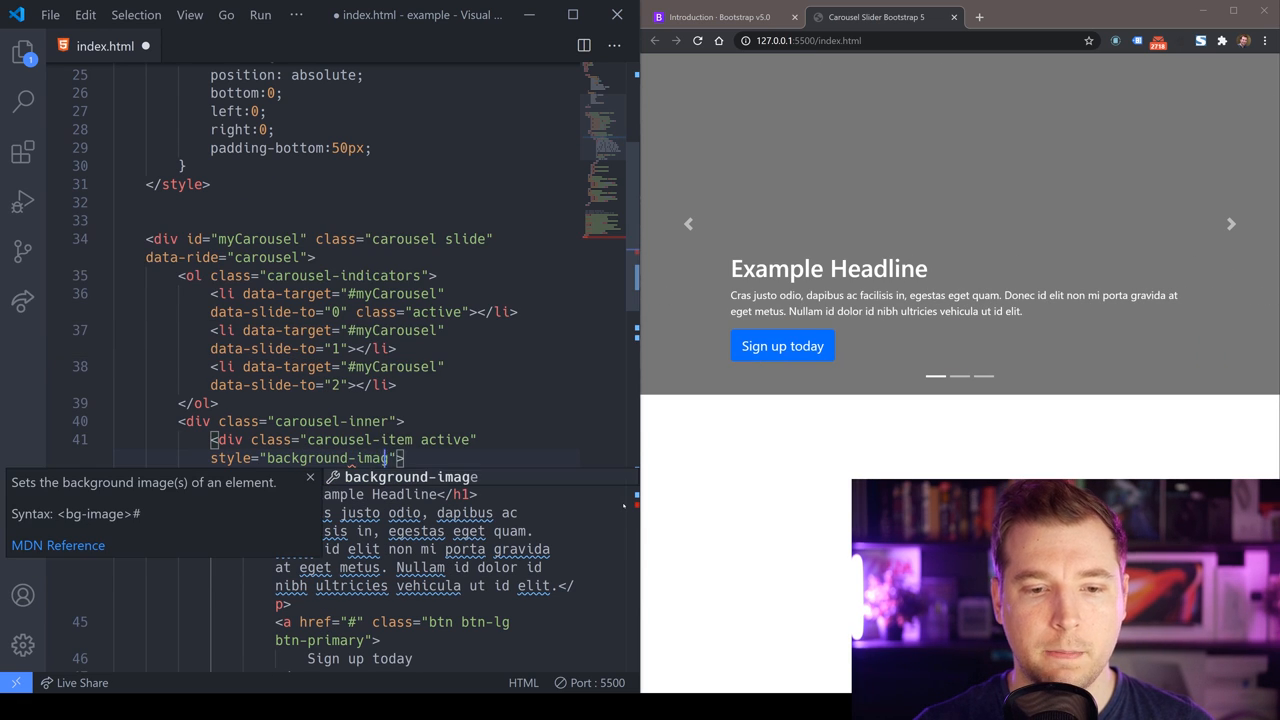
pyautogui.write('url();')
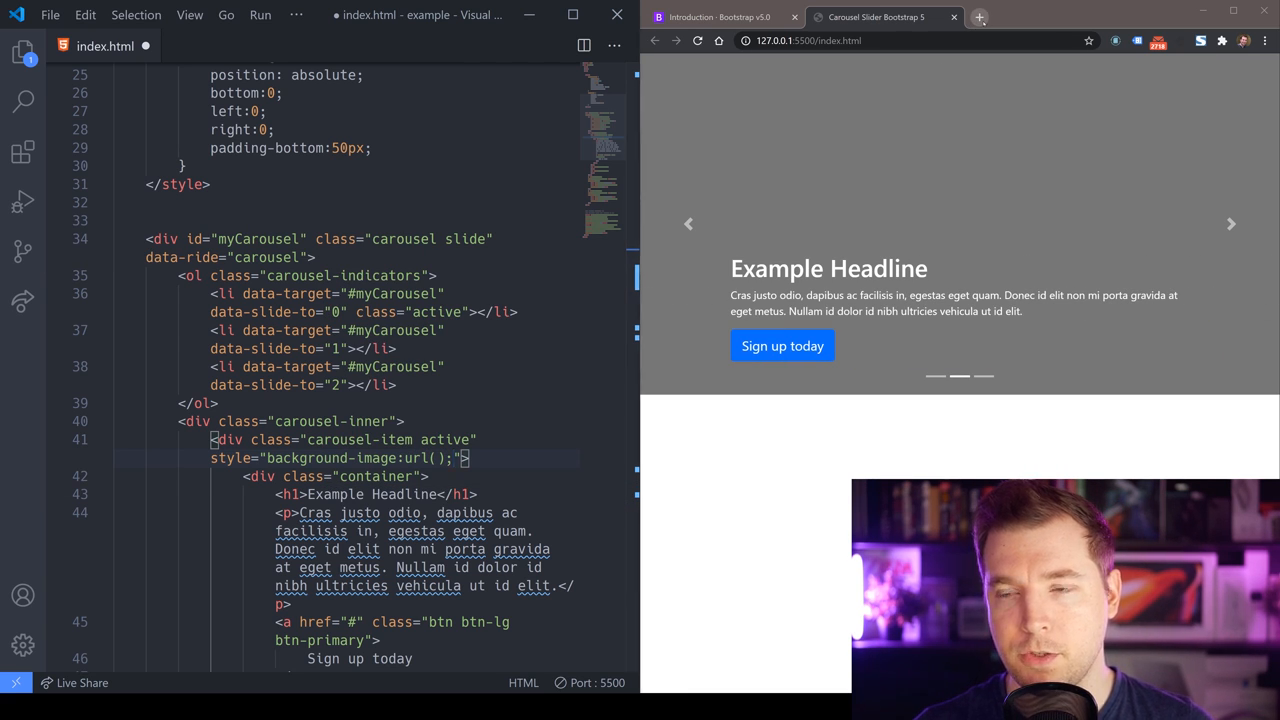
# Download the laptop-on-white-desk photo from unsplash.com in a new Chrome tab
pyautogui.click(978, 16)
pyautogui.write('unsplash.com')
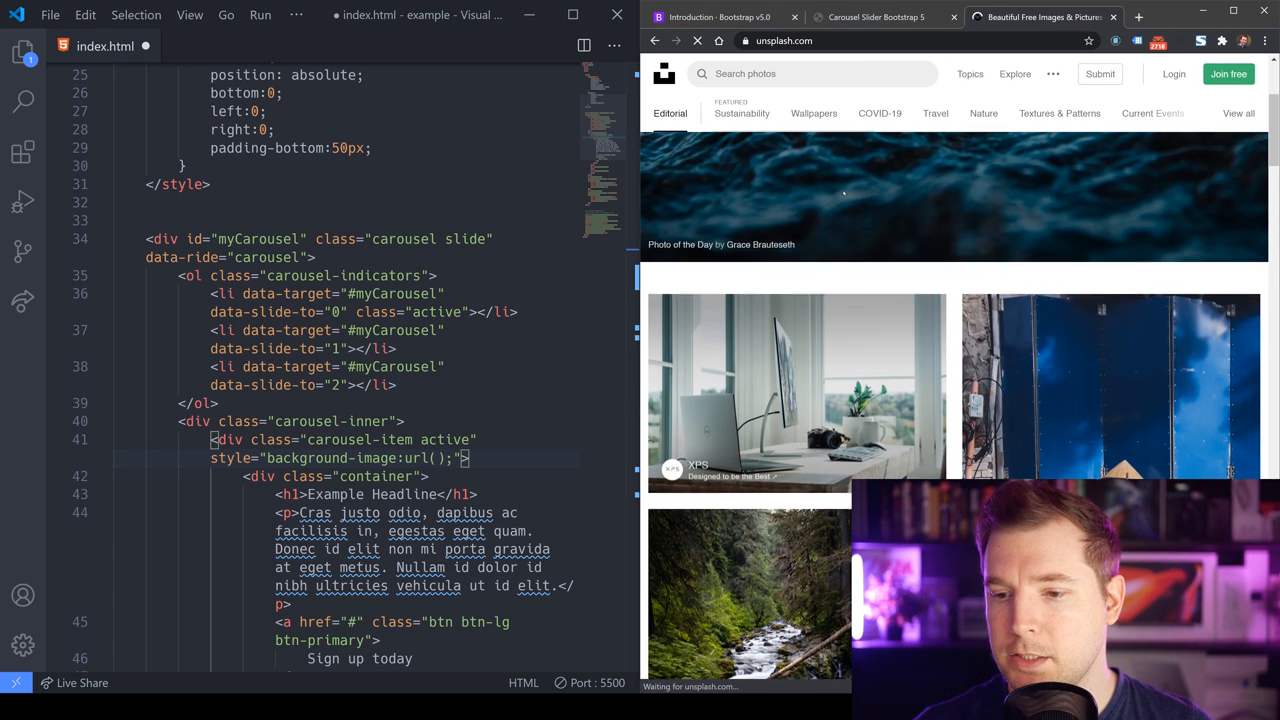
pyautogui.click(796, 390)
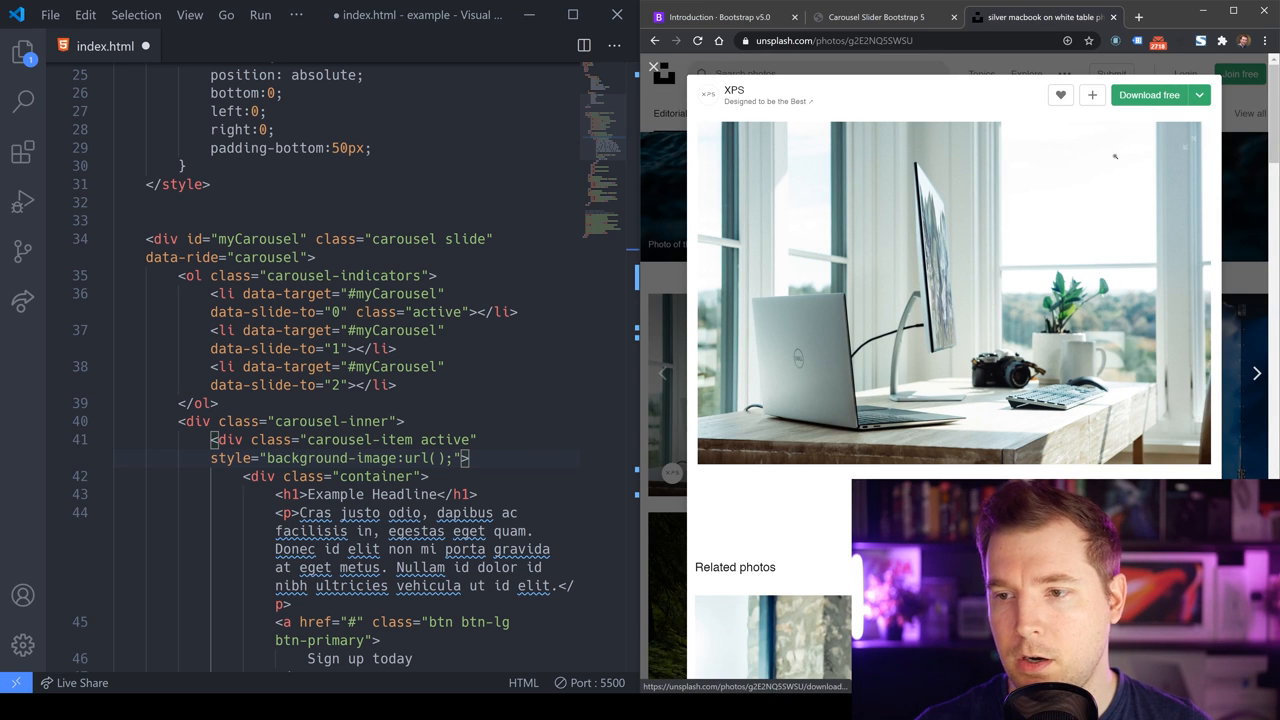
pyautogui.click(1148, 94)
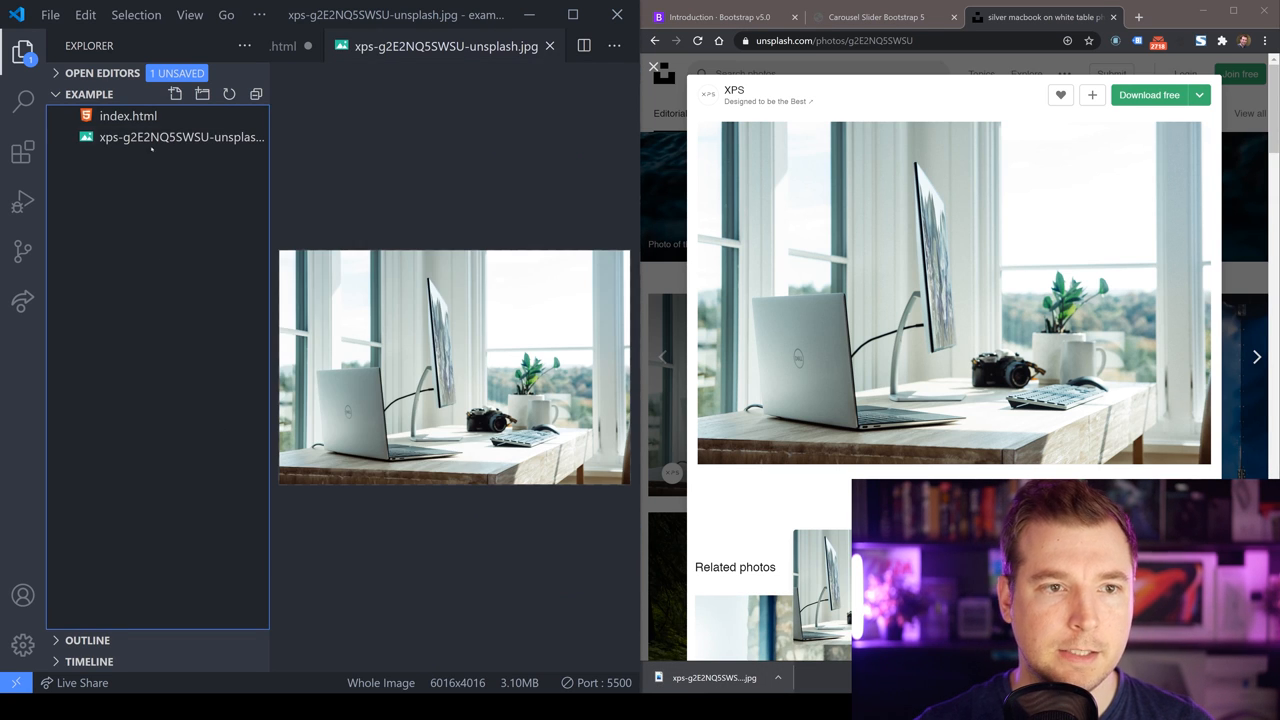
# Name the photo slide-1.jpg and point the first slide's overlay-image background url at it
pyautogui.write('slide-1.jpg')
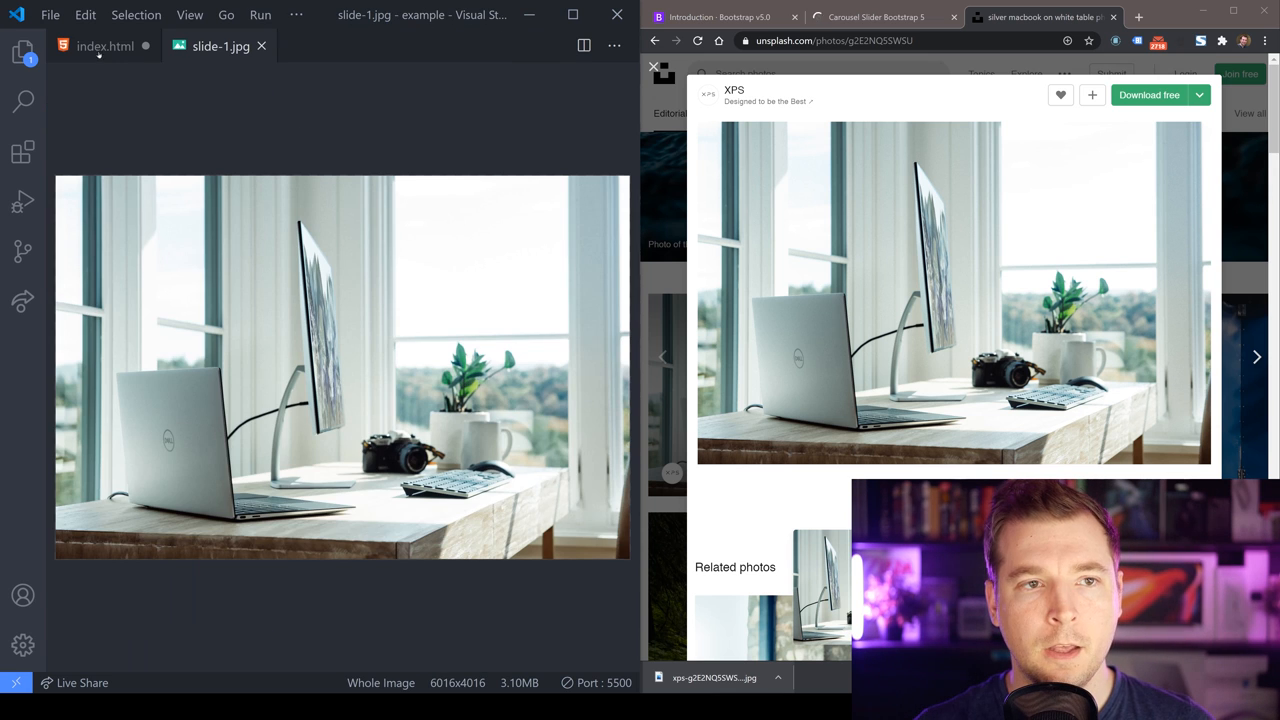
pyautogui.click(104, 46)
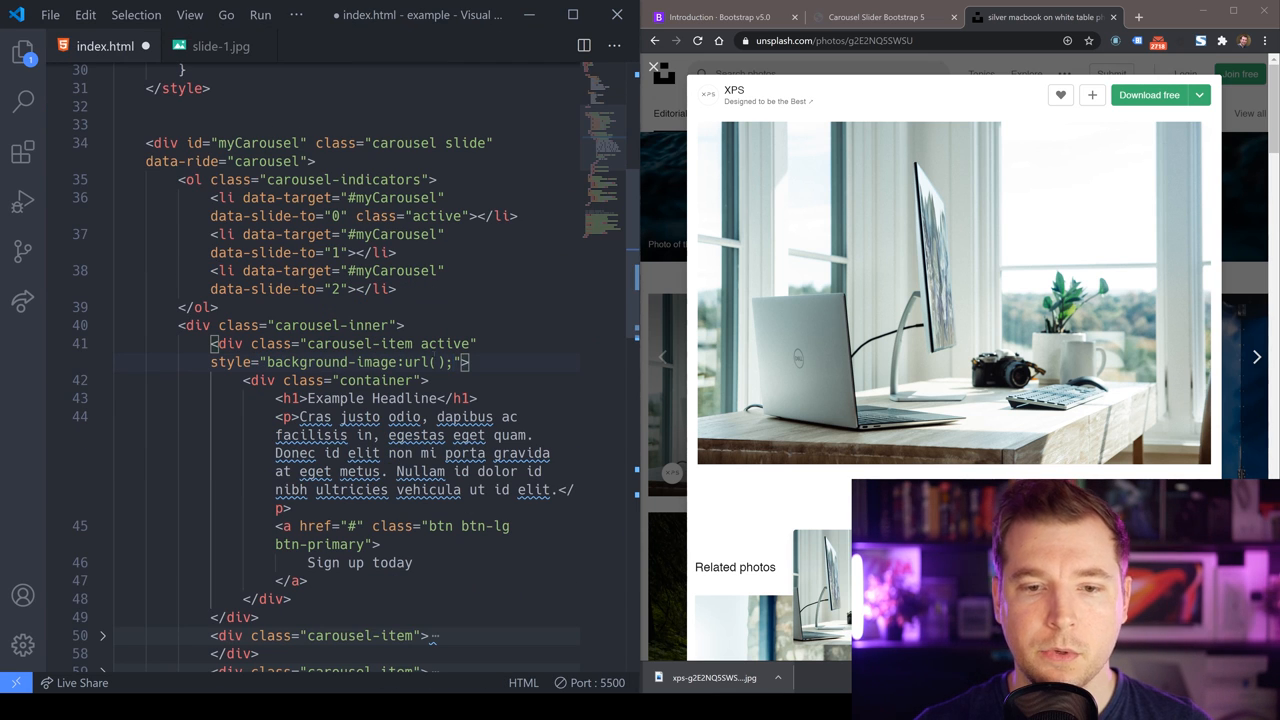
pyautogui.write('./img')
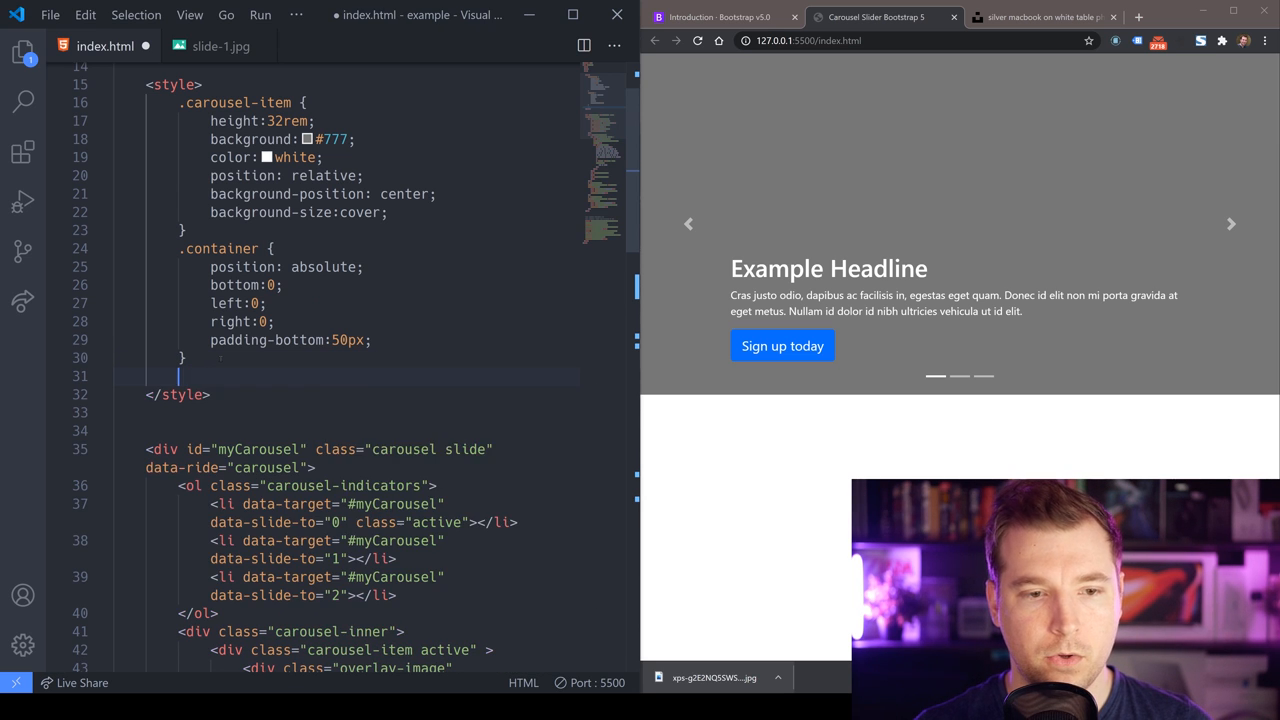
# Add an .overlay-image rule with absolute position, zero offsets, centred cover background and opacity 0.5
pyautogui.write('.overlay')
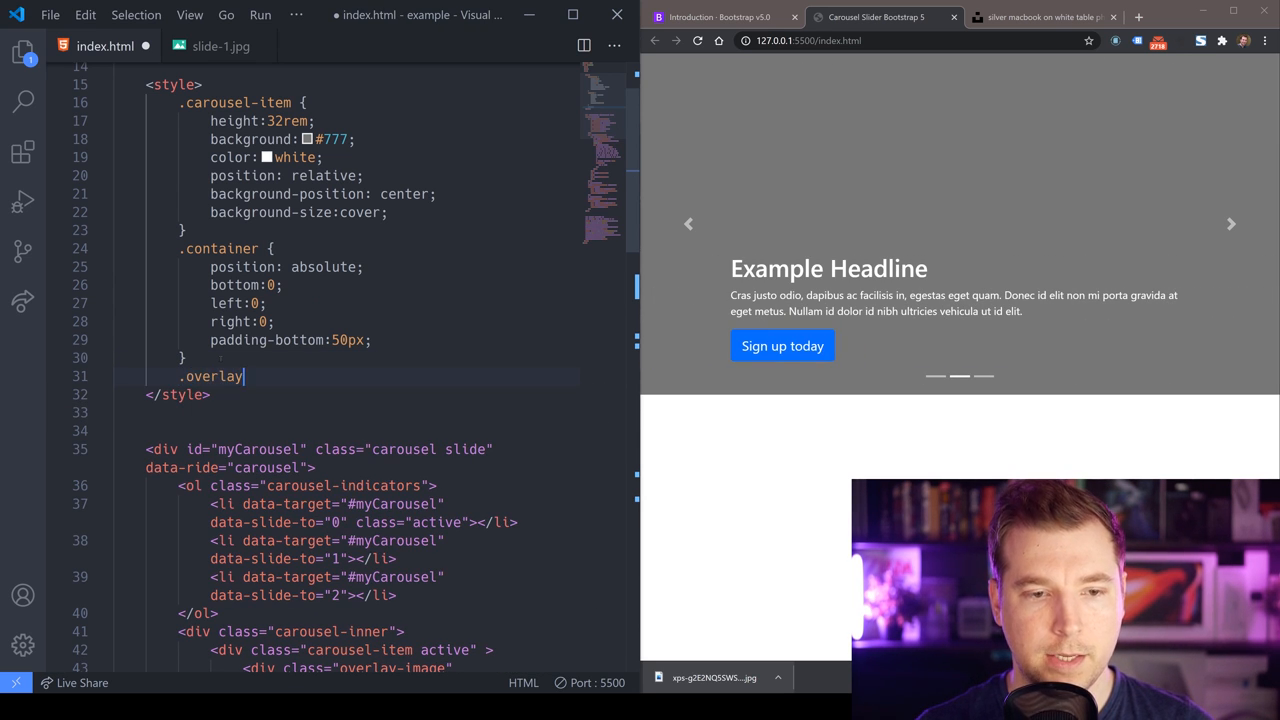
pyautogui.write('-image {')
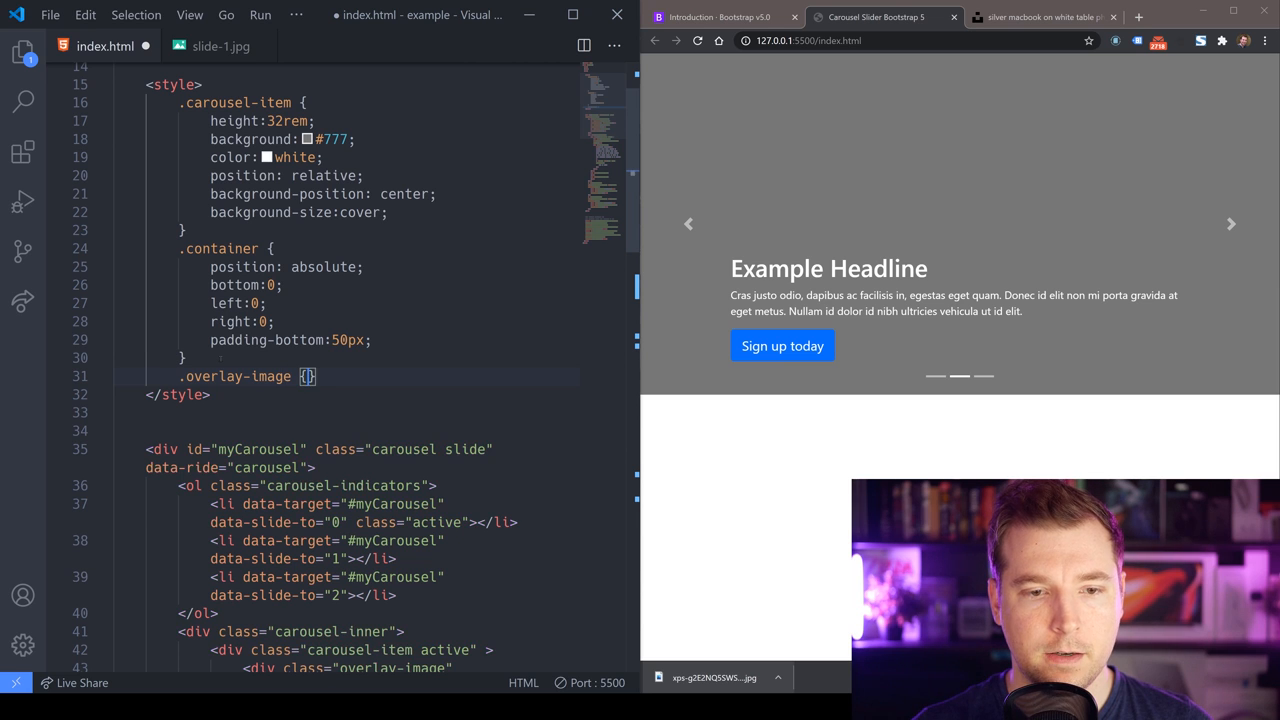
pyautogui.write('position: absolute;')
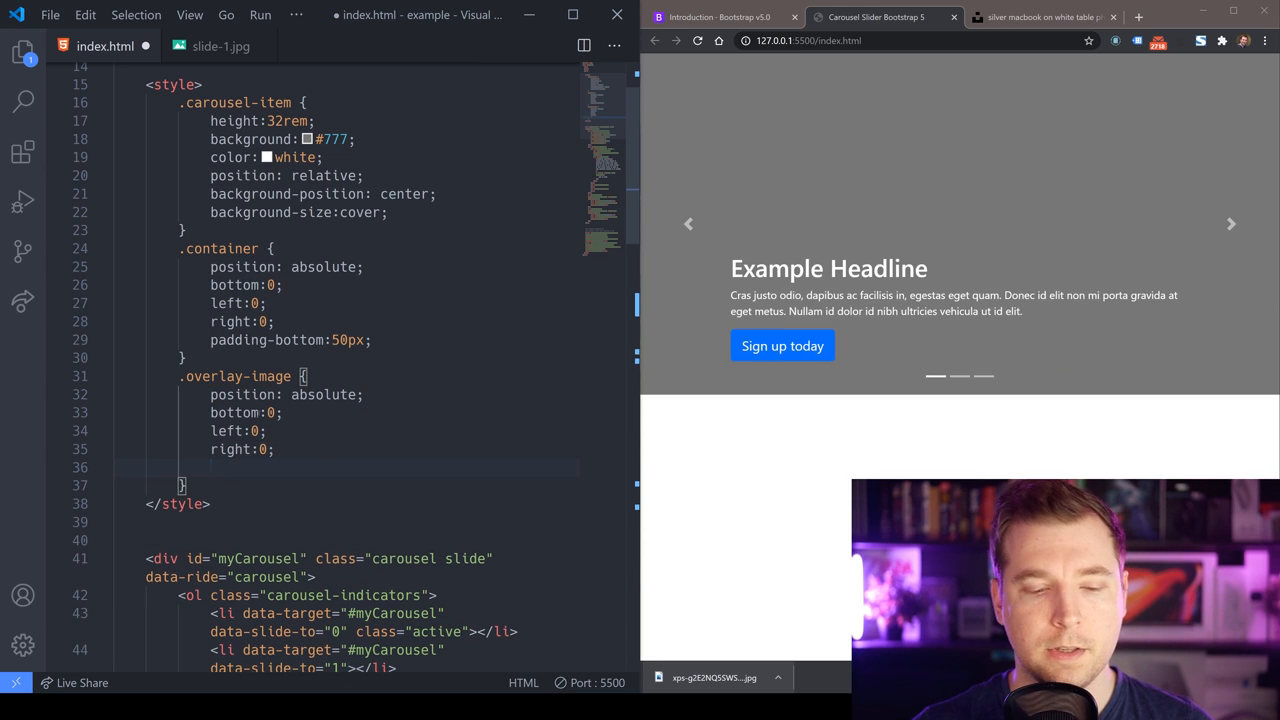
pyautogui.write('top:0')
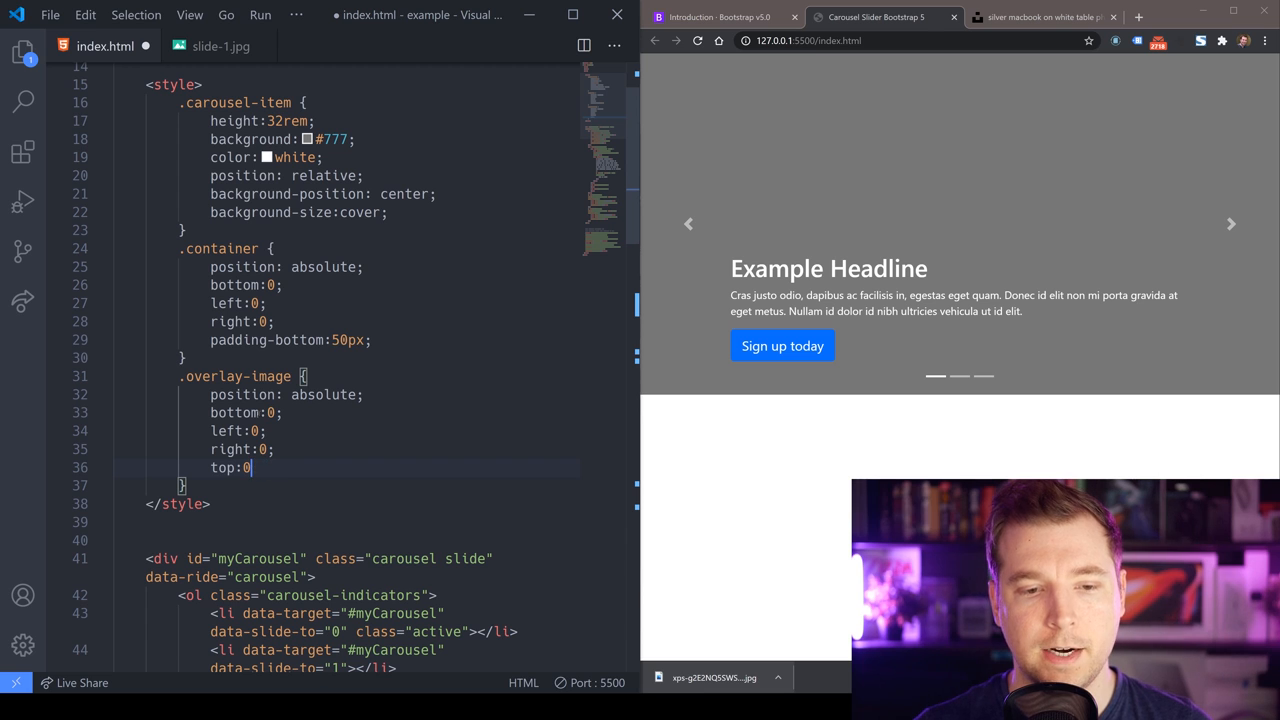
pyautogui.write(';')
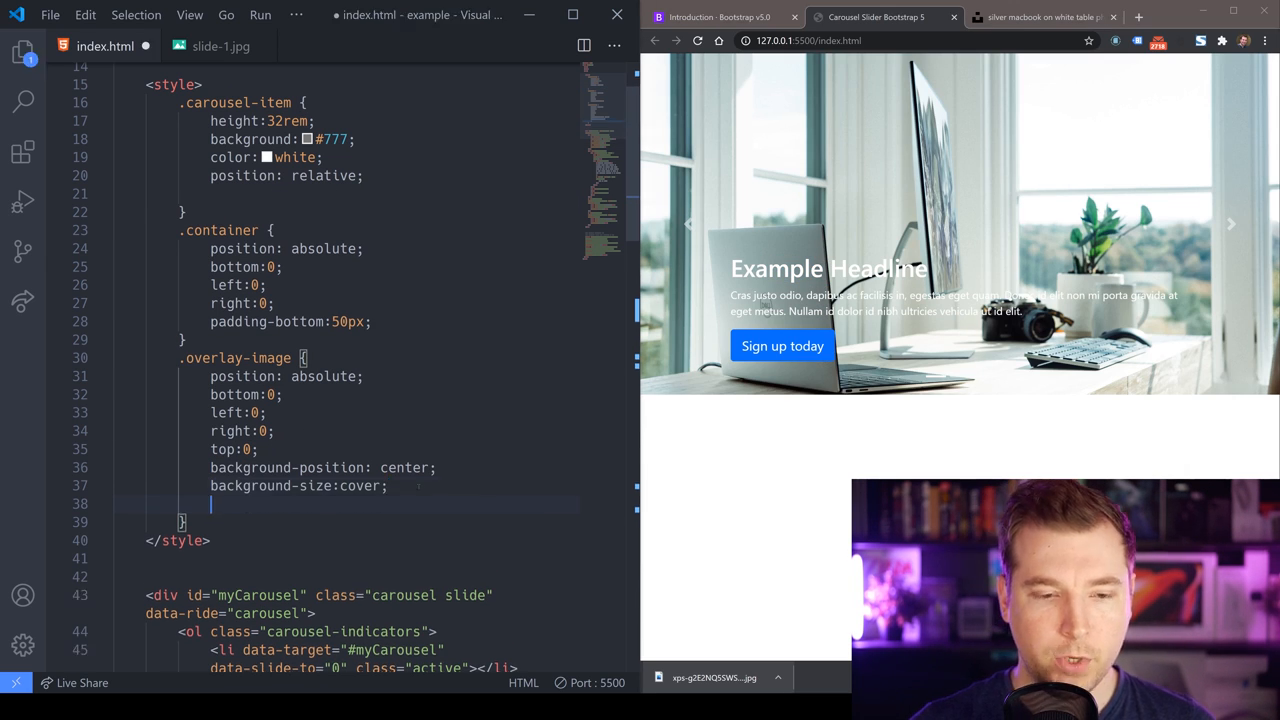
pyautogui.write('opacity: 0.5;')
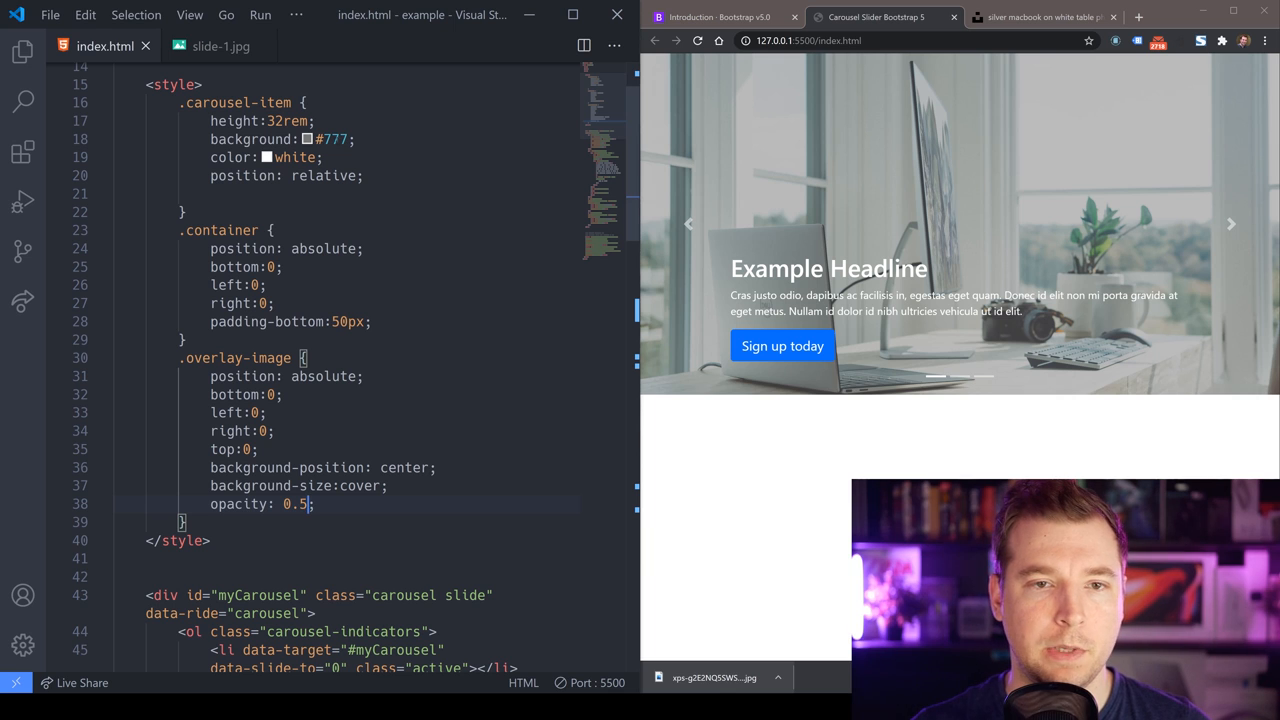
# Set the .carousel-item background colour to #000
pyautogui.write('#000')
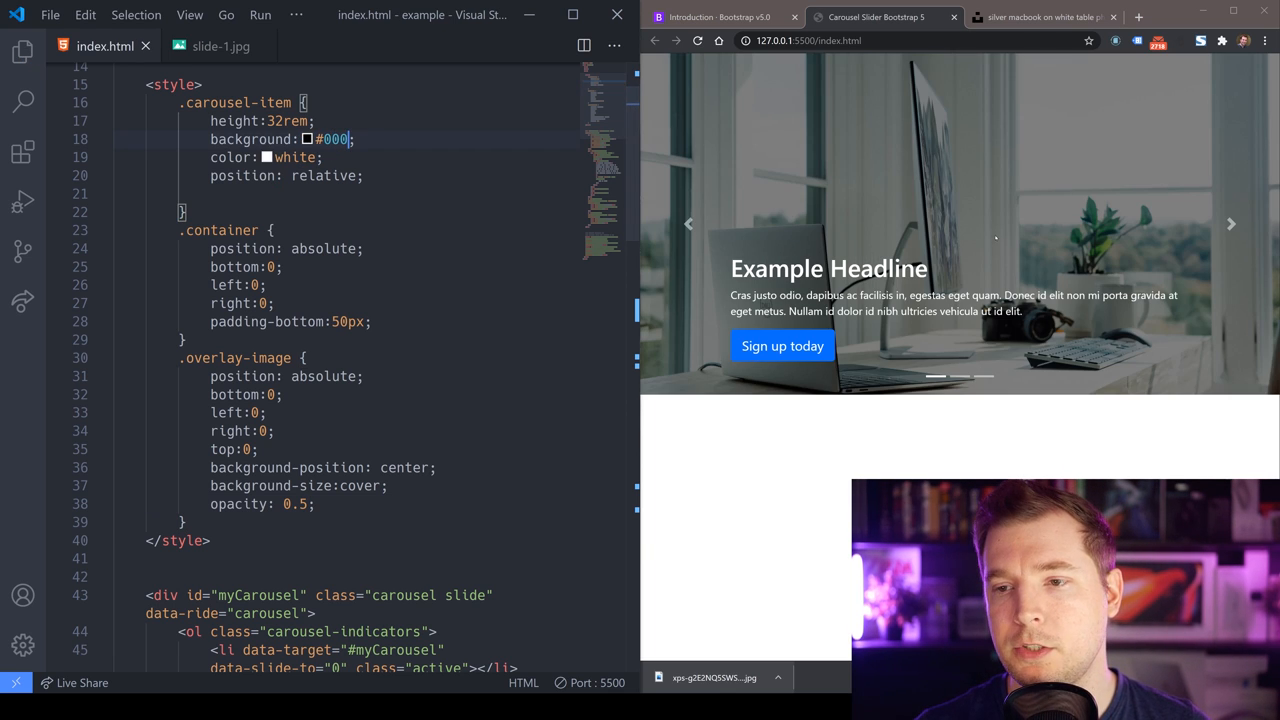
pyautogui.click(1230, 224)
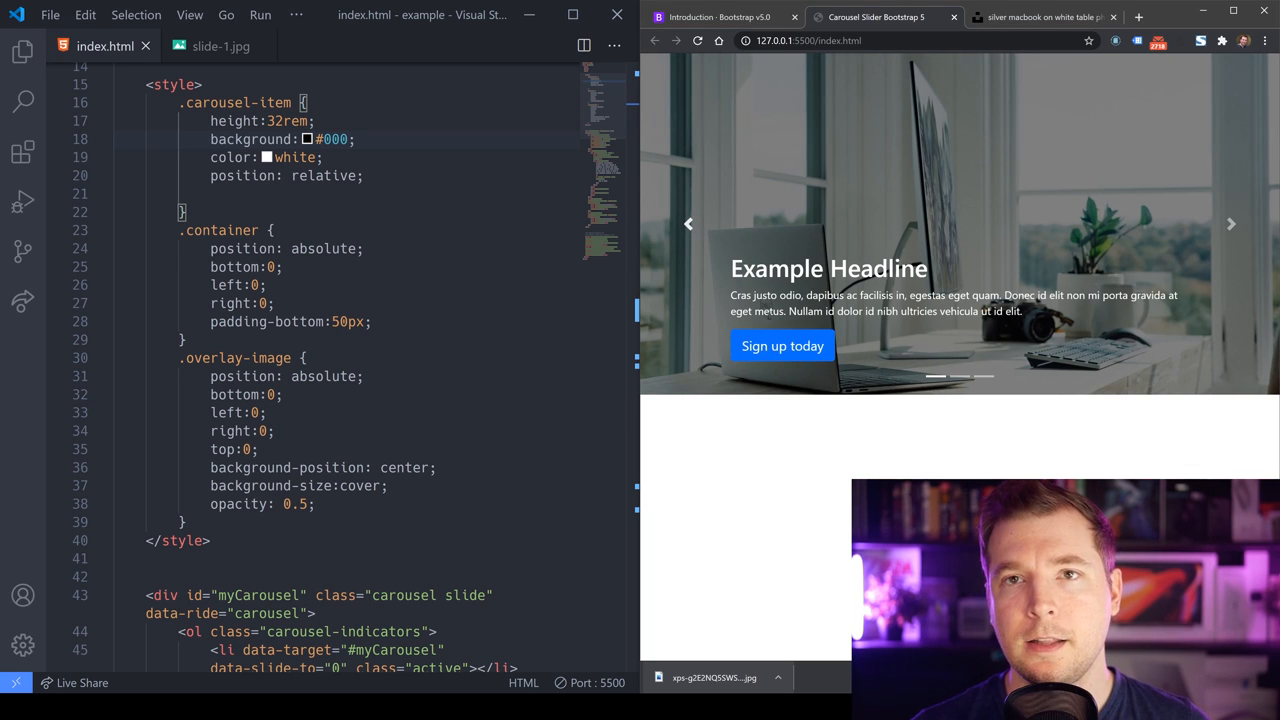
pyautogui.scroll(-3)
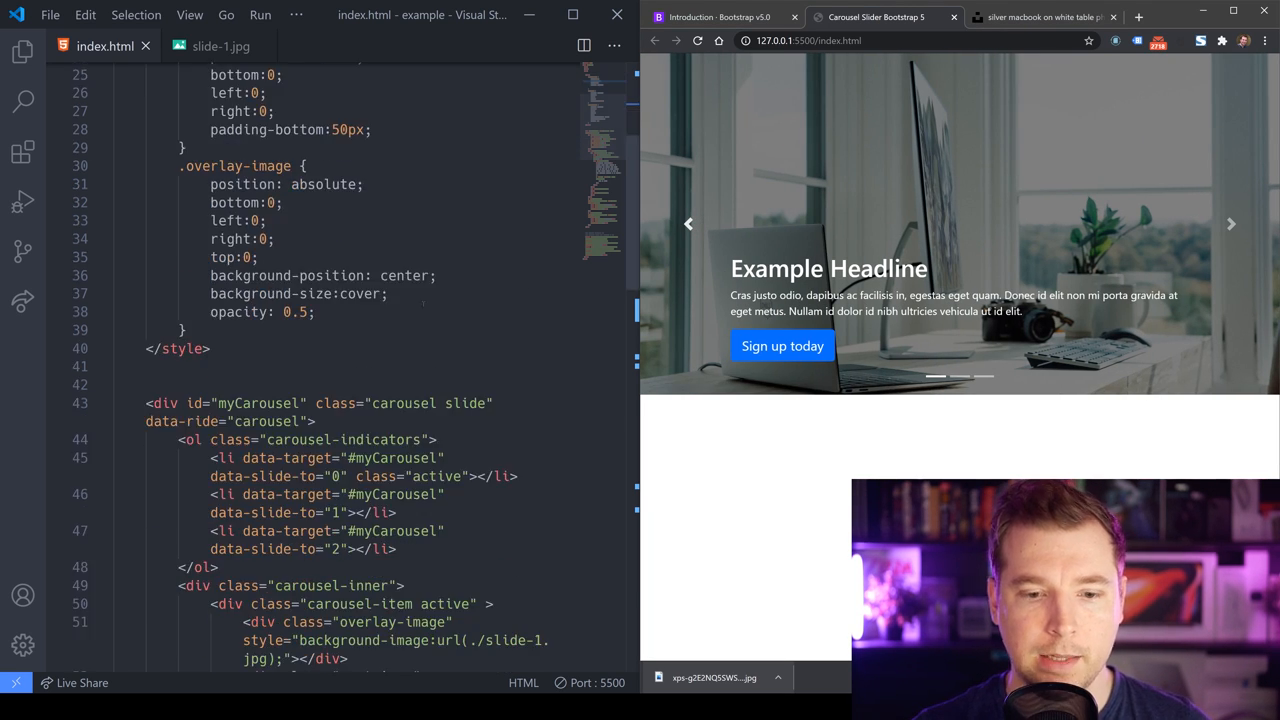
pyautogui.scroll(-3)
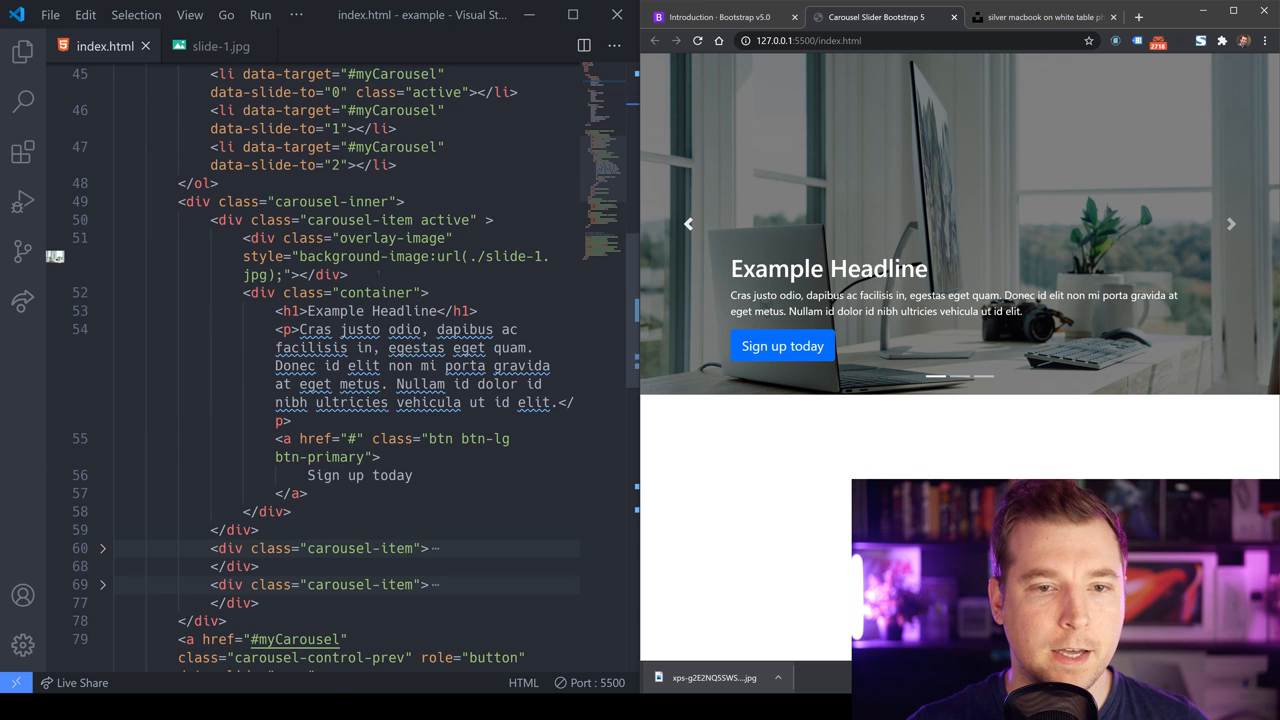
pyautogui.scroll(-3)
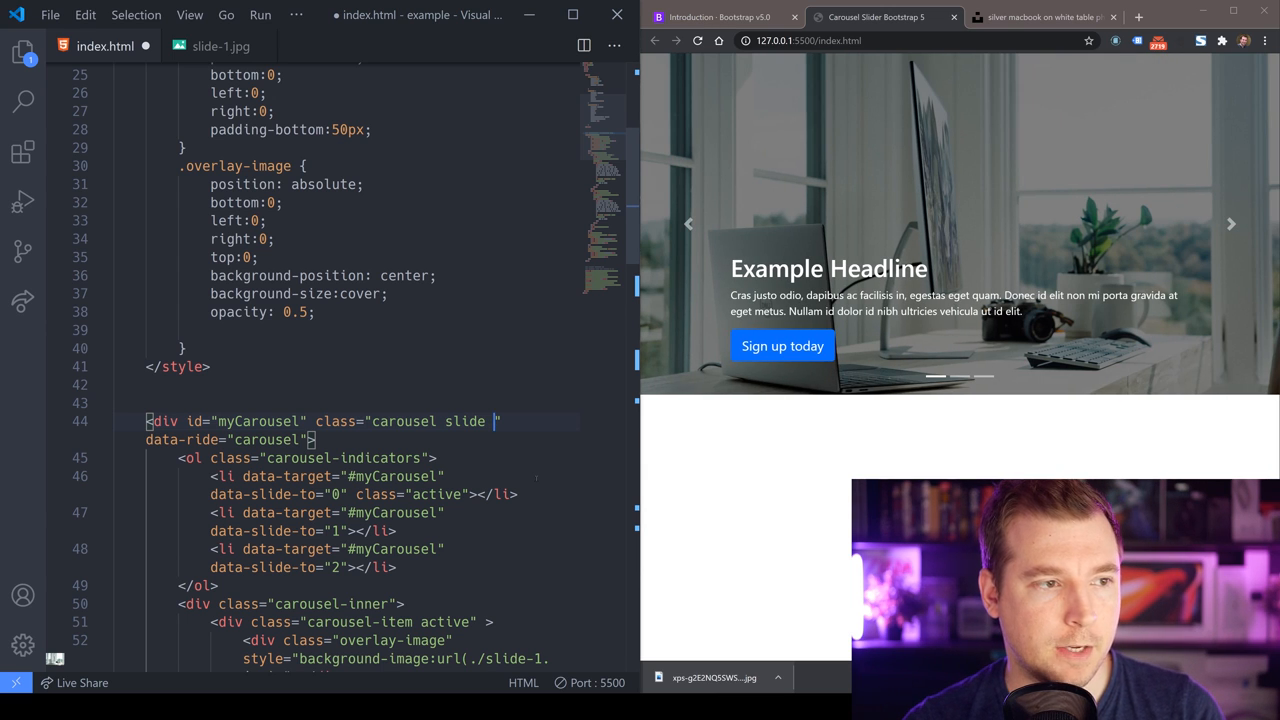
# Add the carousel-fade class after carousel slide on the #myCarousel div
pyautogui.click(1230, 224)
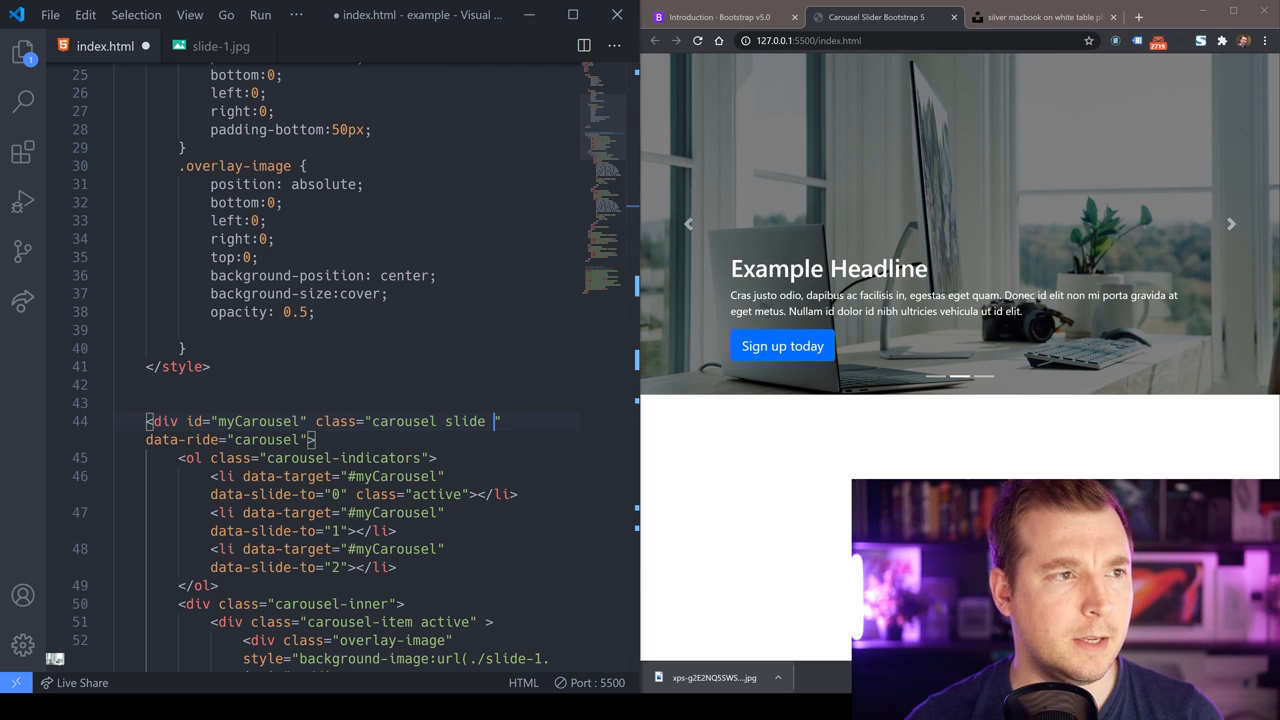
pyautogui.write('carousel-fade')
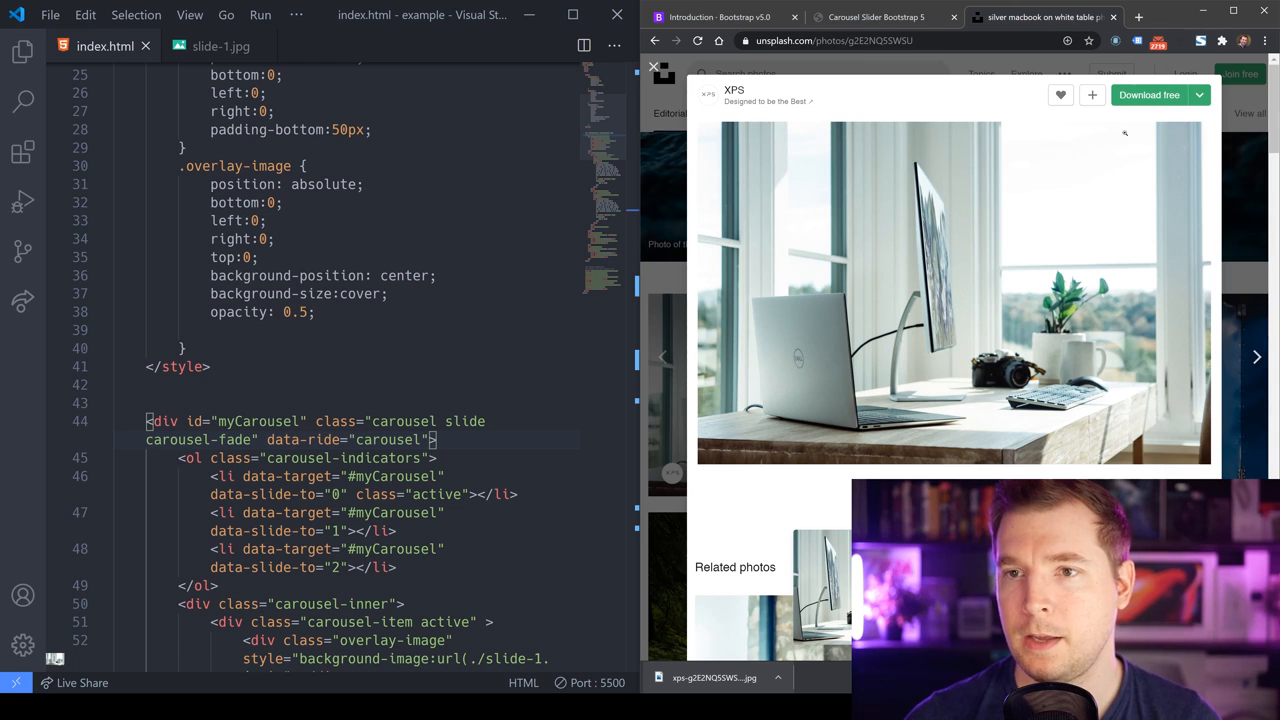
# Return to the Unsplash feed and open the XPS laptop photo with the waterfall wallpaper
pyautogui.click(658, 68)
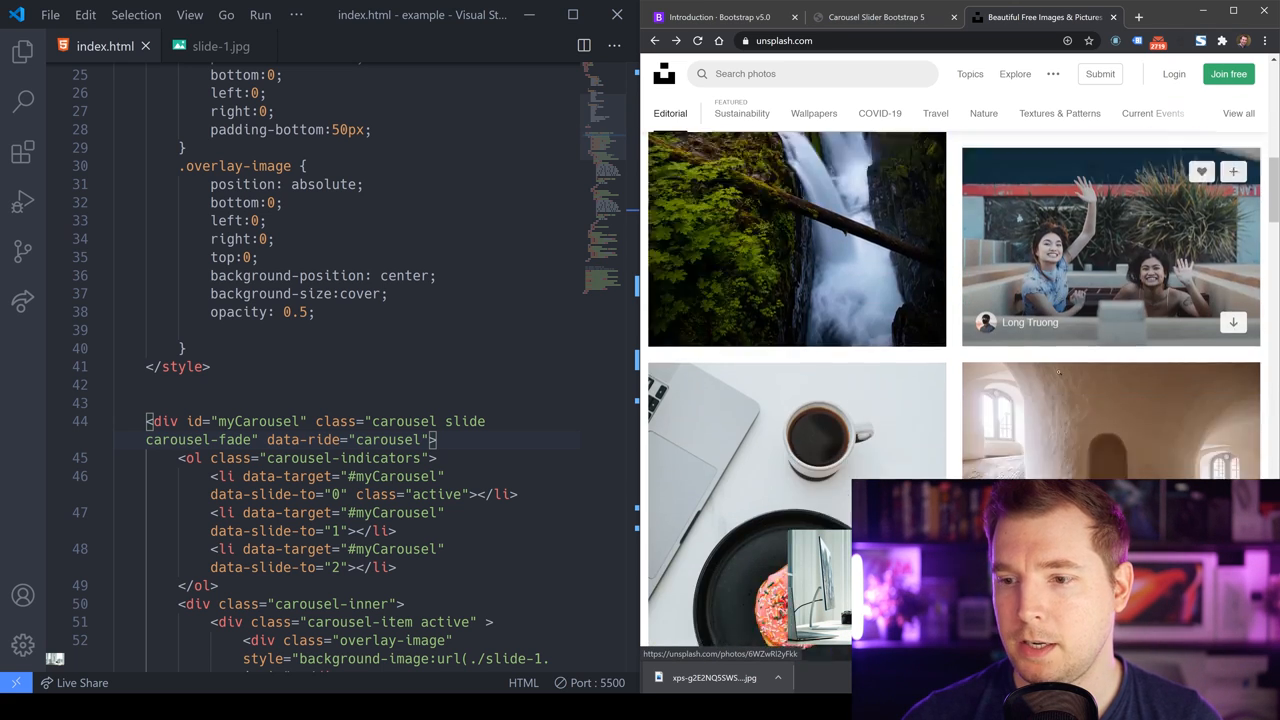
pyautogui.scroll(-3)
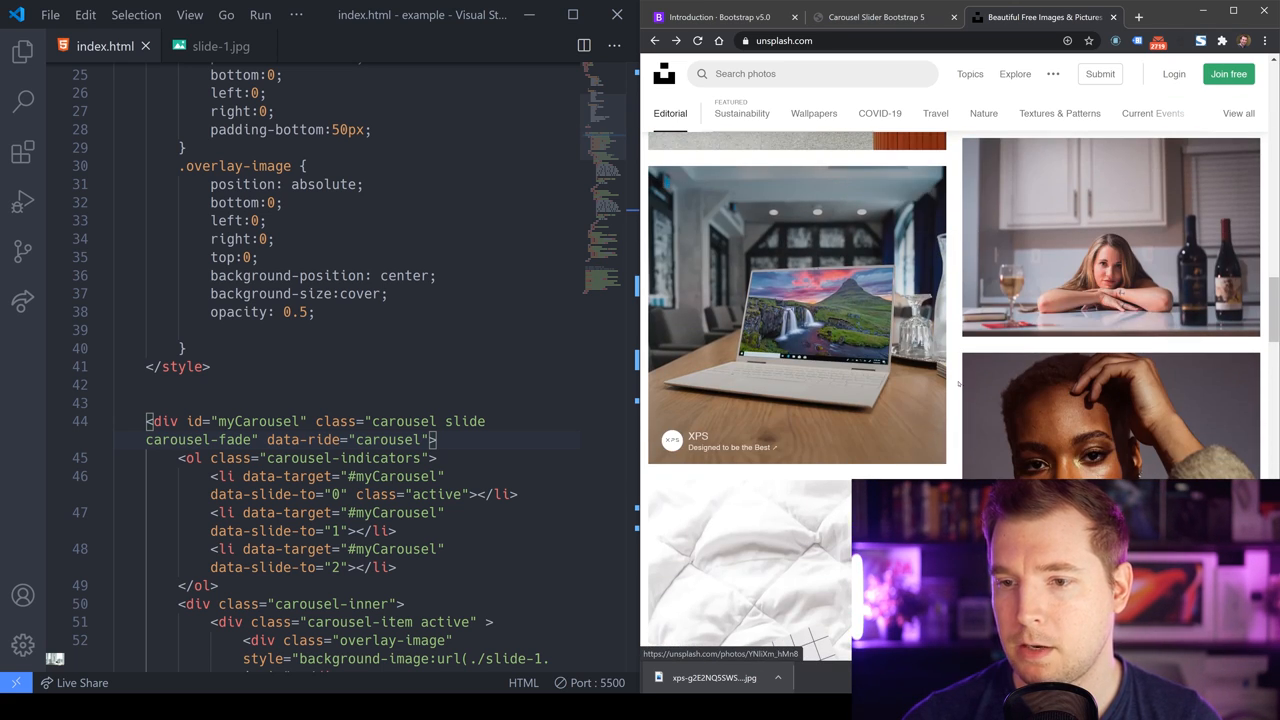
pyautogui.click(796, 316)
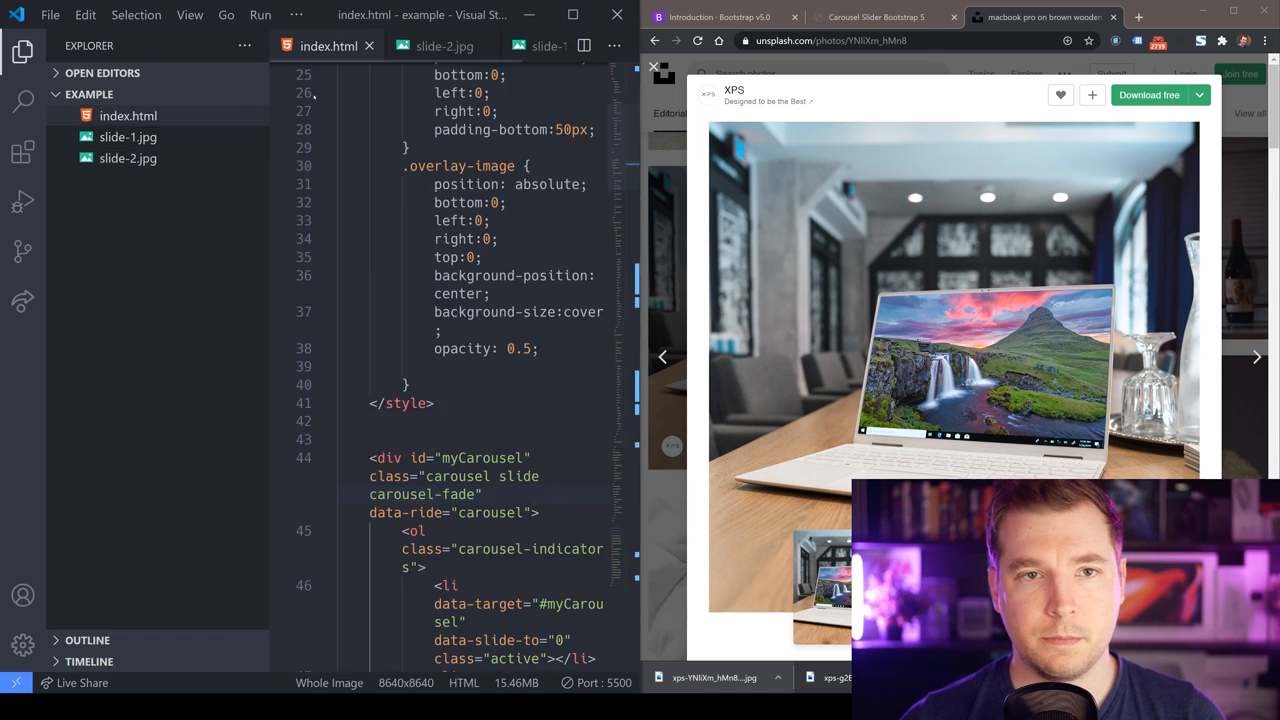
# Point the second slide's overlay-image background url at ./slide-2.jpg and check the live preview
pyautogui.scroll(-3)
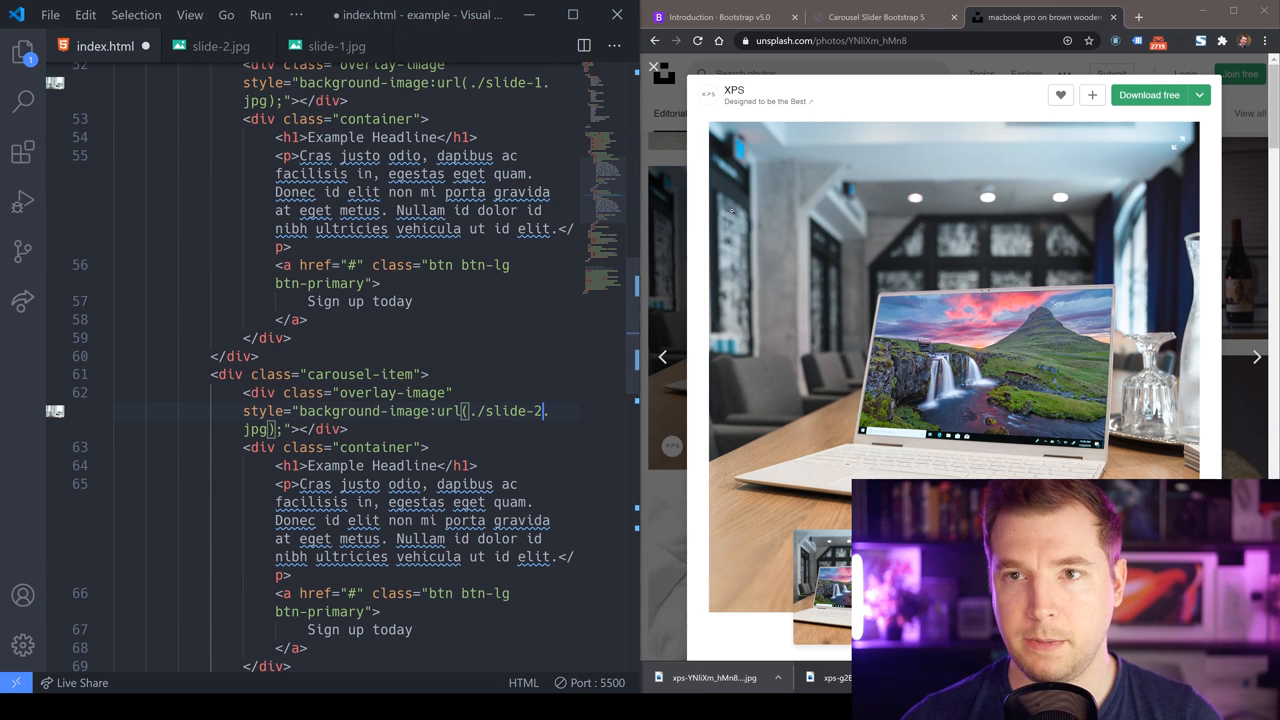
pyautogui.click(880, 16)
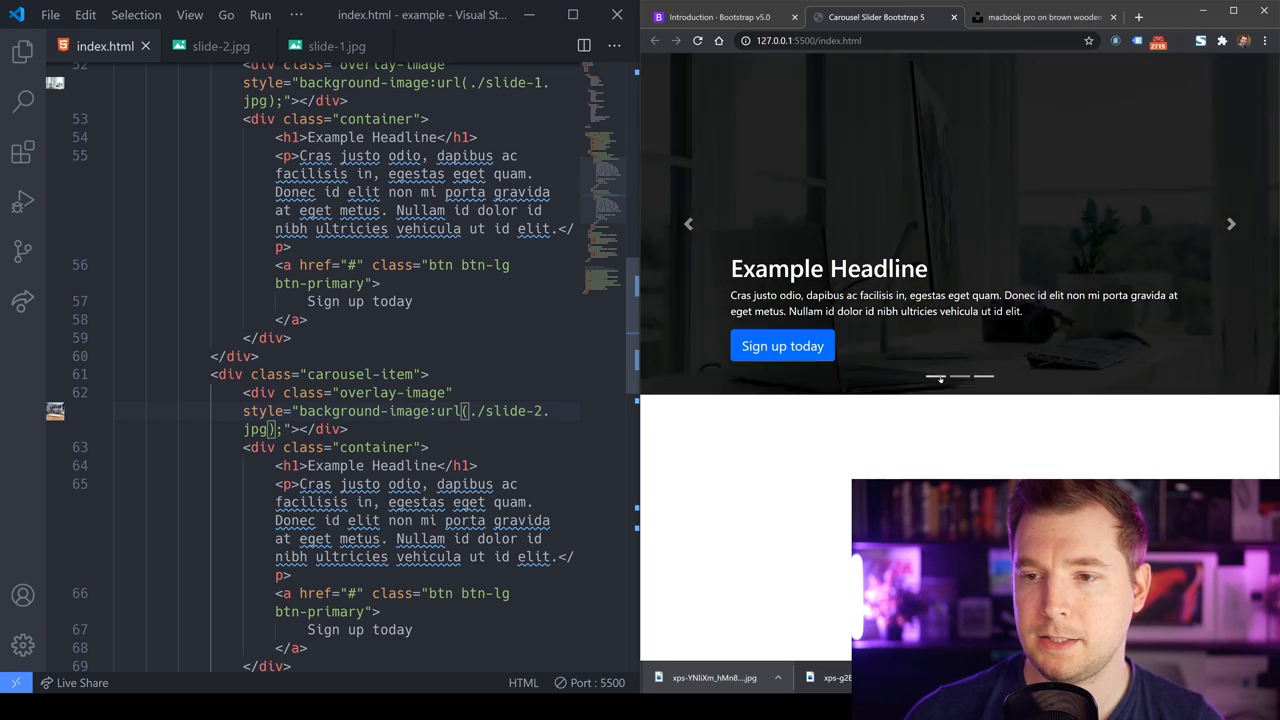
pyautogui.scroll(-3)
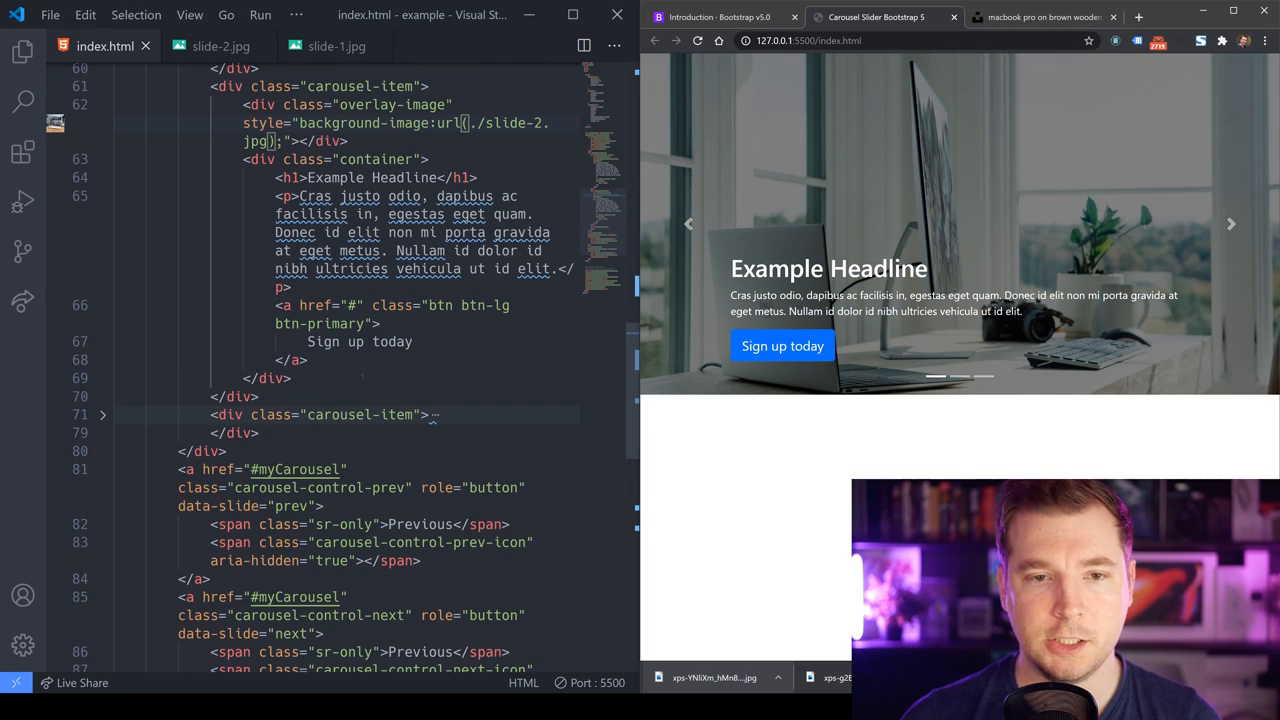
pyautogui.scroll(-3)
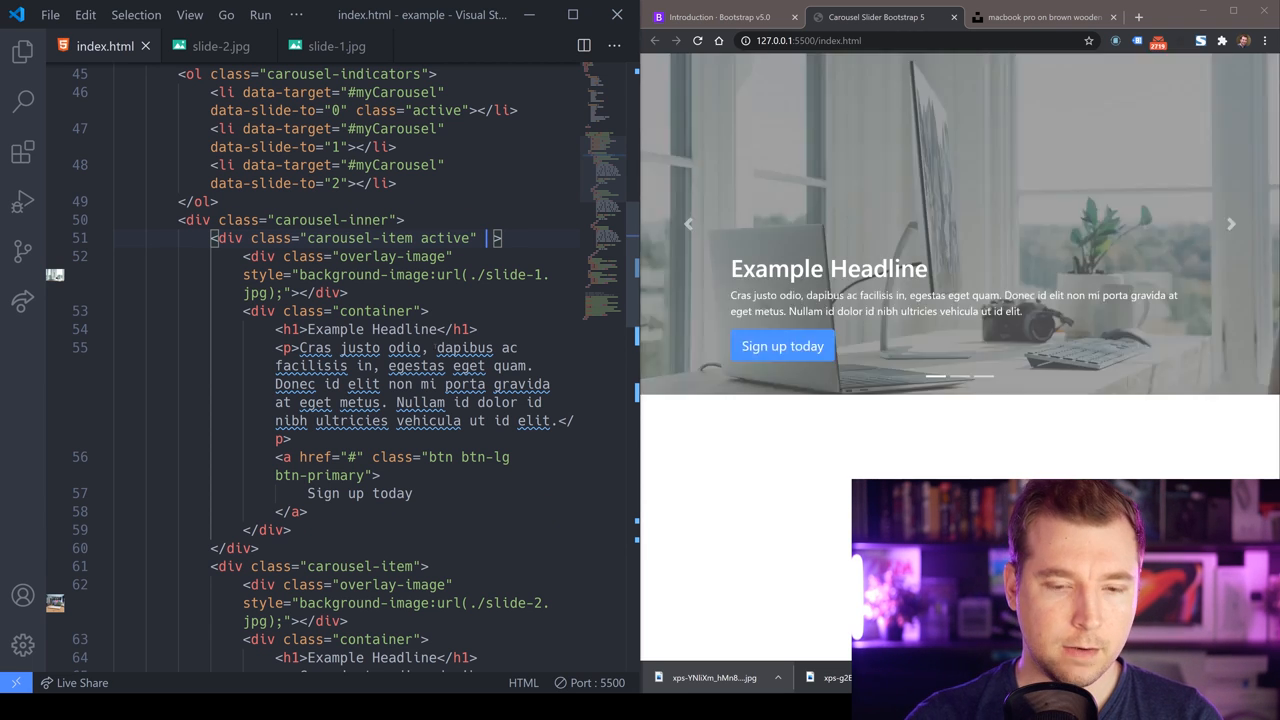
# Add data-interval="2000", "1000" and "50" to the first, second and third carousel-item divs
pyautogui.write('data-interval')
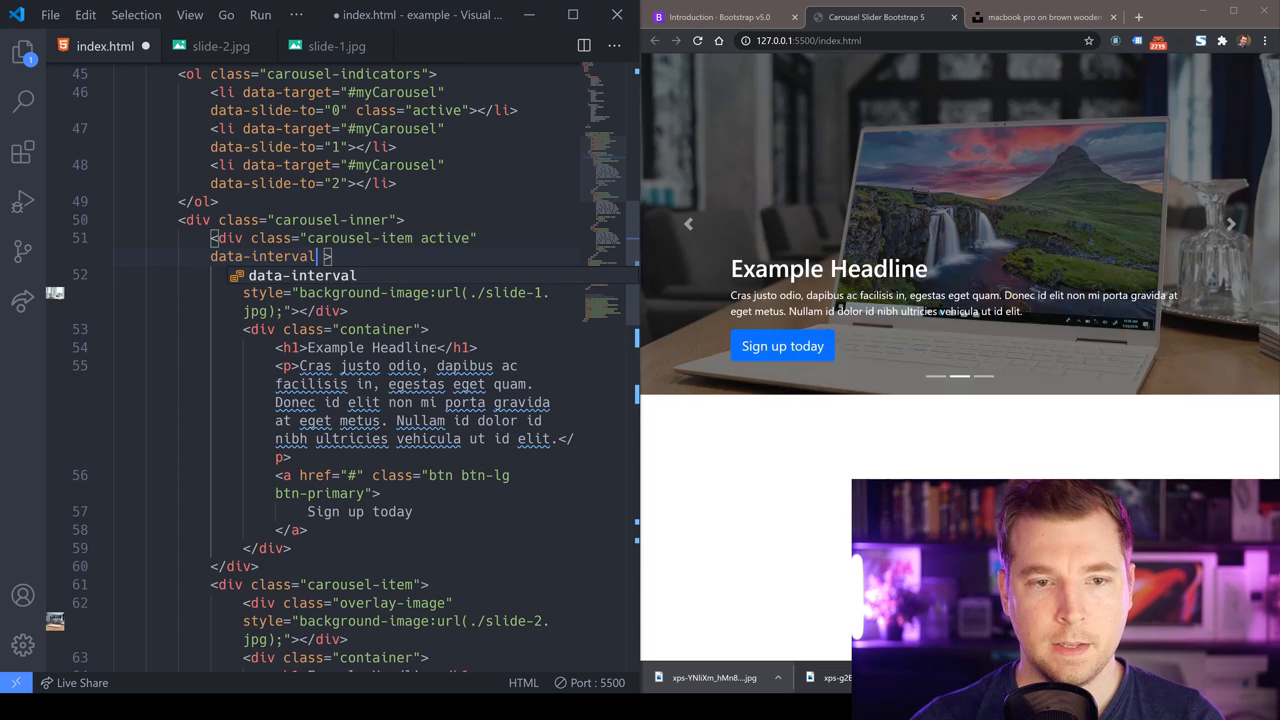
pyautogui.write('=""')
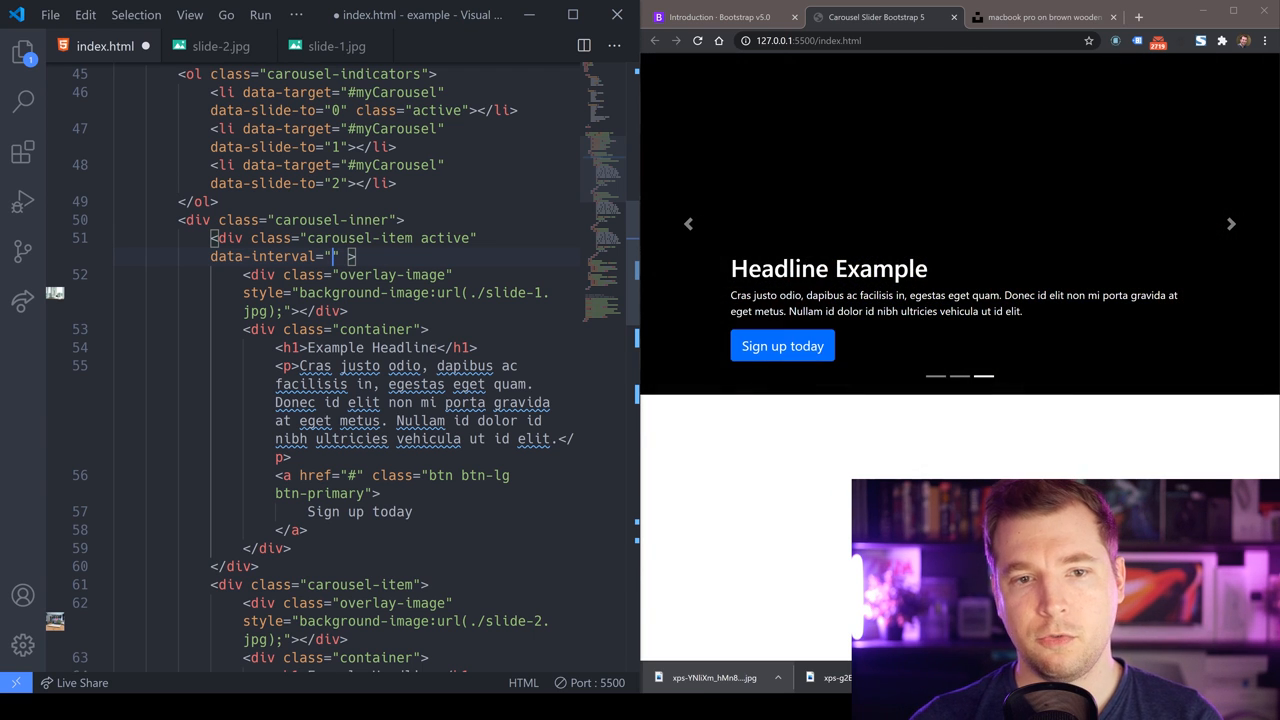
pyautogui.write('200')
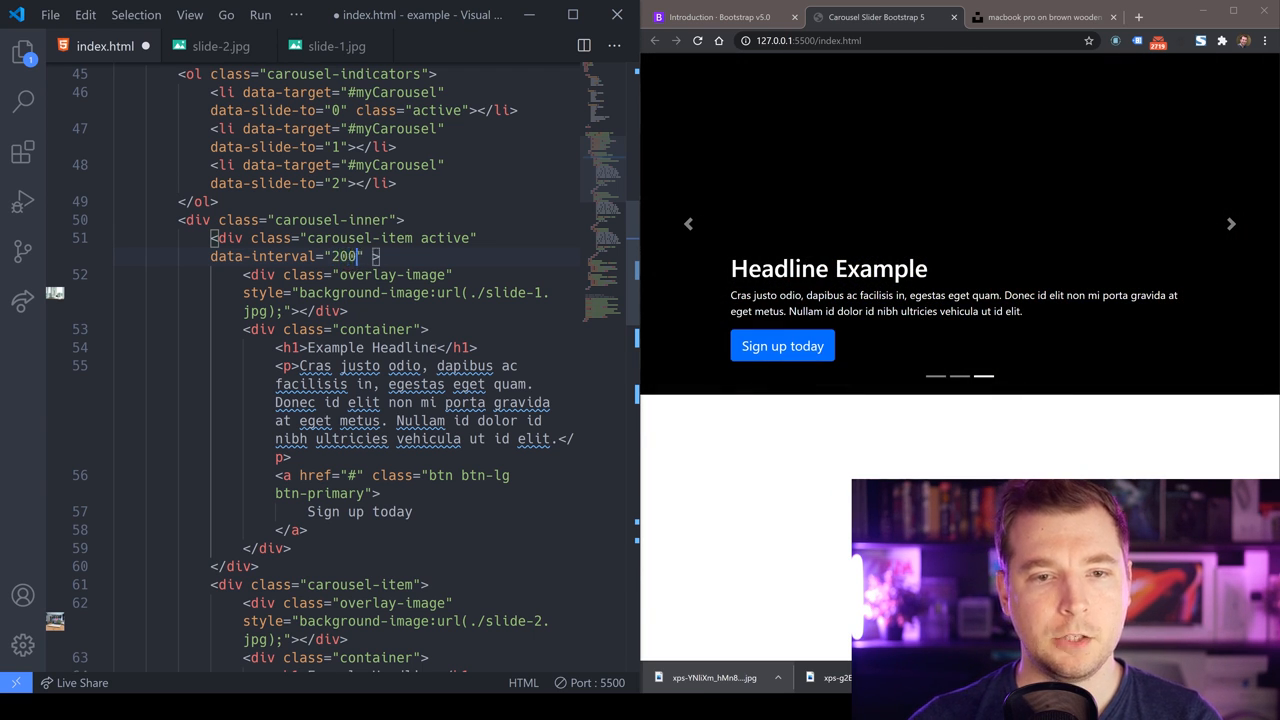
pyautogui.write('0')
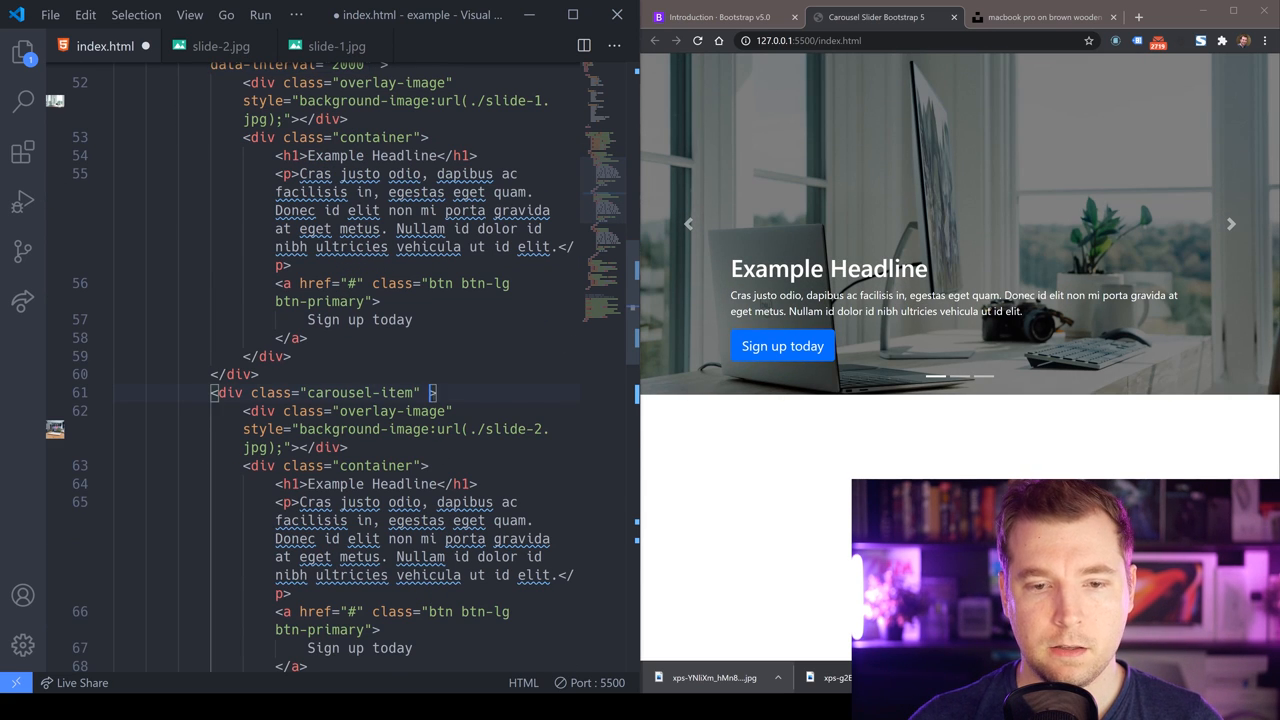
pyautogui.write('data-interval="1000"')
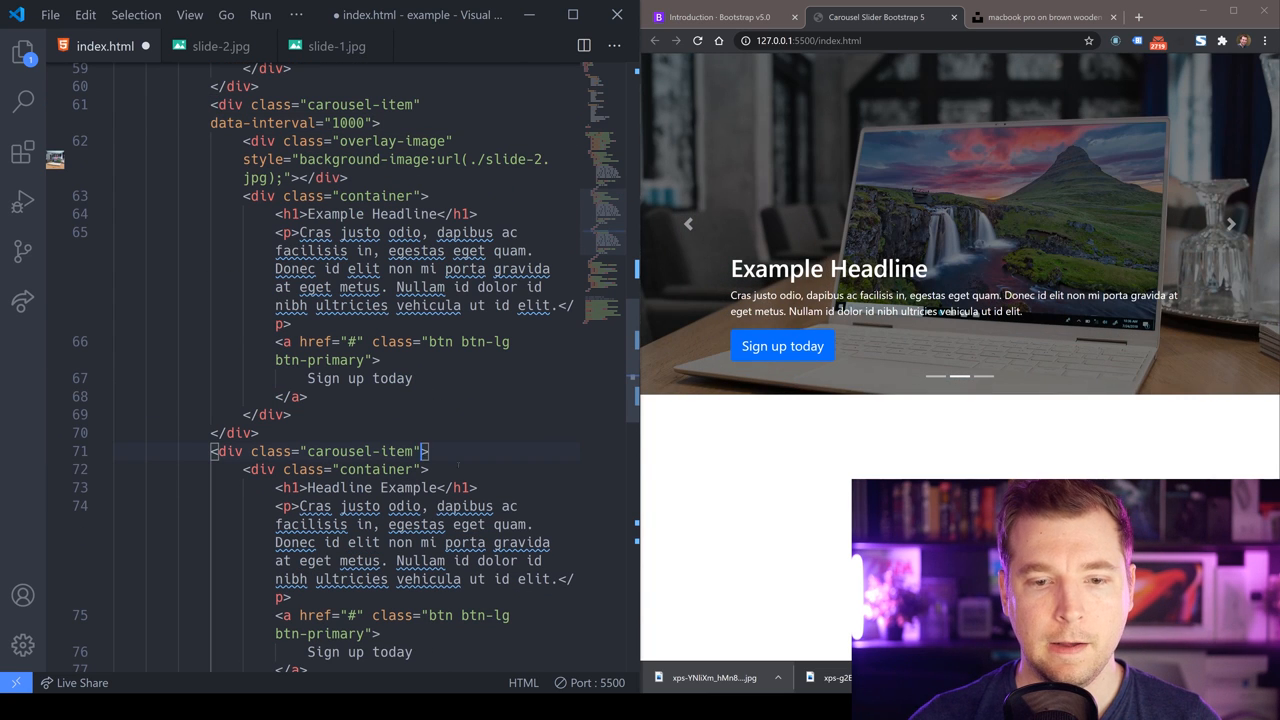
pyautogui.write('data-interval="50"')
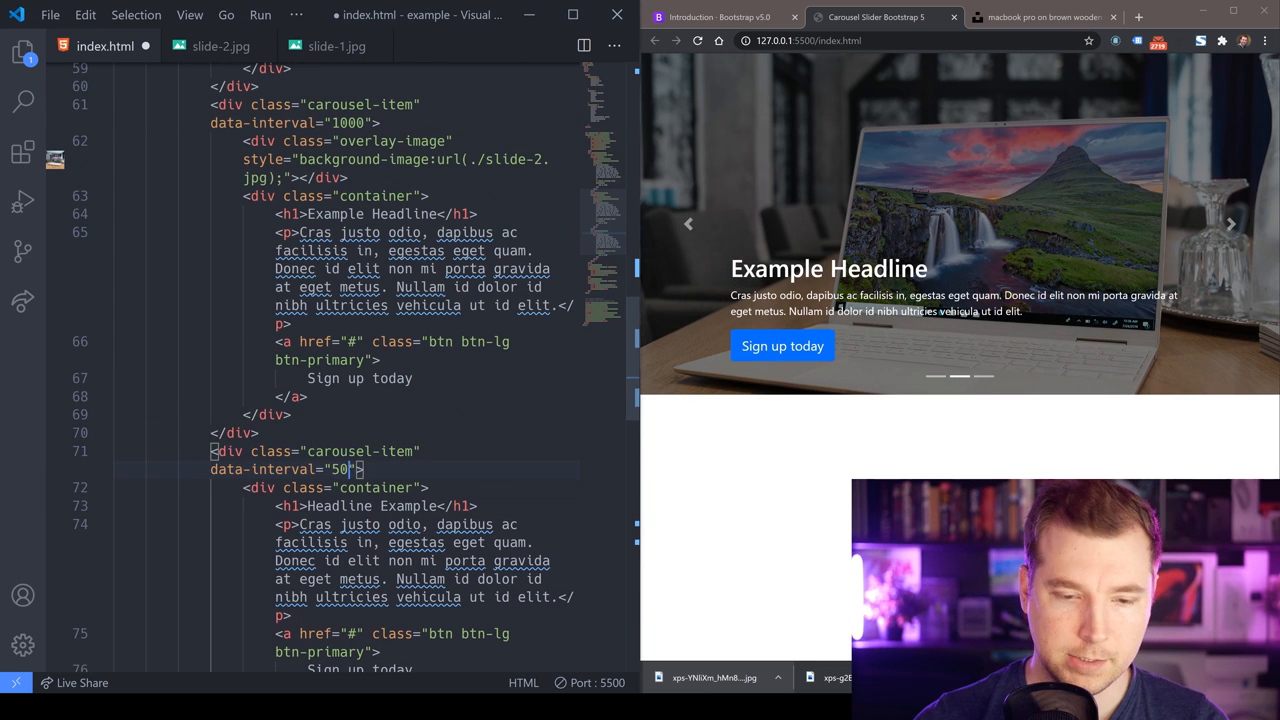